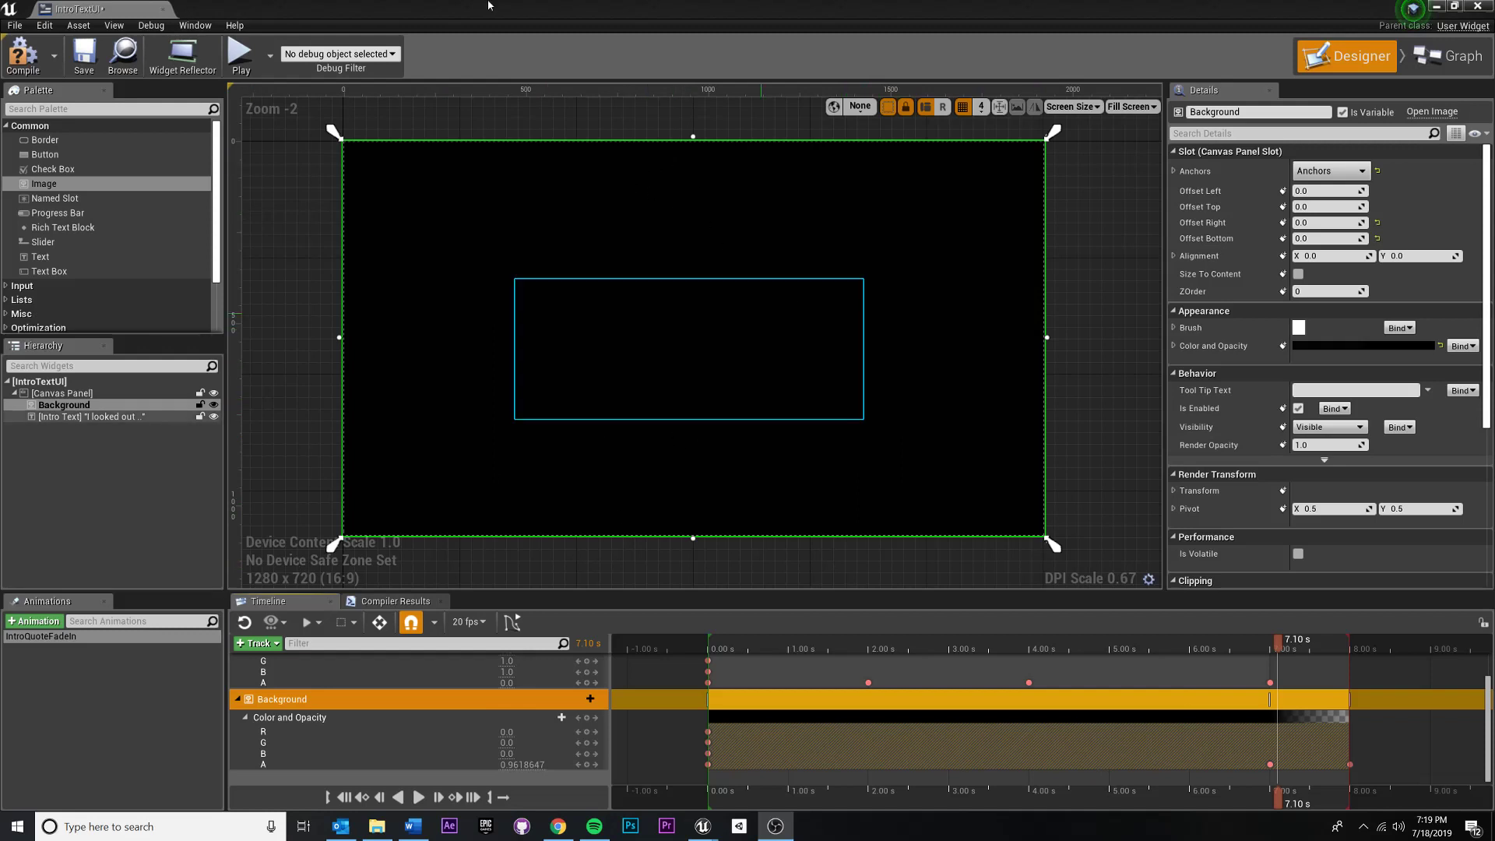
mouse_move(1022, 284)
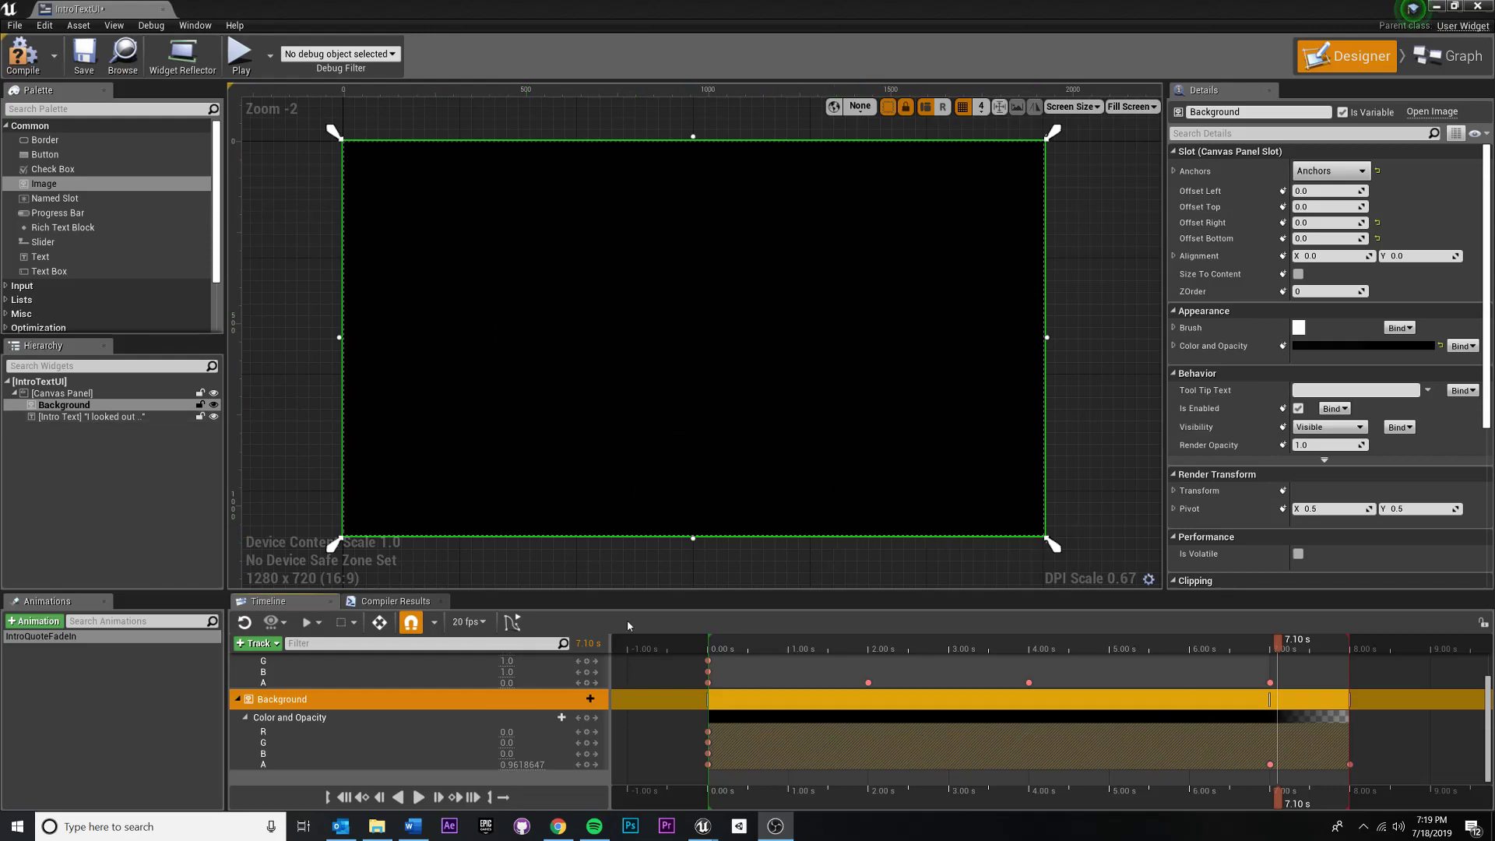
mouse_move(797, 4)
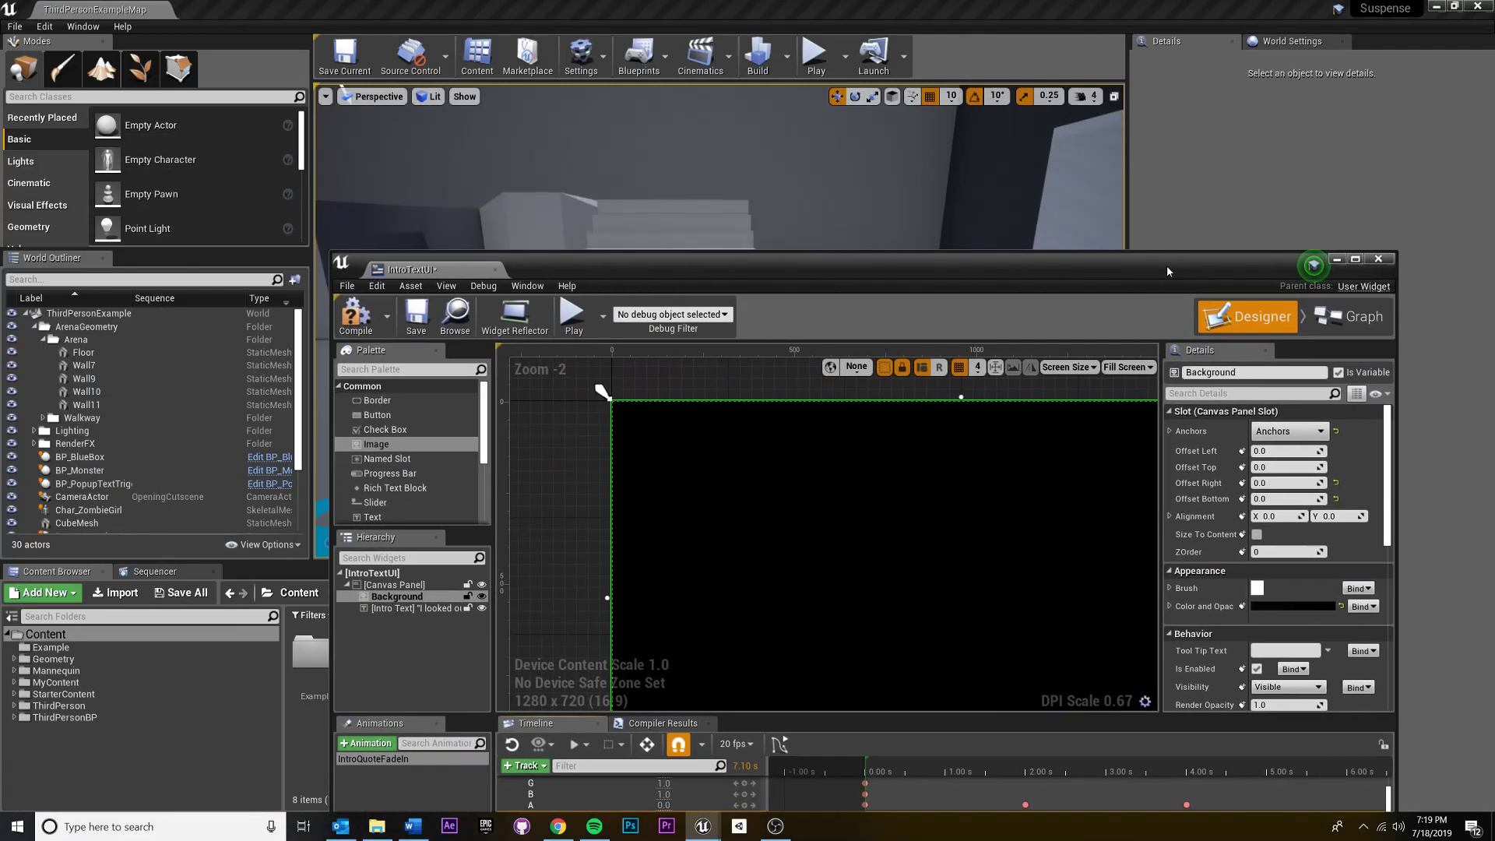
Maximize the IntroTextUI widget editor and switch it to Graph view.
left_click(1353, 258)
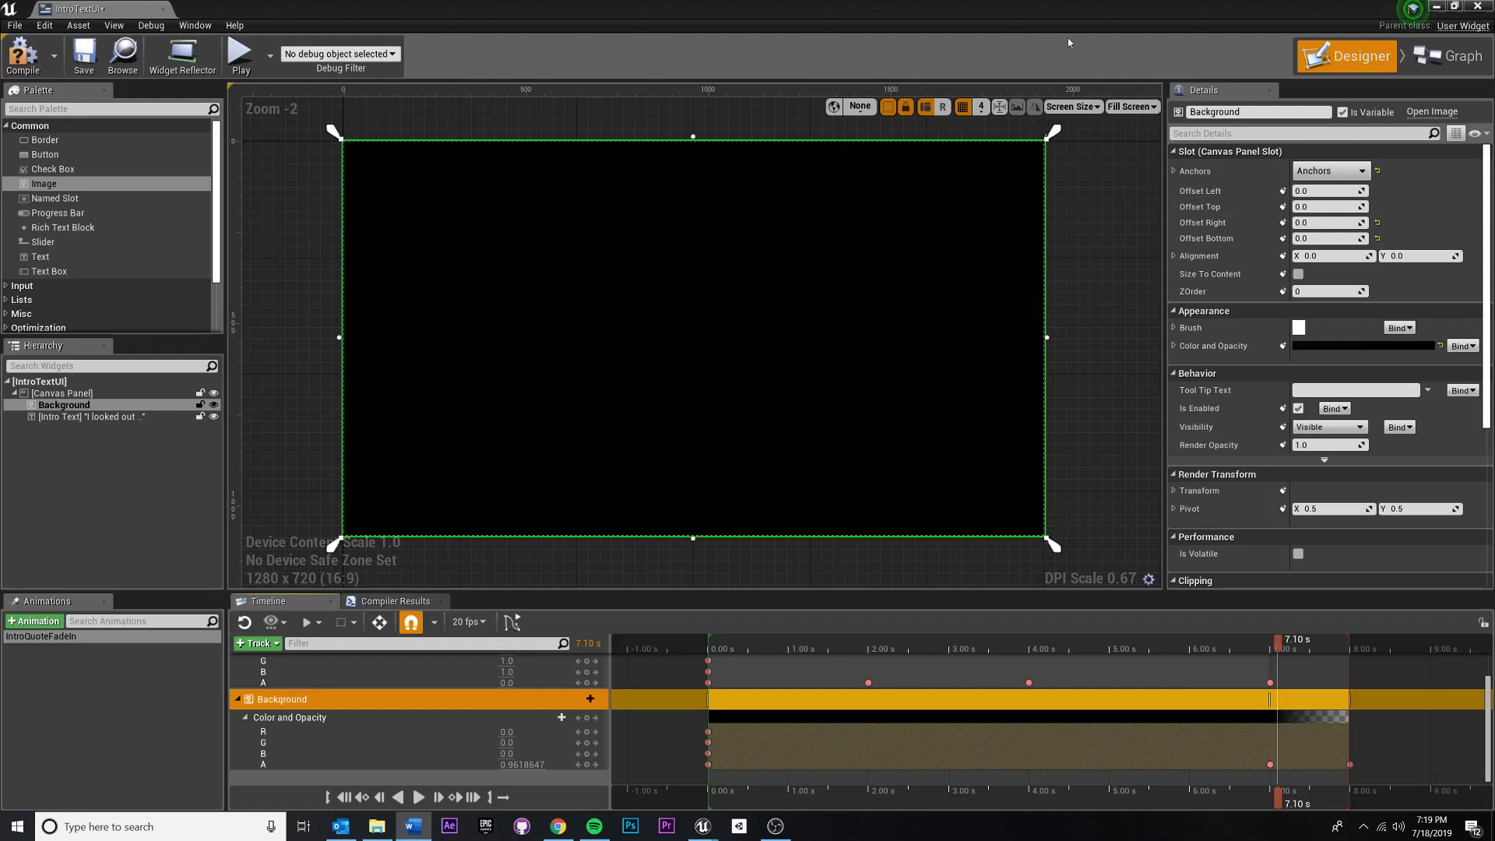
mouse_move(477, 175)
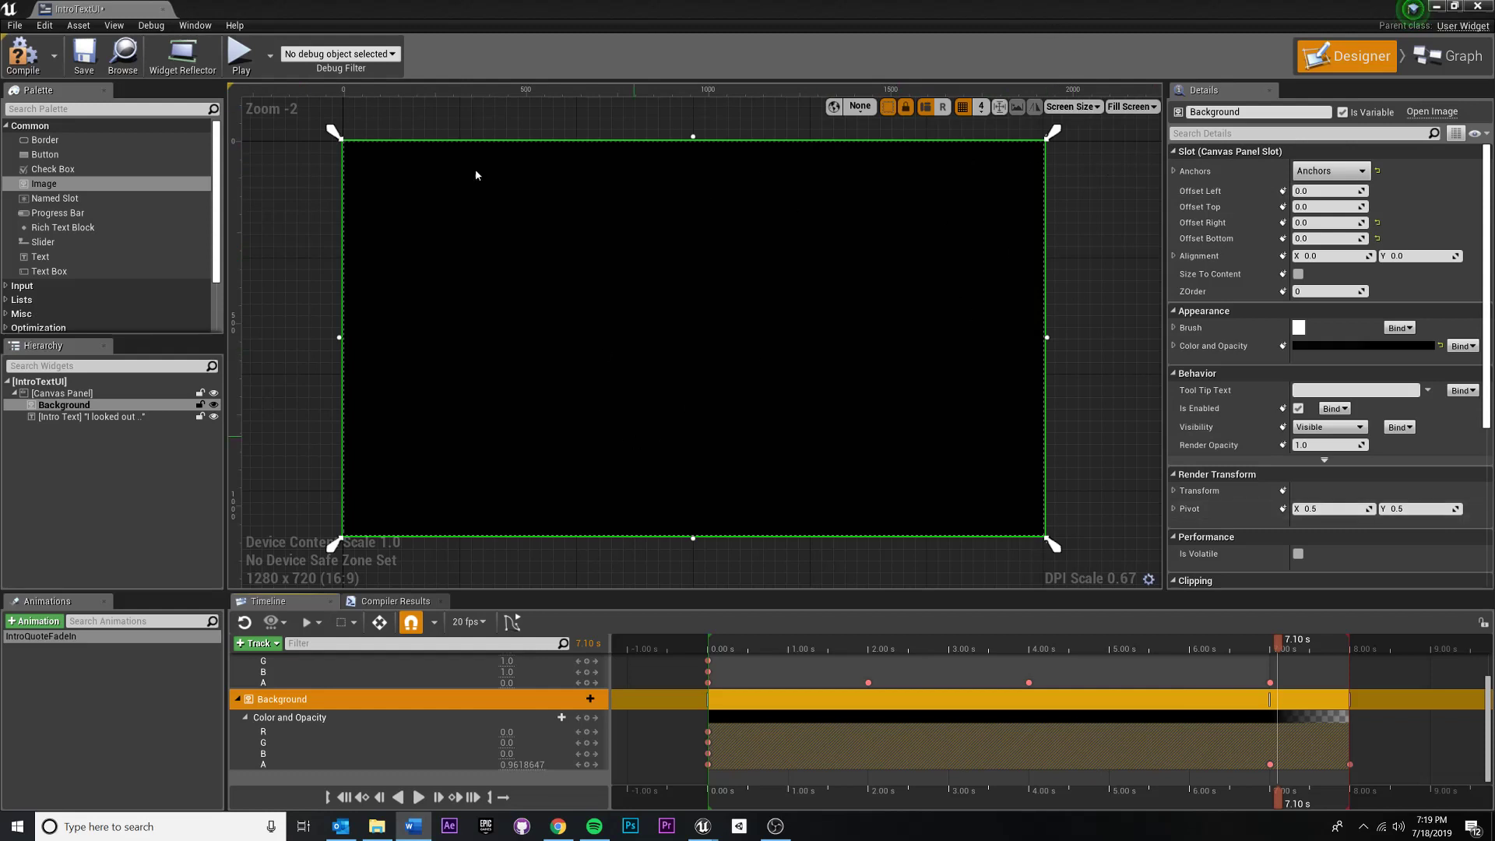
mouse_move(1362, 56)
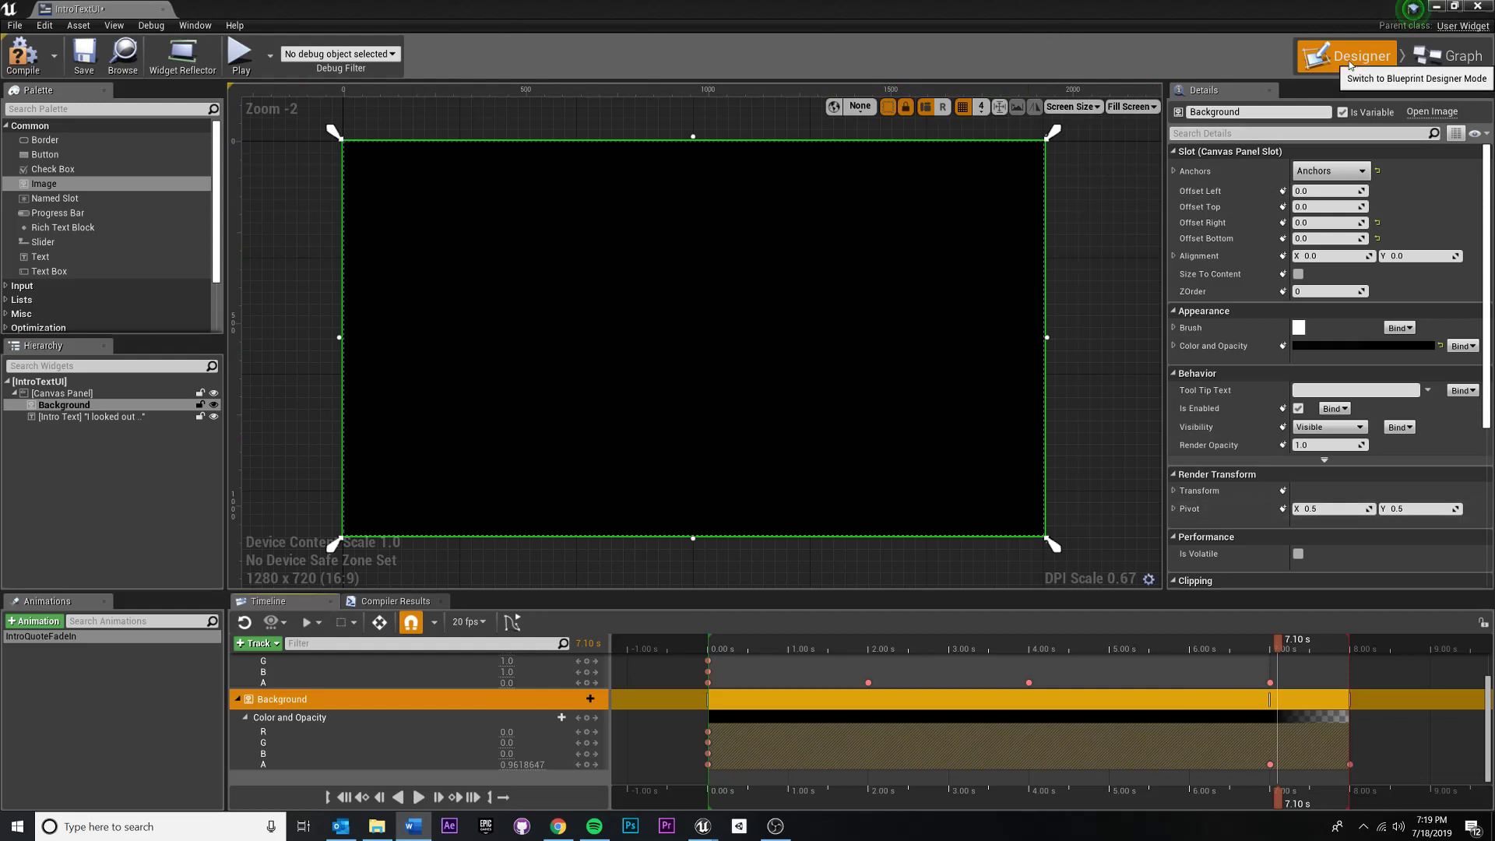
mouse_move(1416, 76)
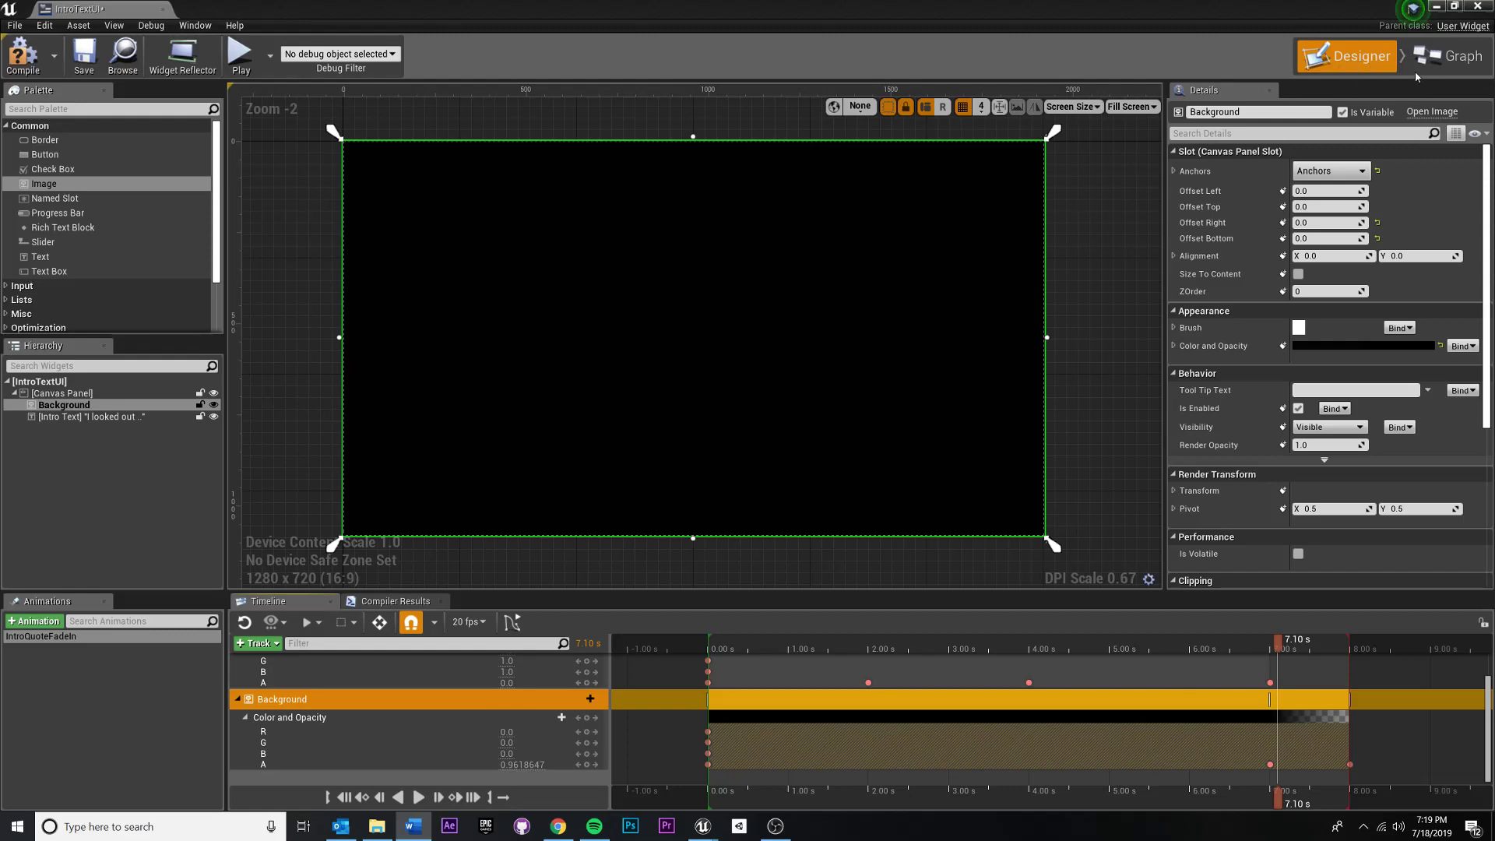
mouse_move(1466, 55)
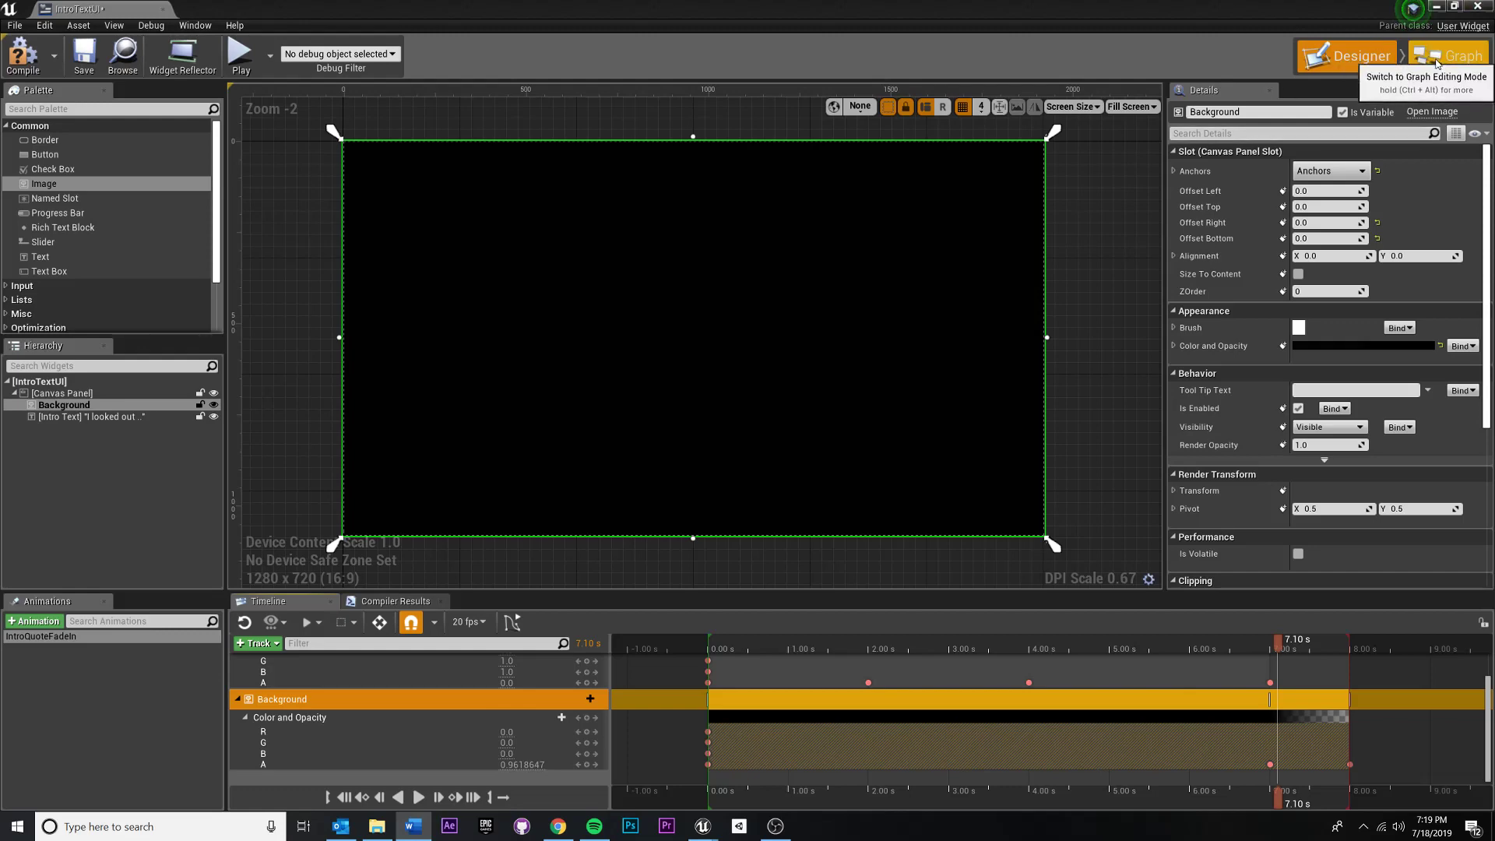
left_click(1447, 55)
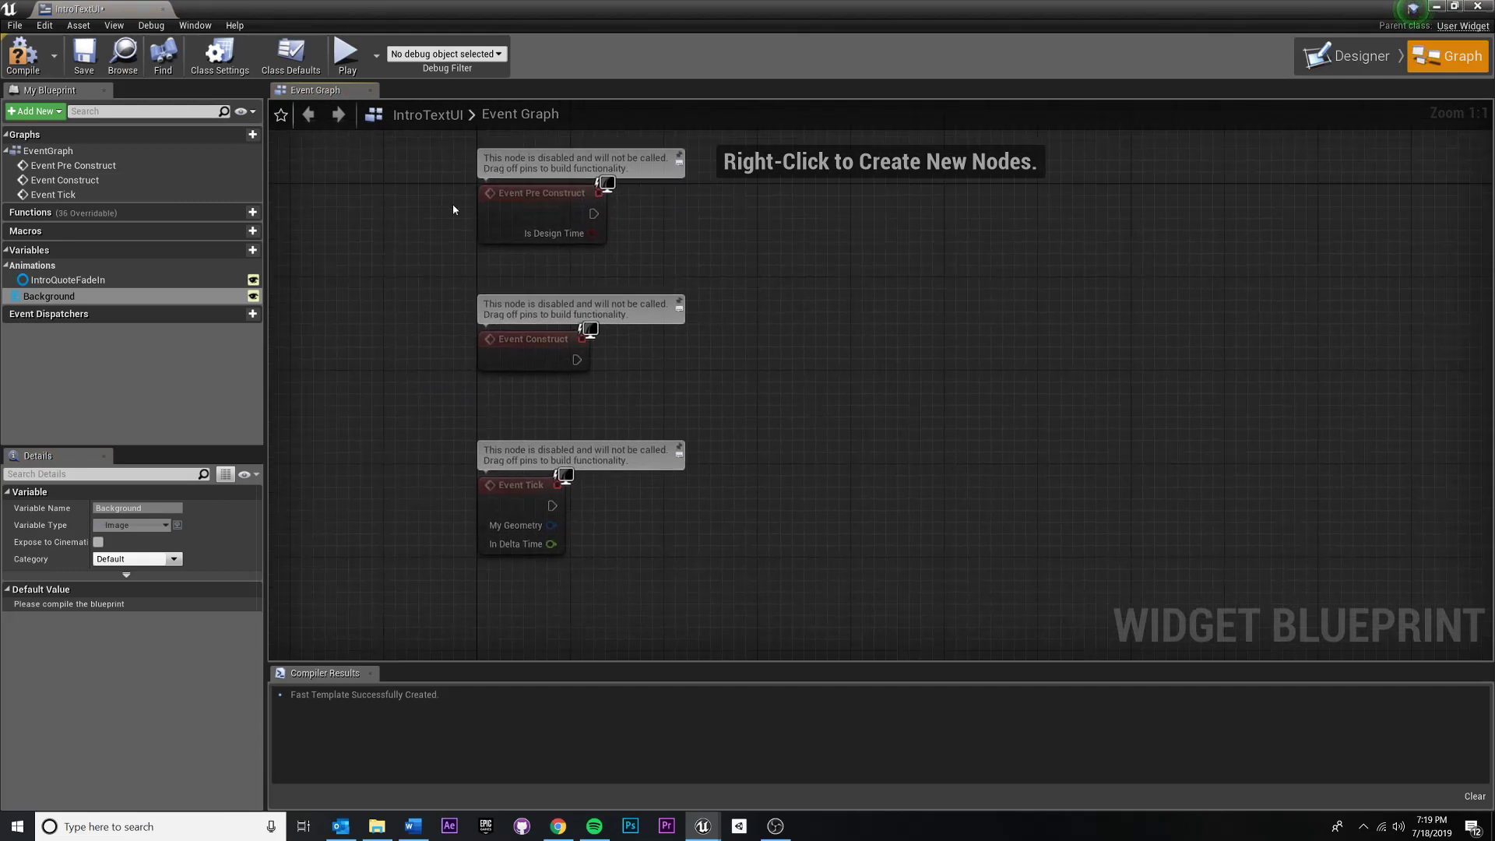
mouse_move(608, 357)
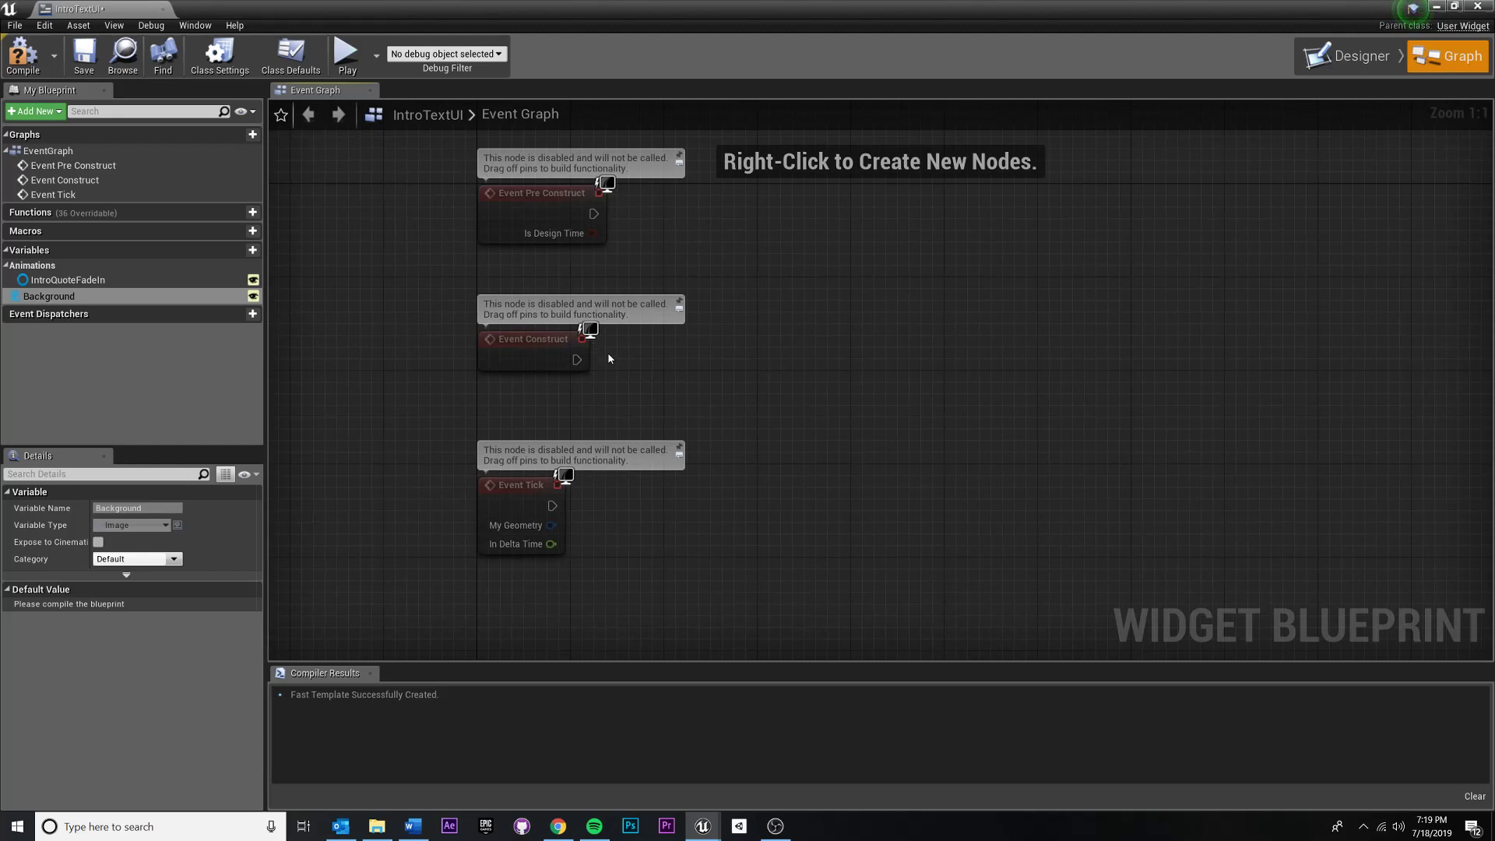
mouse_move(576, 360)
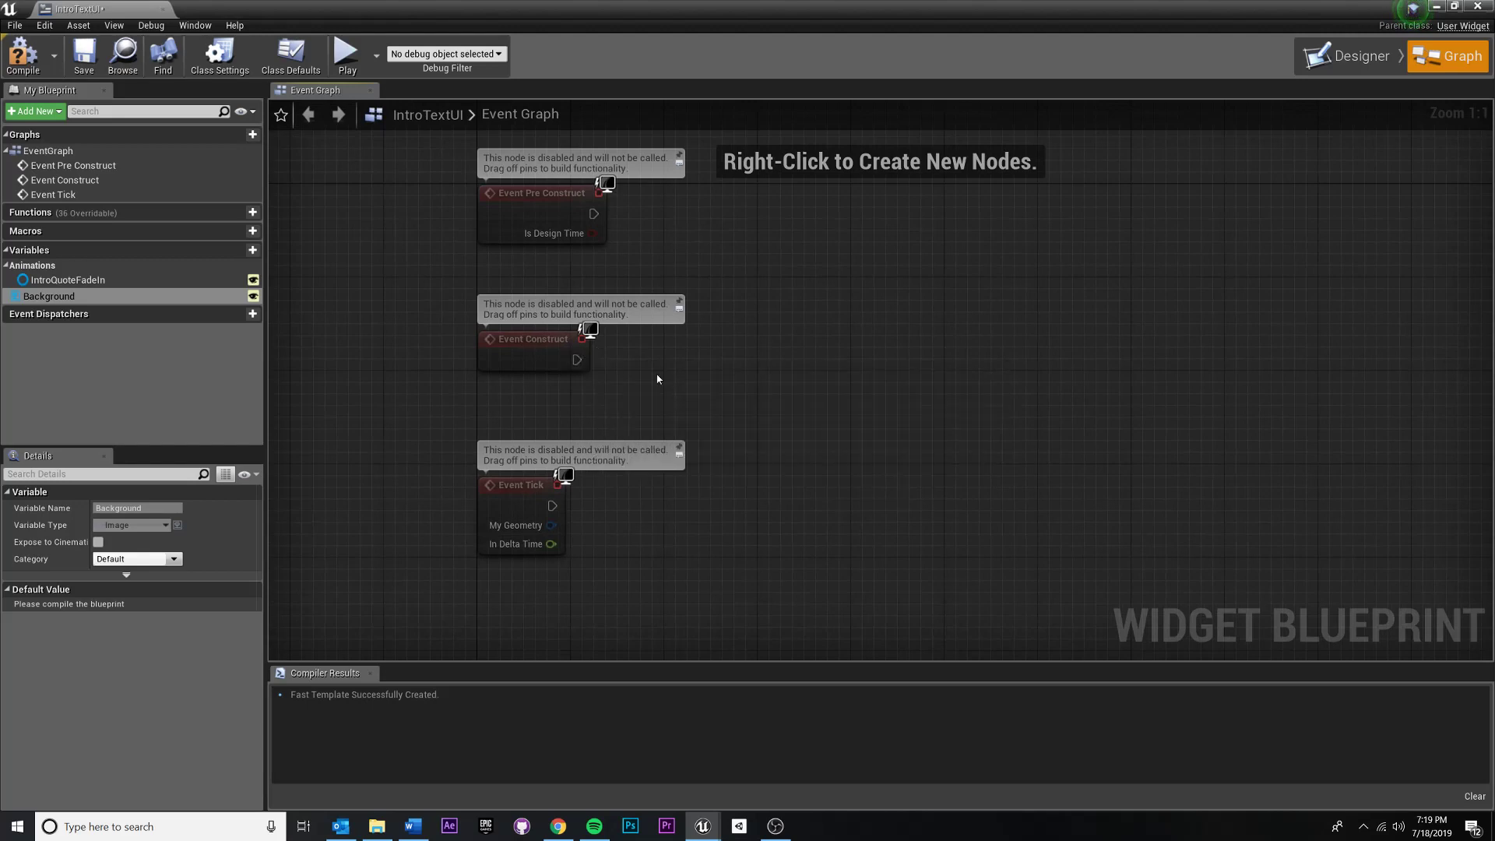
mouse_move(705, 377)
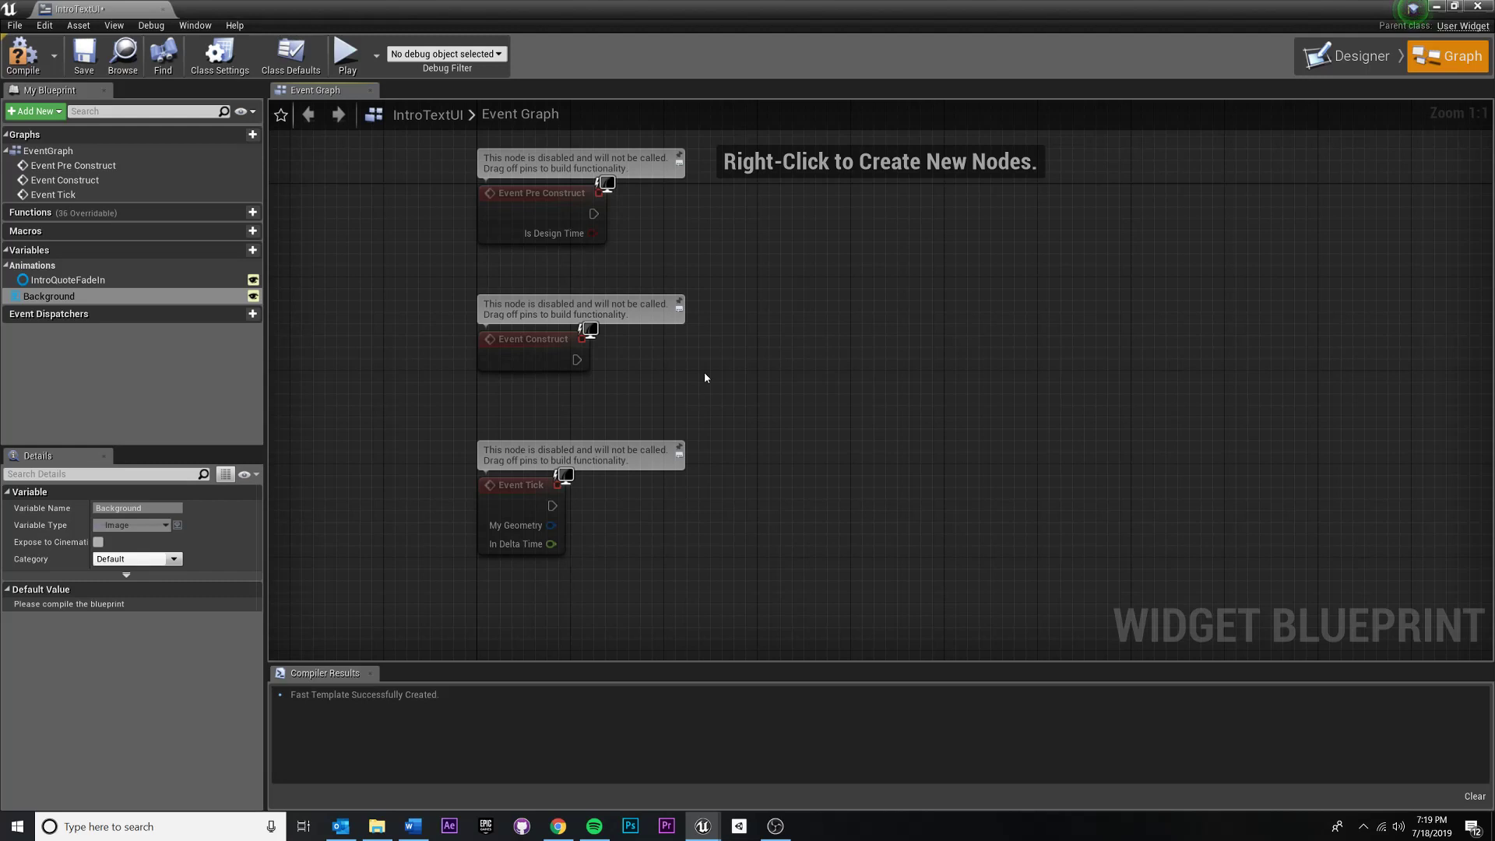
mouse_move(692, 376)
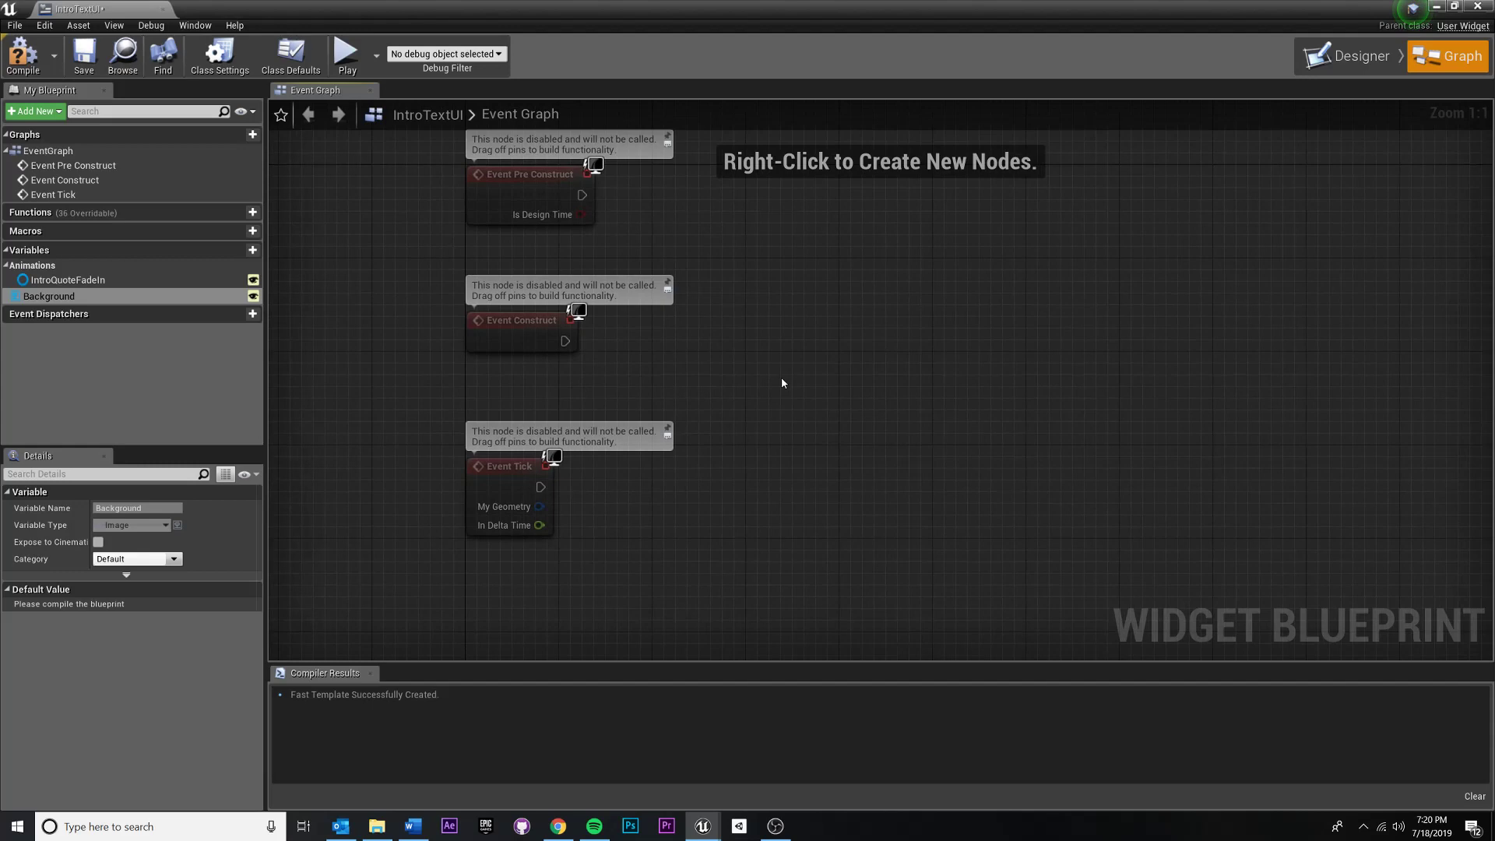
mouse_move(582, 364)
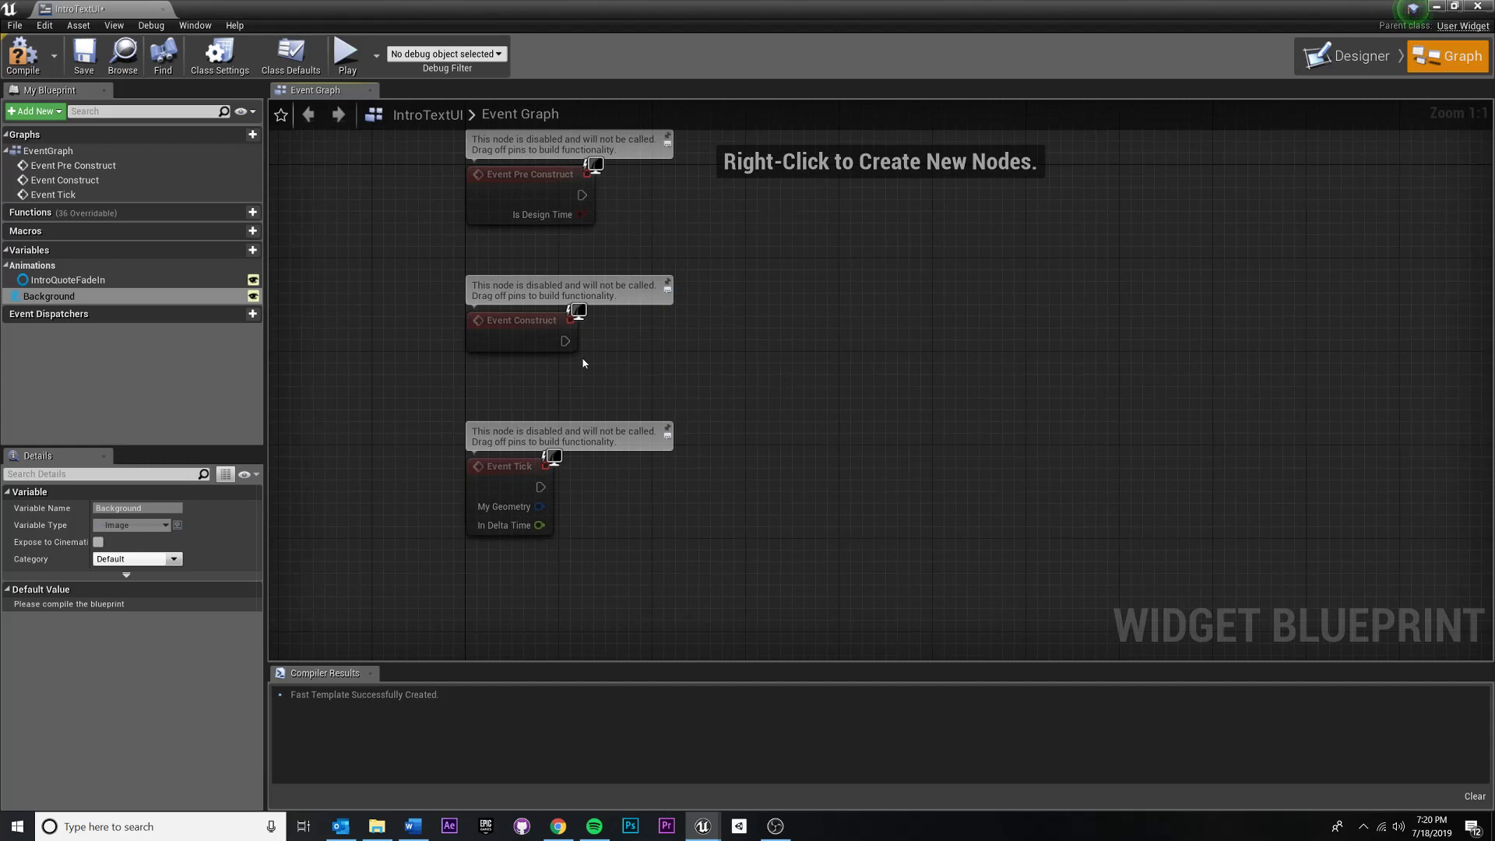
mouse_move(862, 348)
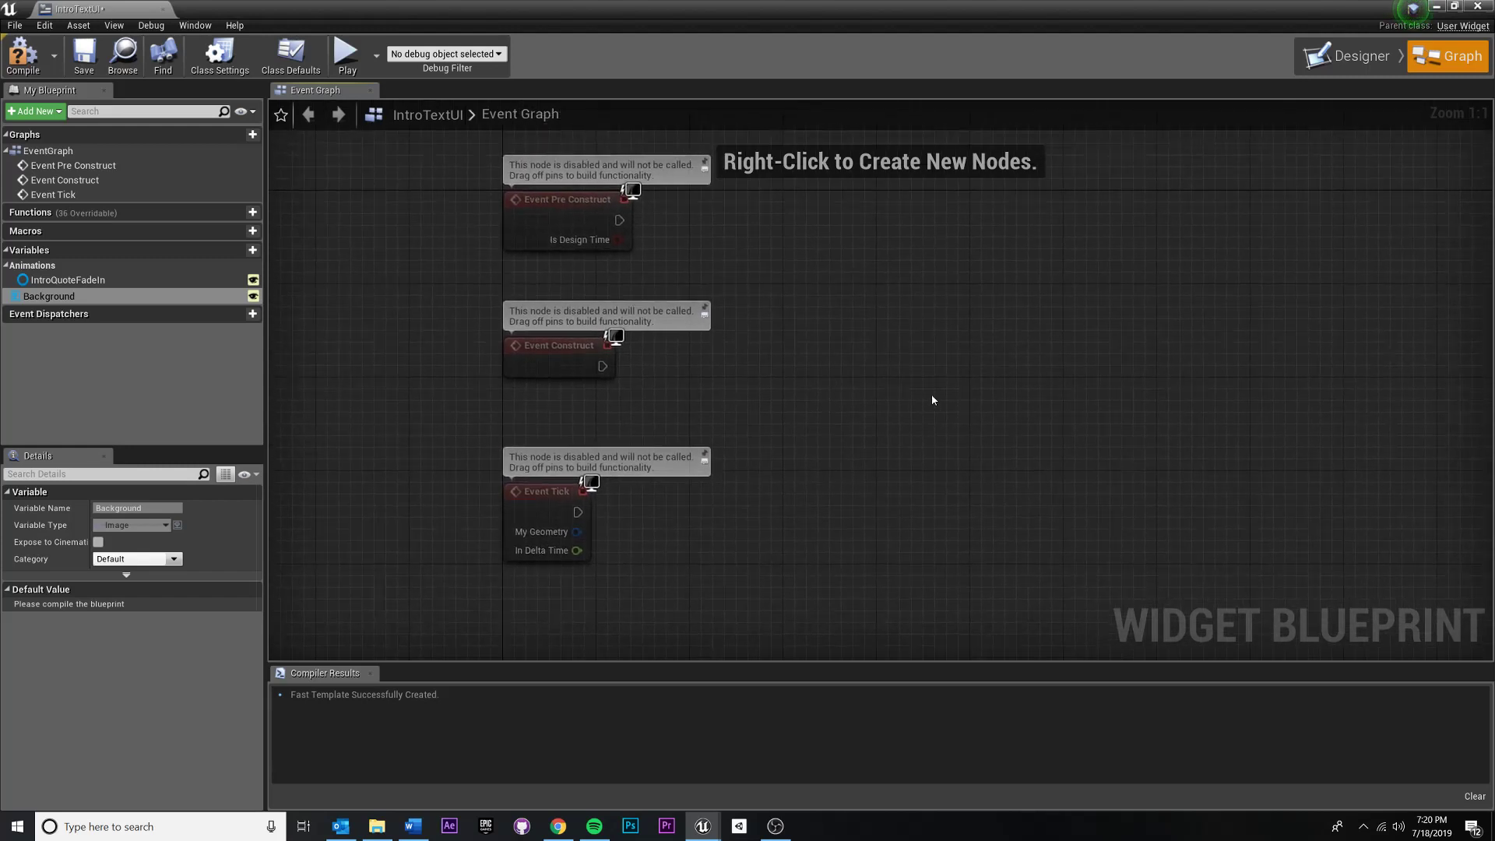
mouse_move(769, 336)
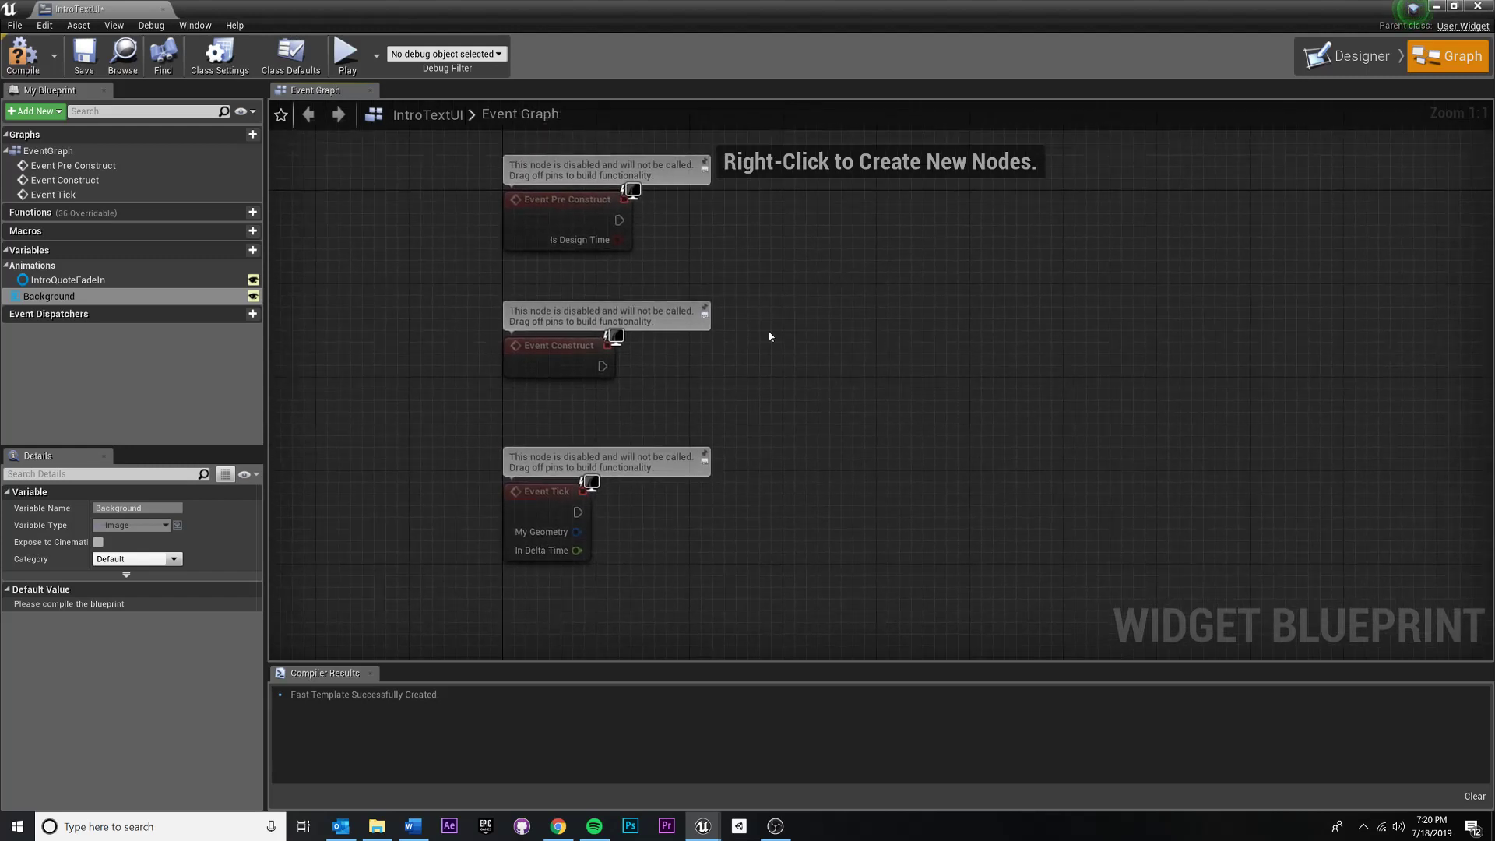
mouse_move(798, 227)
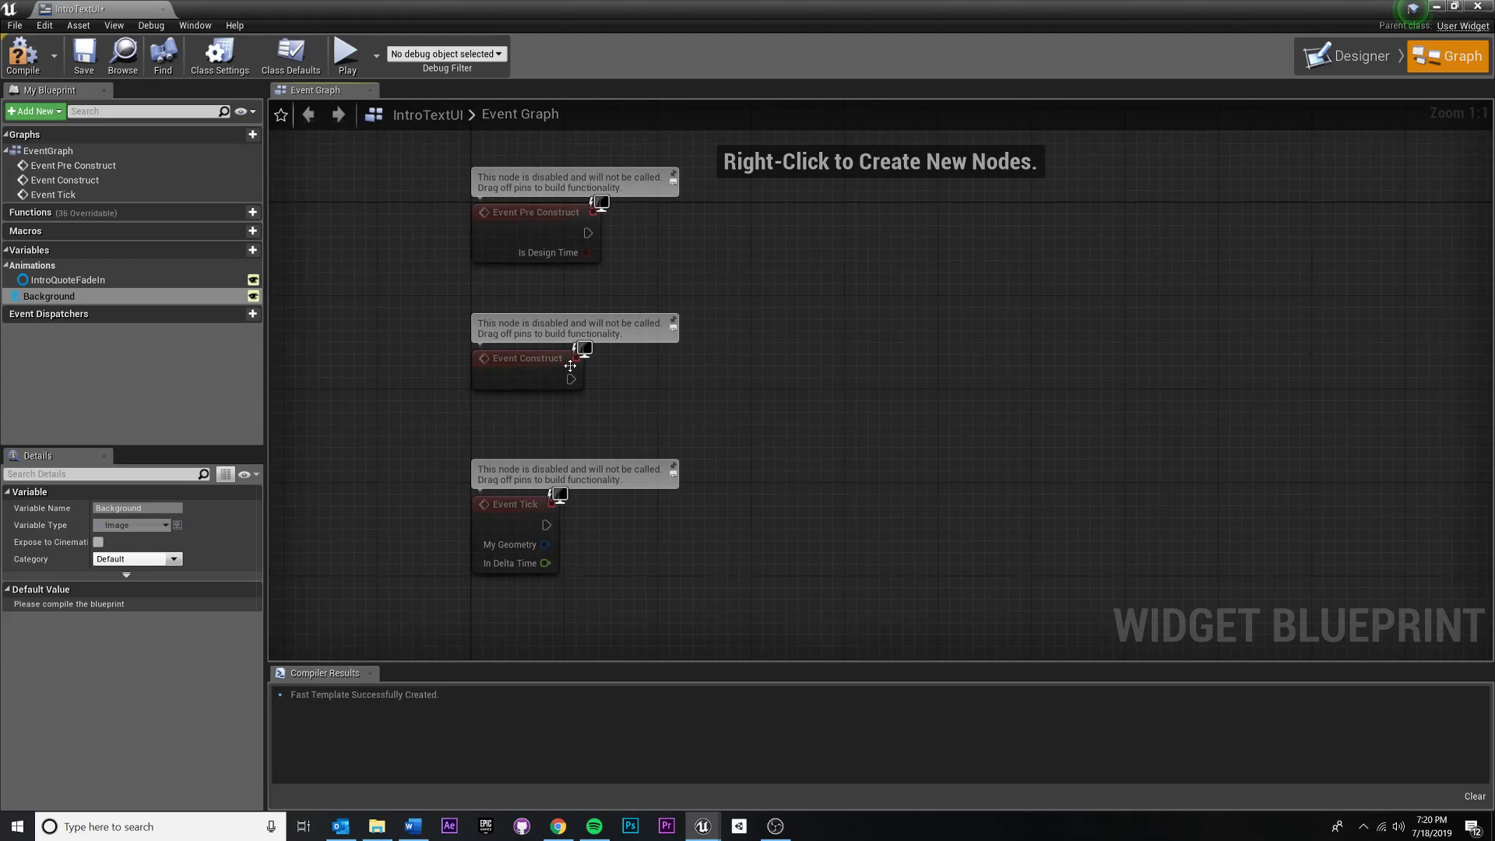
Search 'PlayAnima' and add a Play Animation node after Event Construct.
left_click(527, 357)
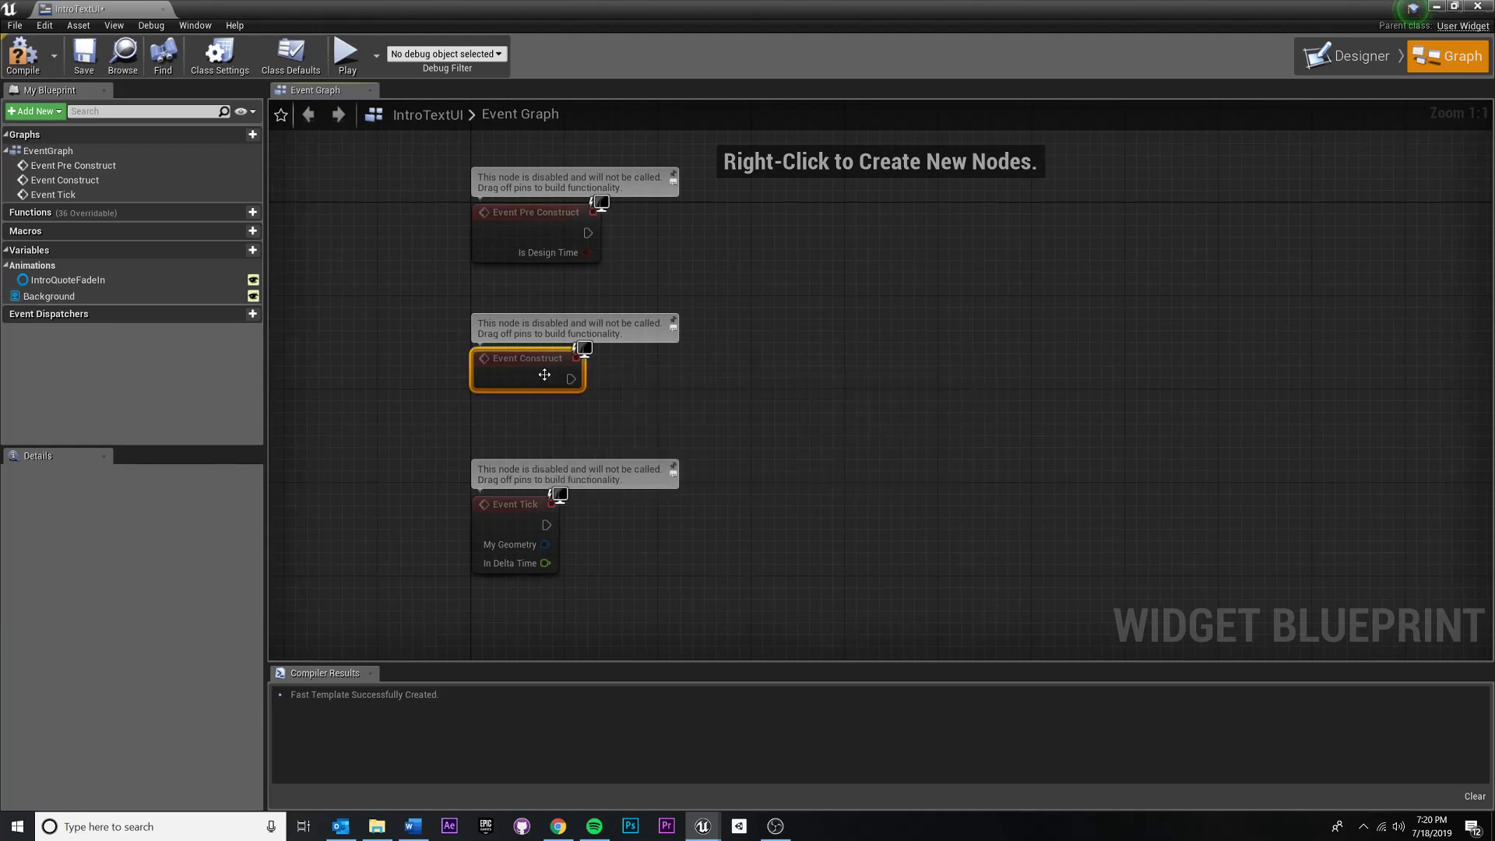
mouse_move(600, 355)
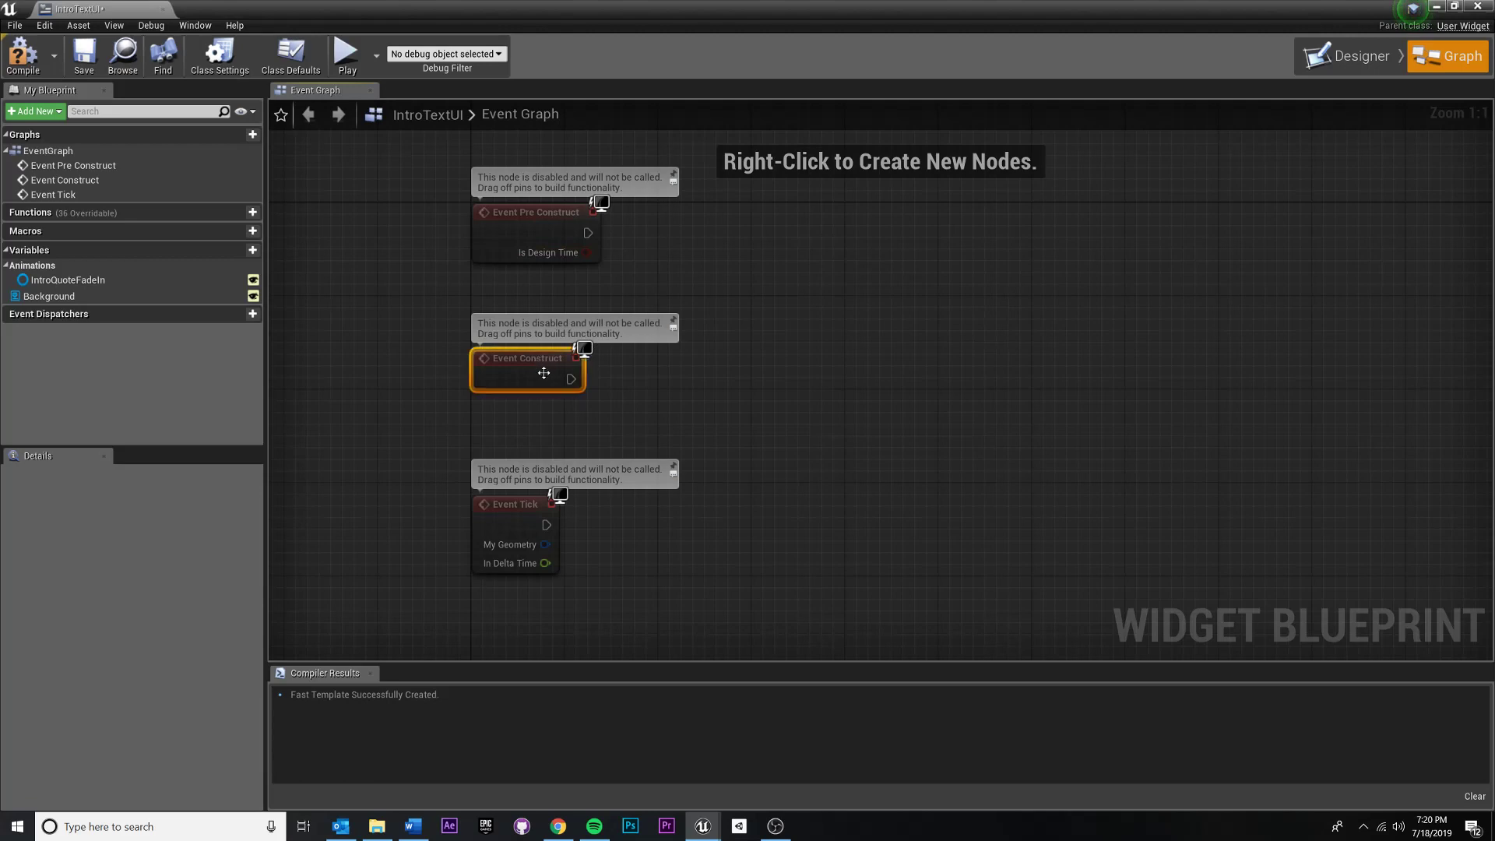
mouse_move(570, 379)
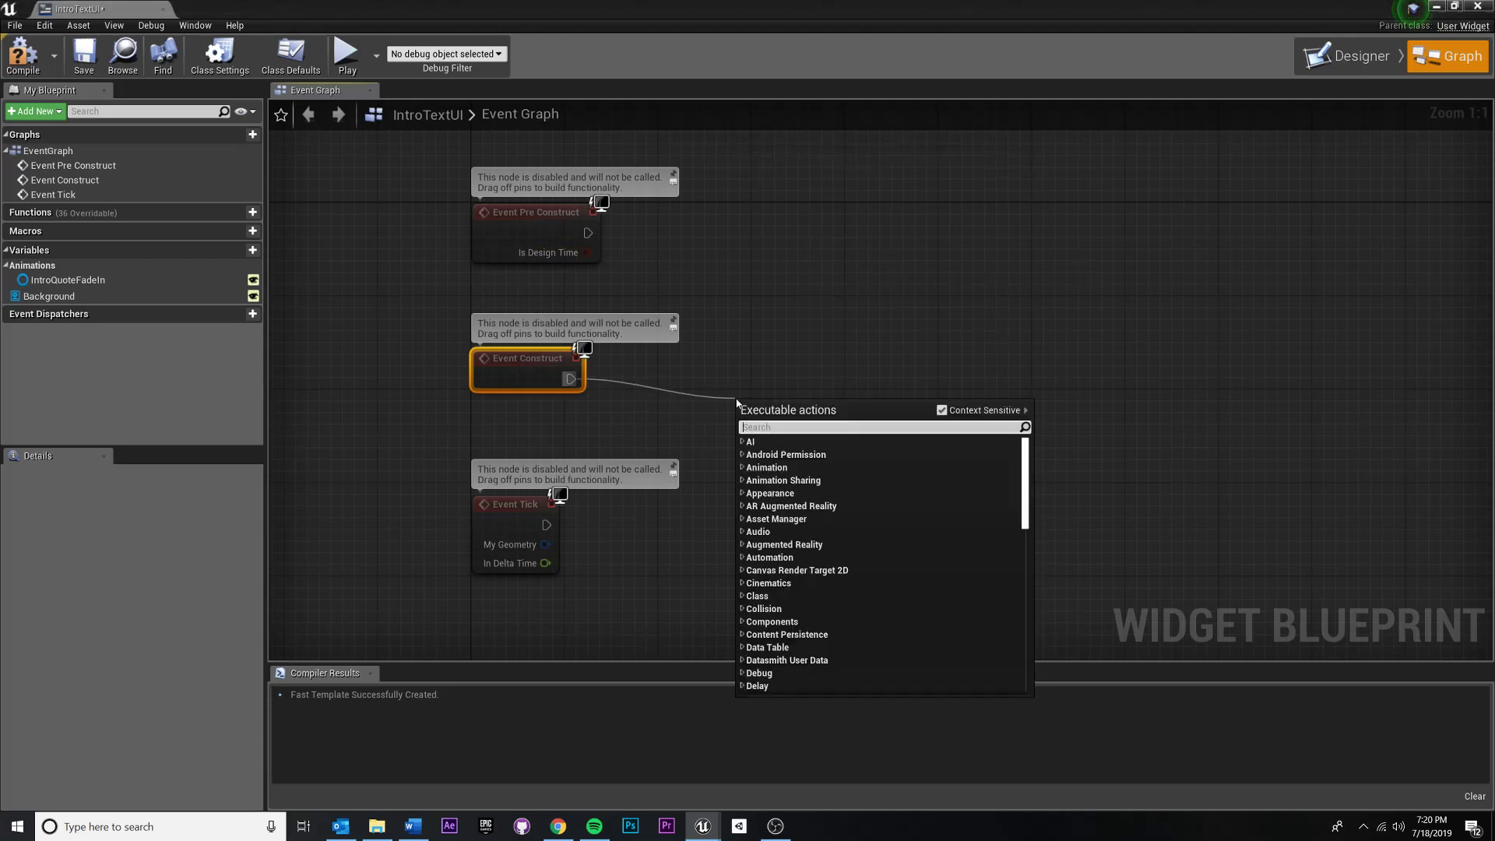
type("PlayAnimat")
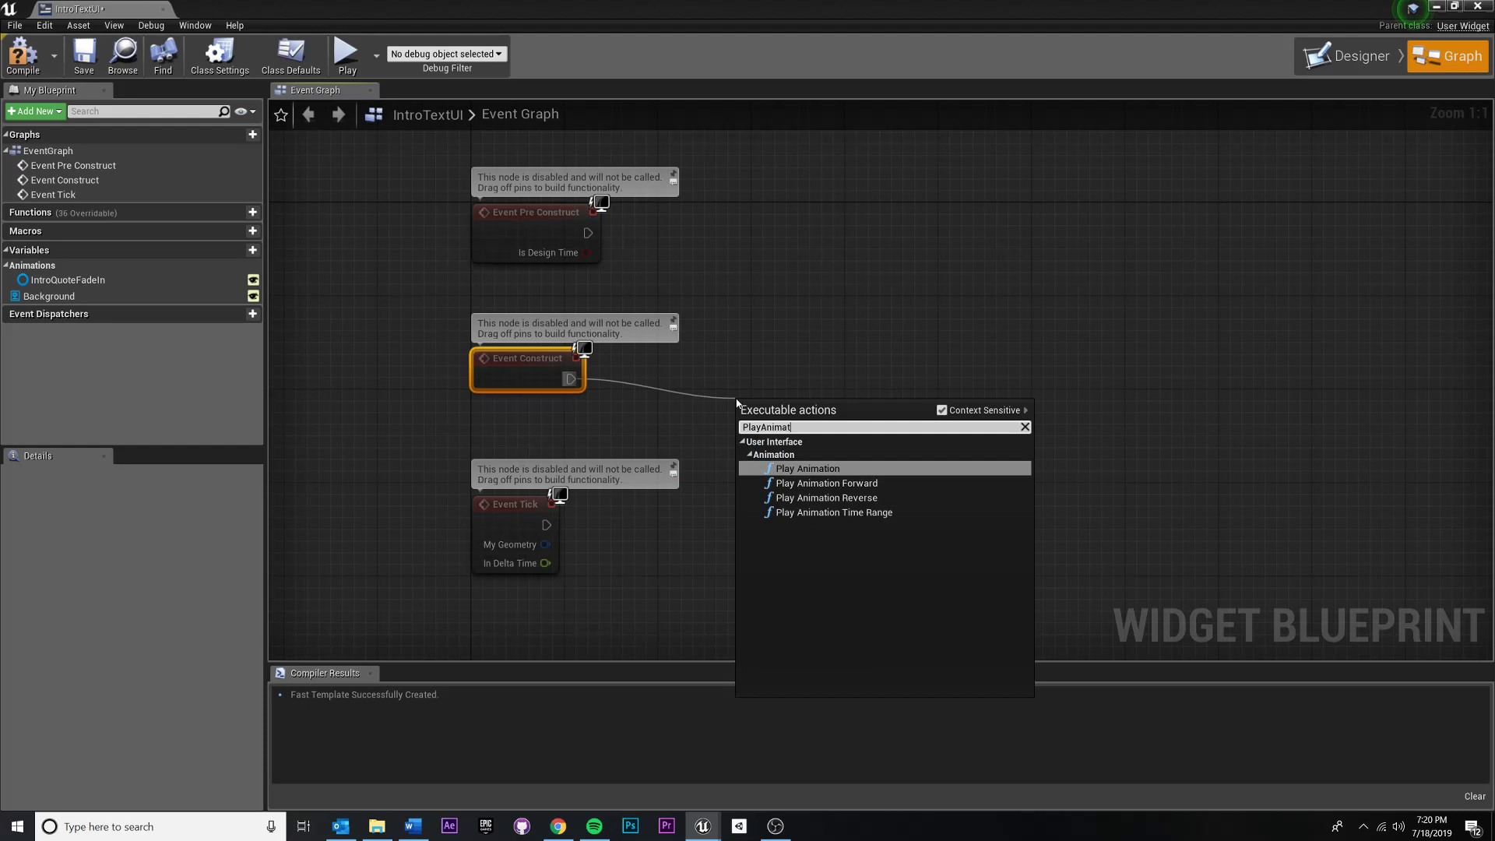
left_click(806, 467)
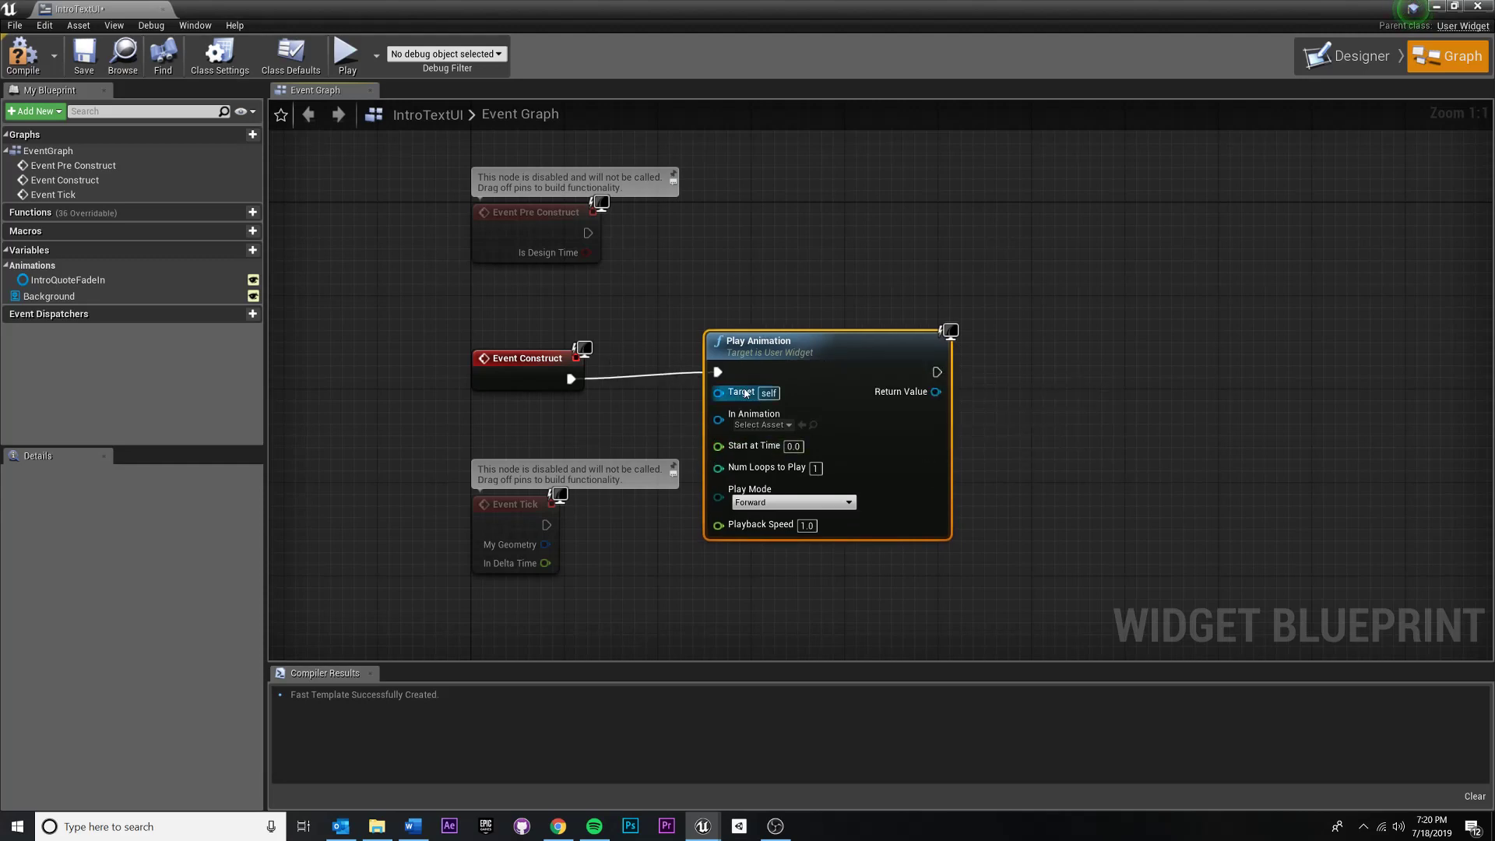
mouse_move(753, 412)
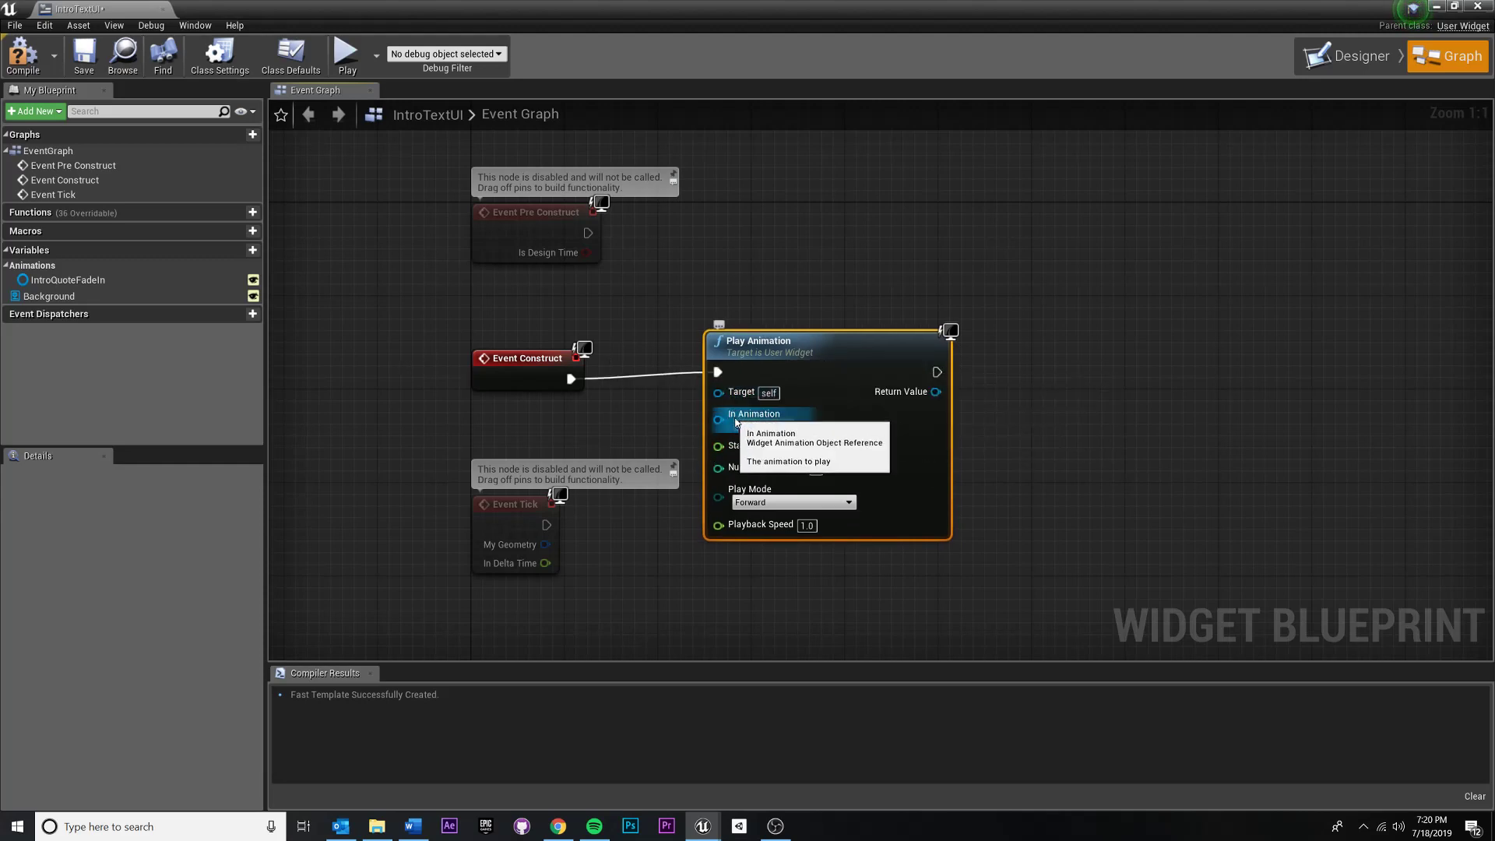
Revisit the IntroTextUI Designer, then return to the Graph and inspect the Background variable.
left_click(760, 424)
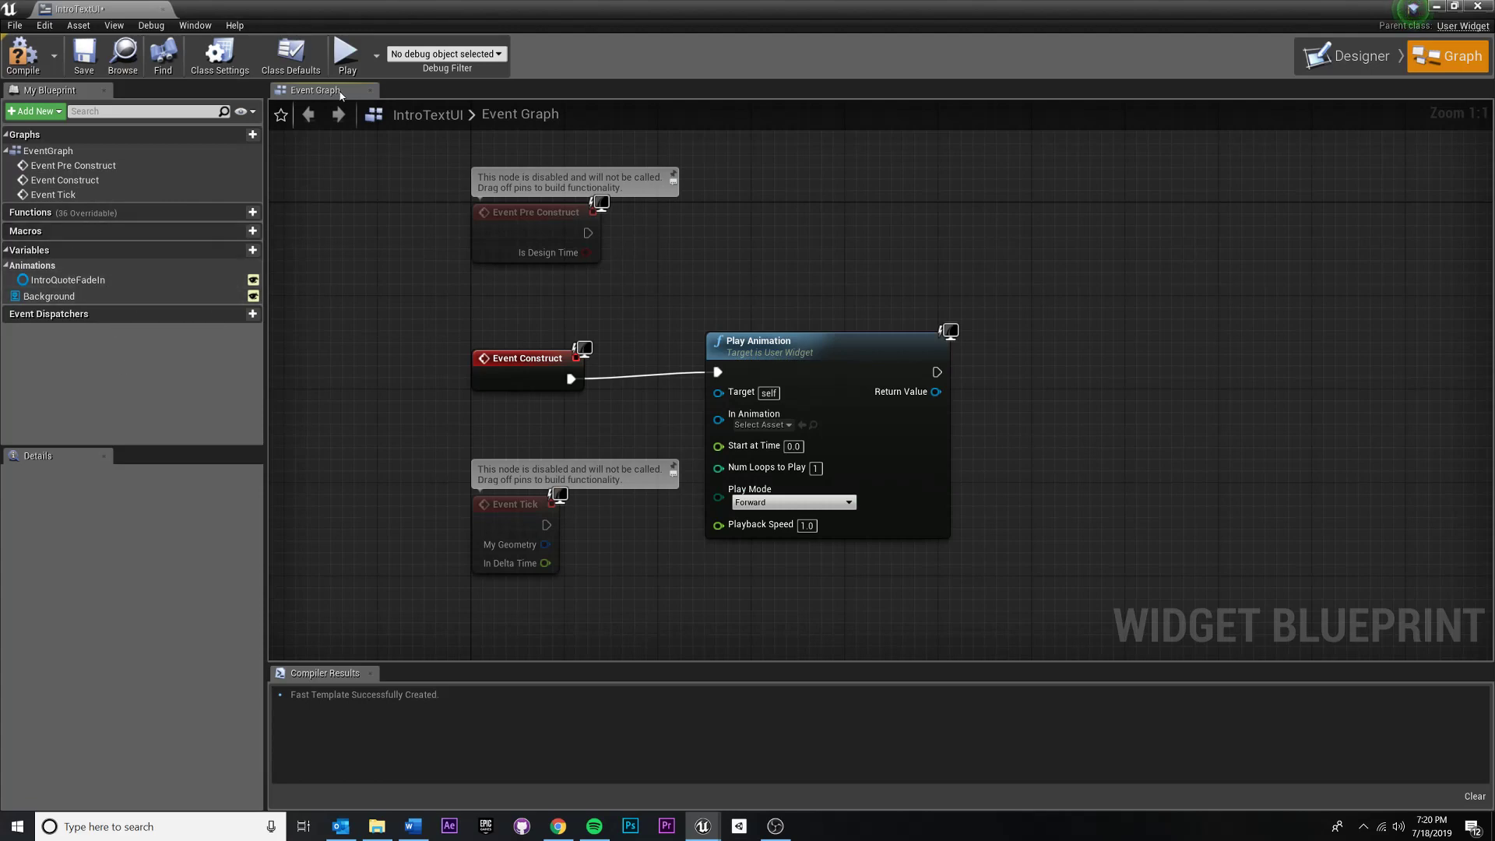
mouse_move(1146, 154)
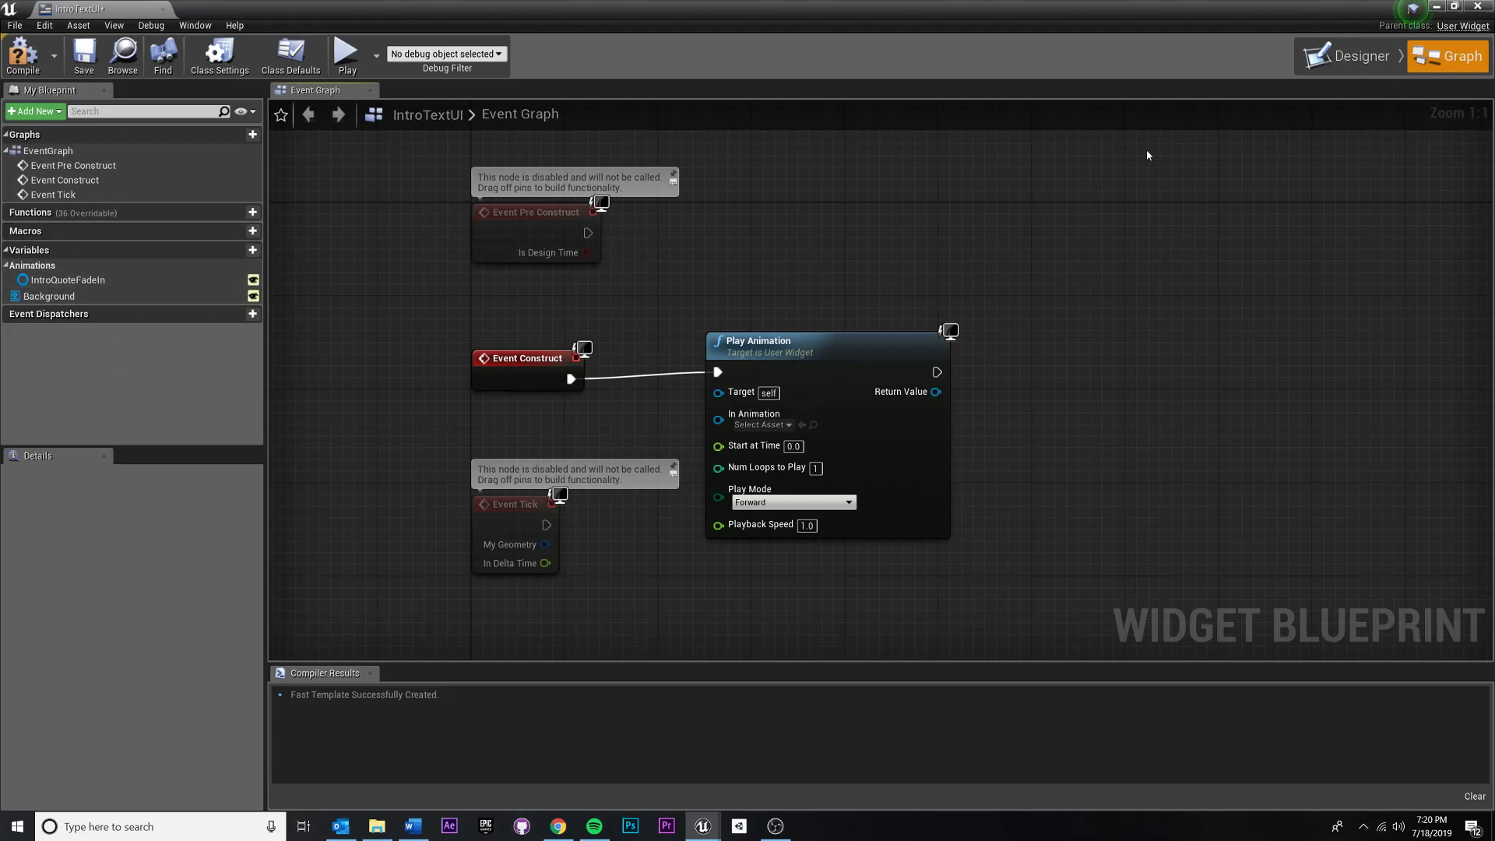
mouse_move(1361, 55)
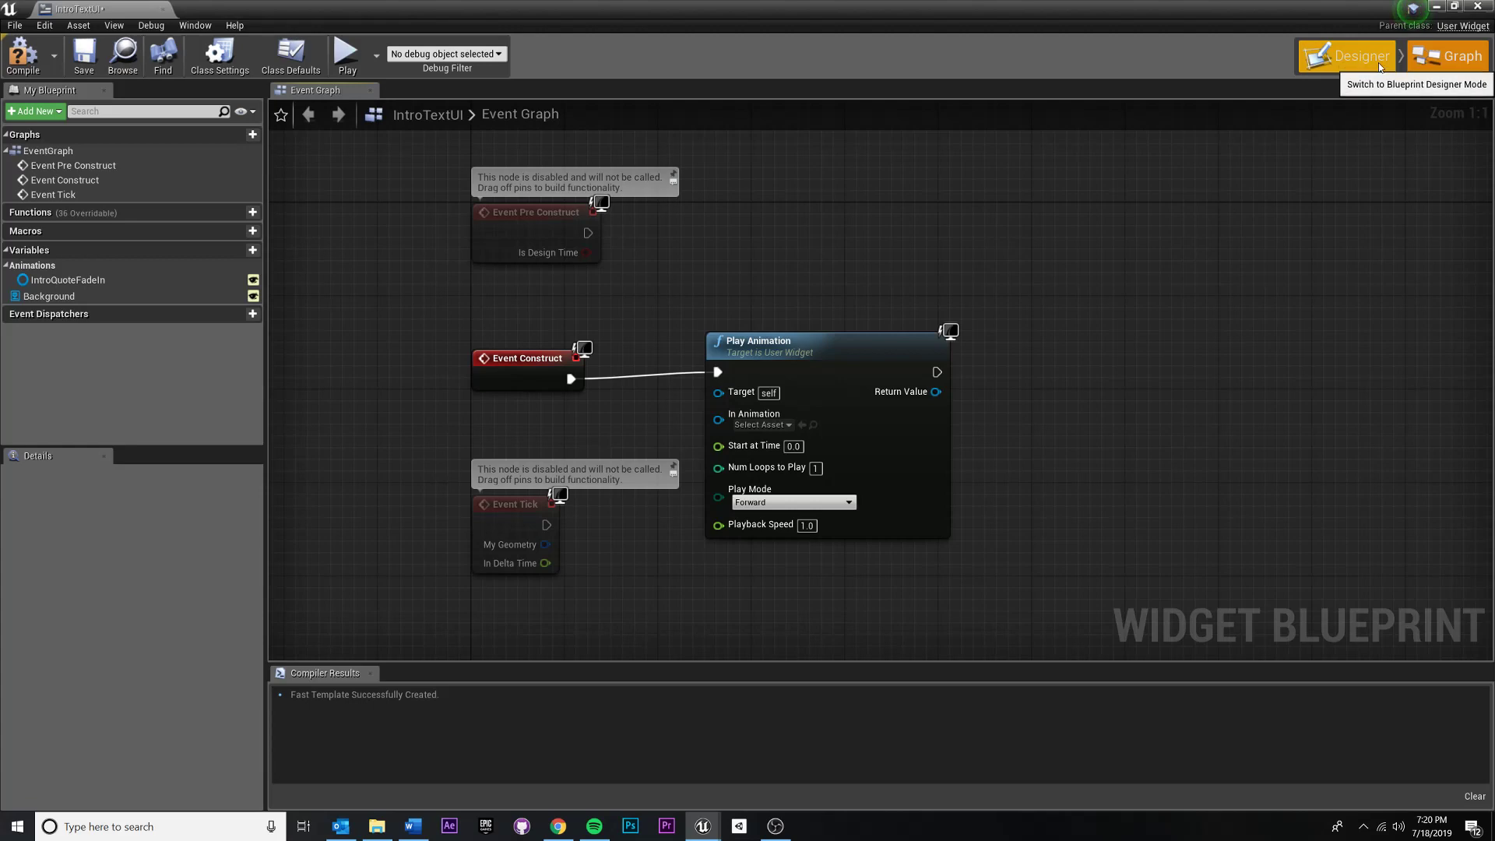
left_click(1354, 56)
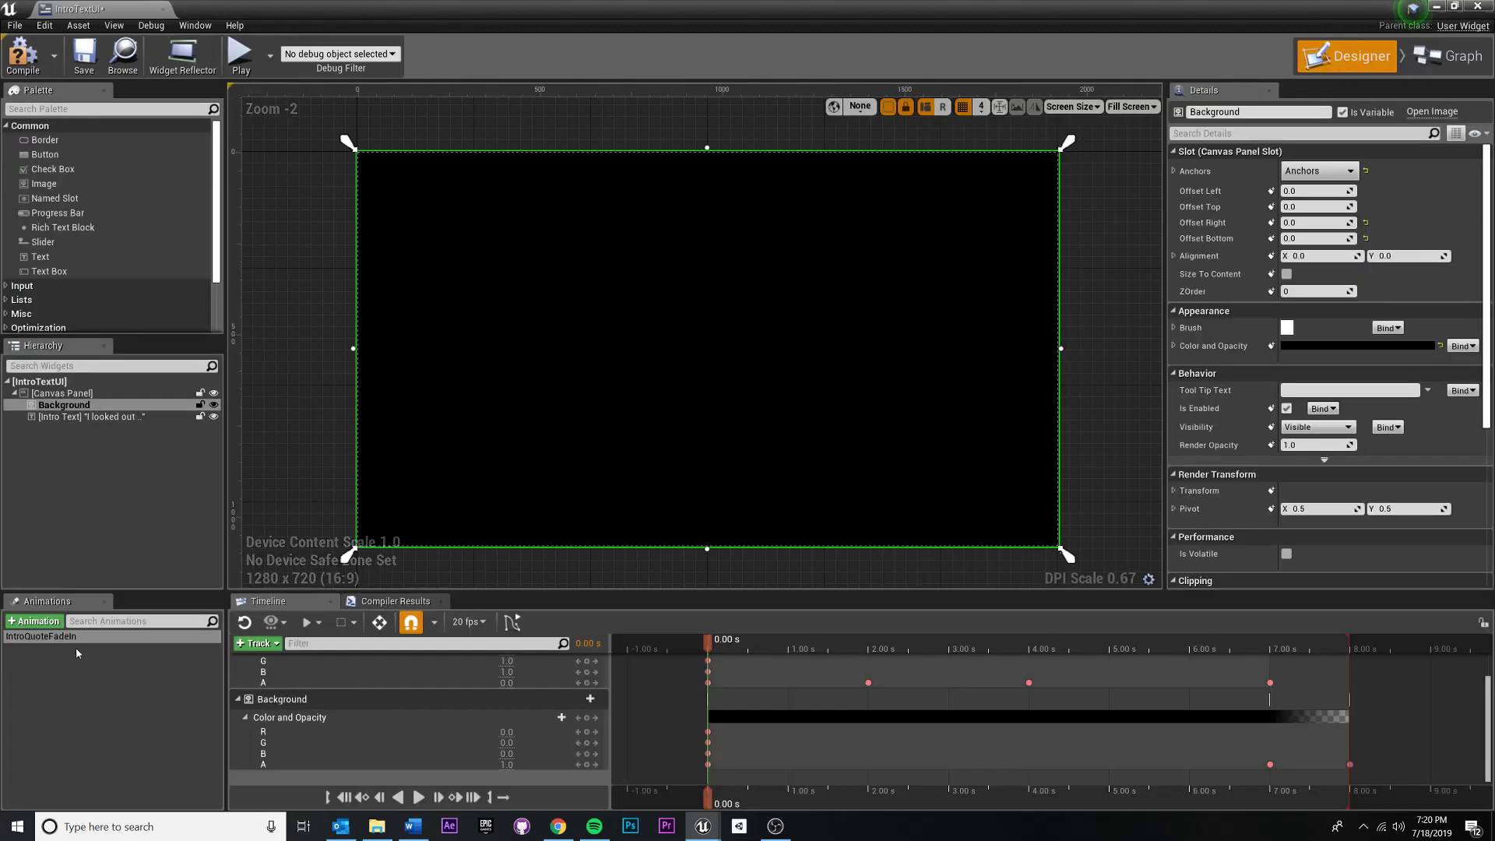
mouse_move(1482, 63)
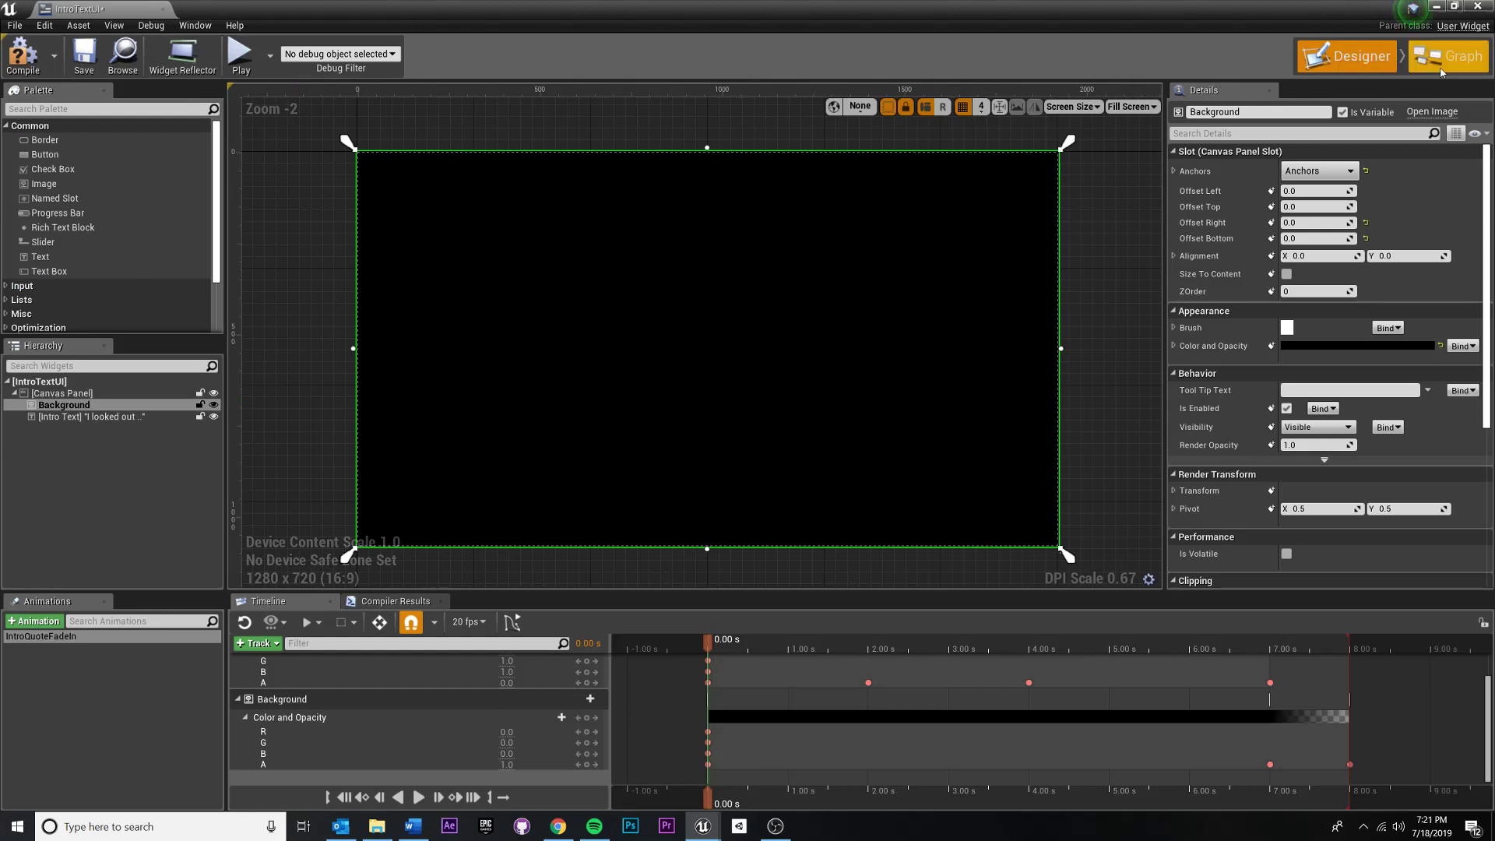
left_click(1445, 55)
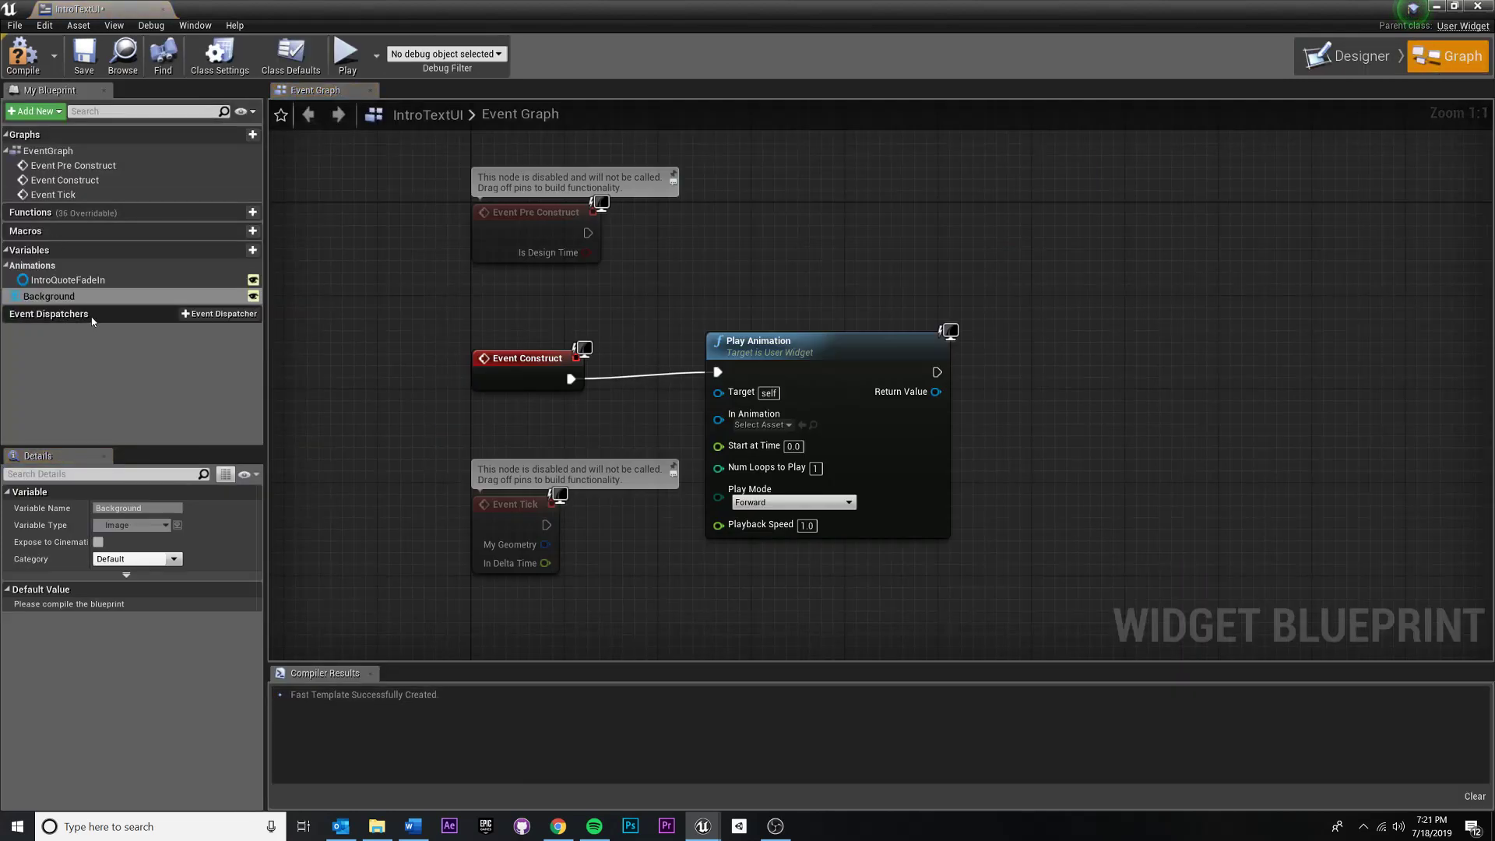
left_click(67, 280)
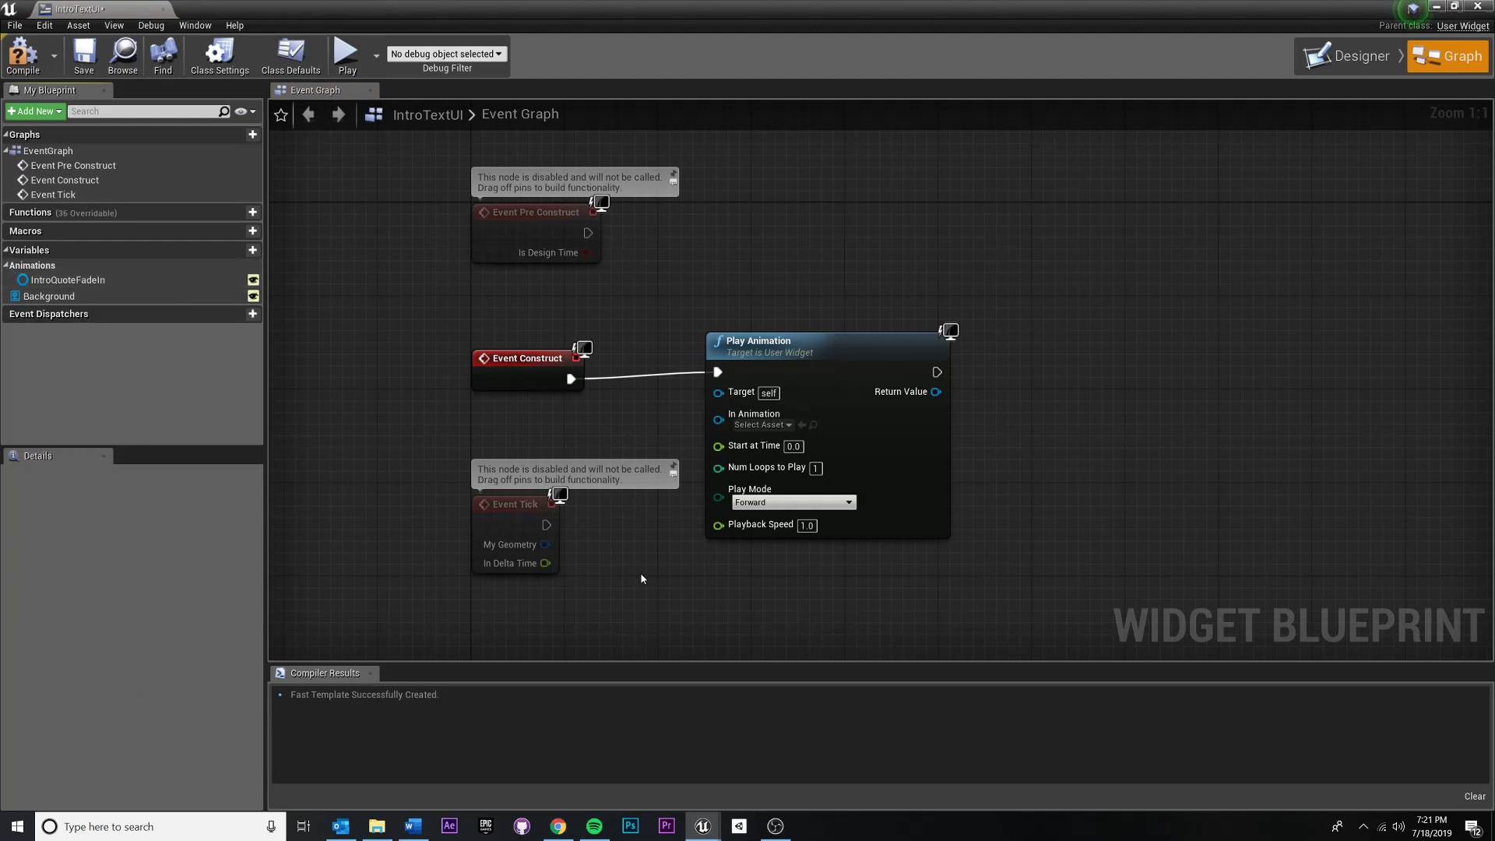
mouse_move(66, 279)
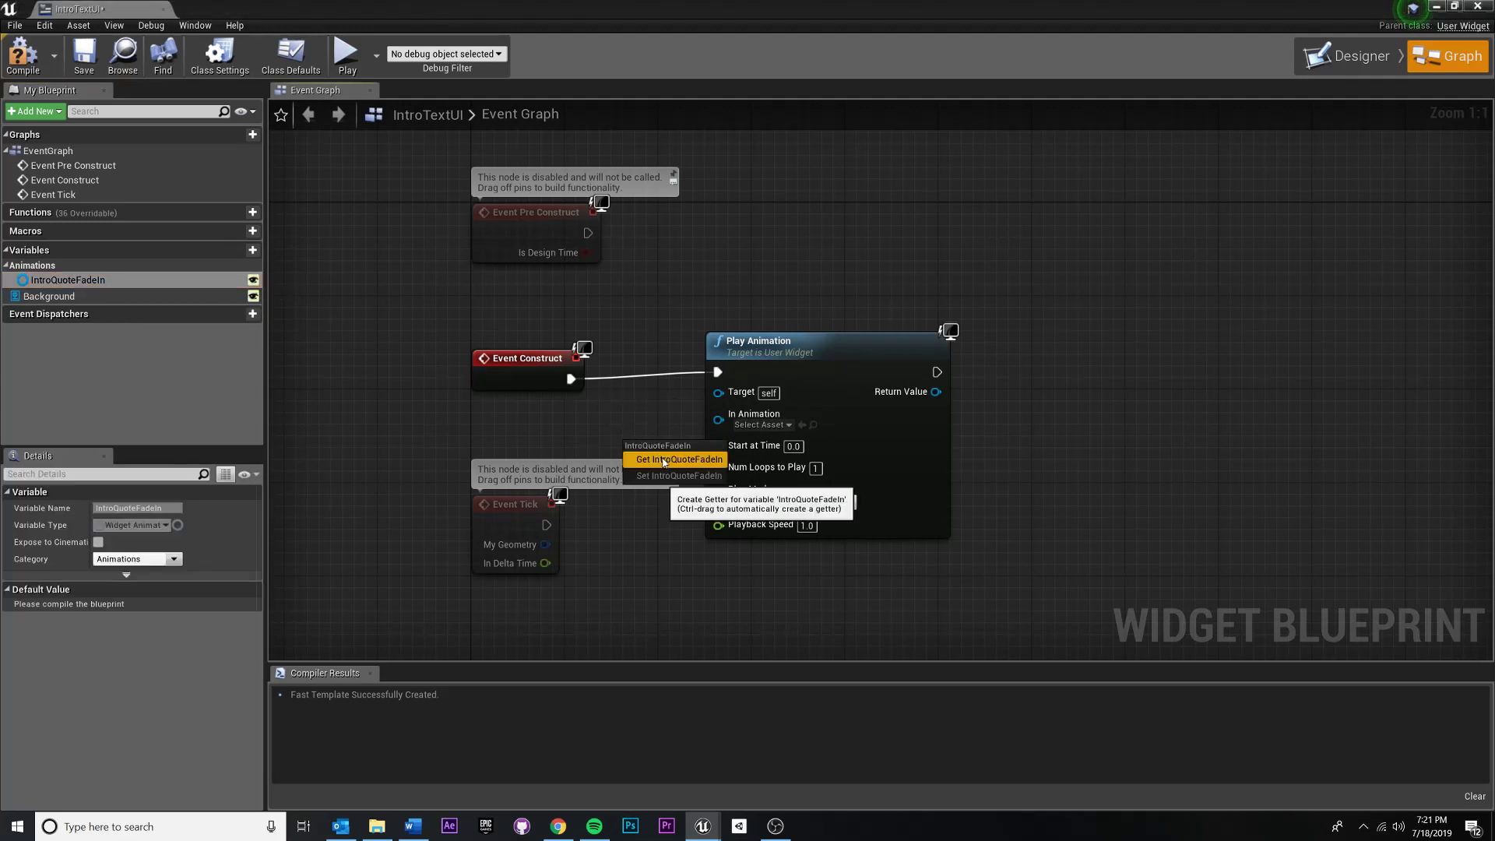
Feed a Get IntroQuoteFadeIn getter into Play Animation, then return to the level editor.
left_click(678, 459)
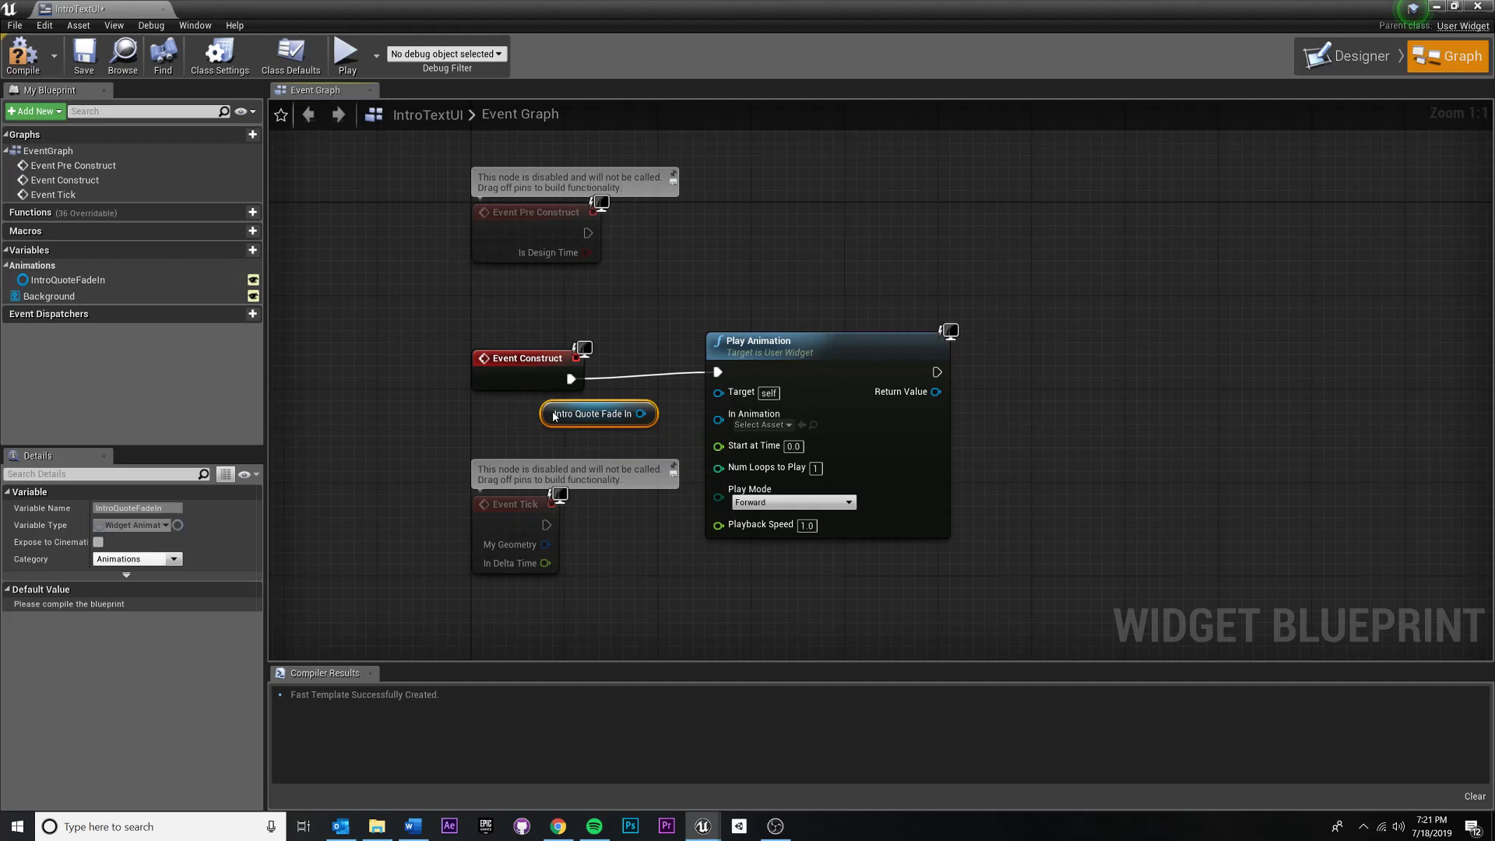
mouse_move(595, 424)
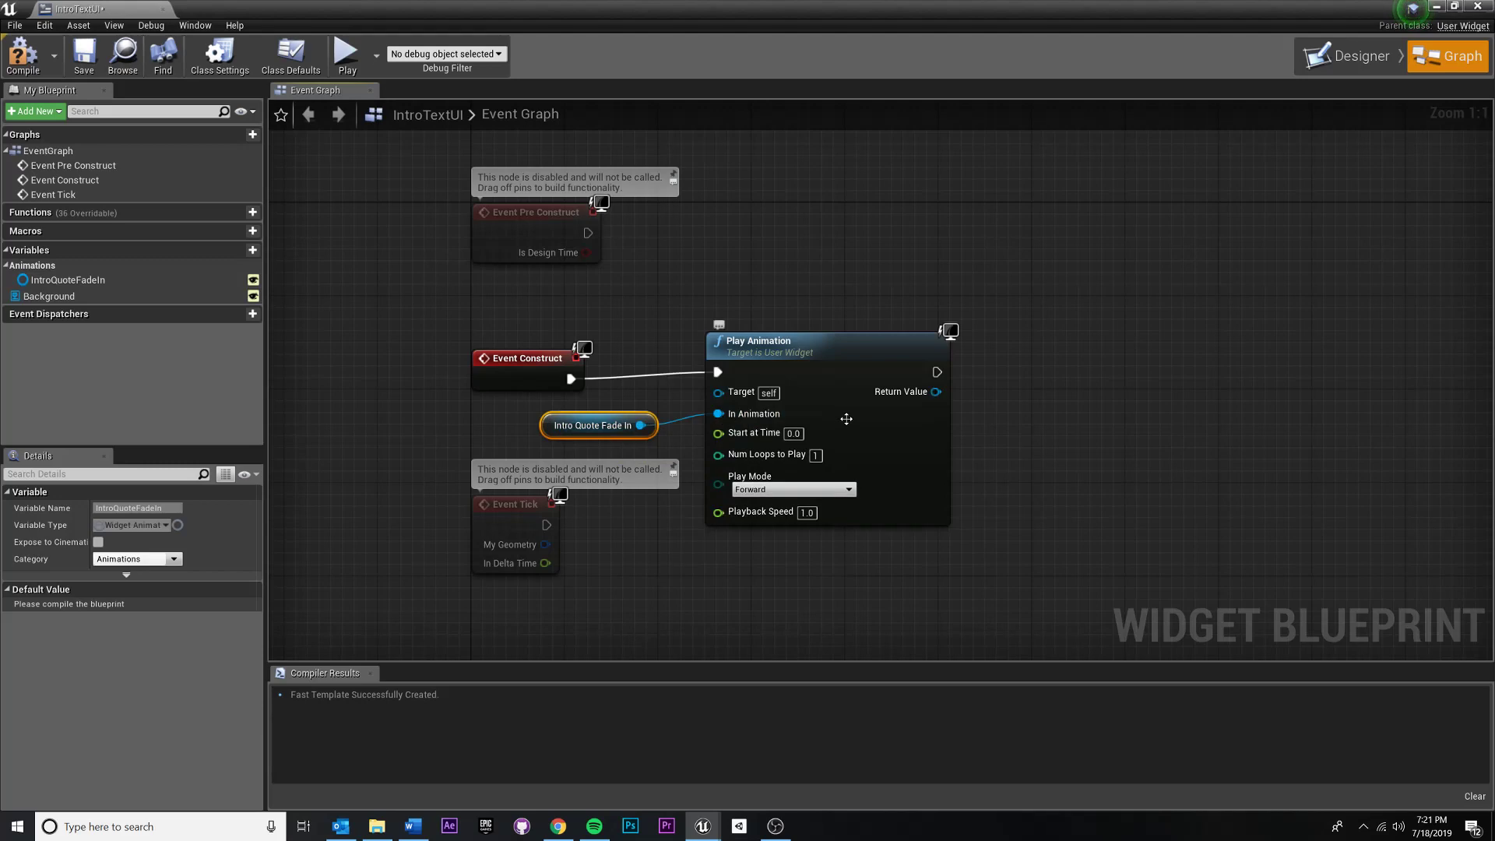
mouse_move(809, 336)
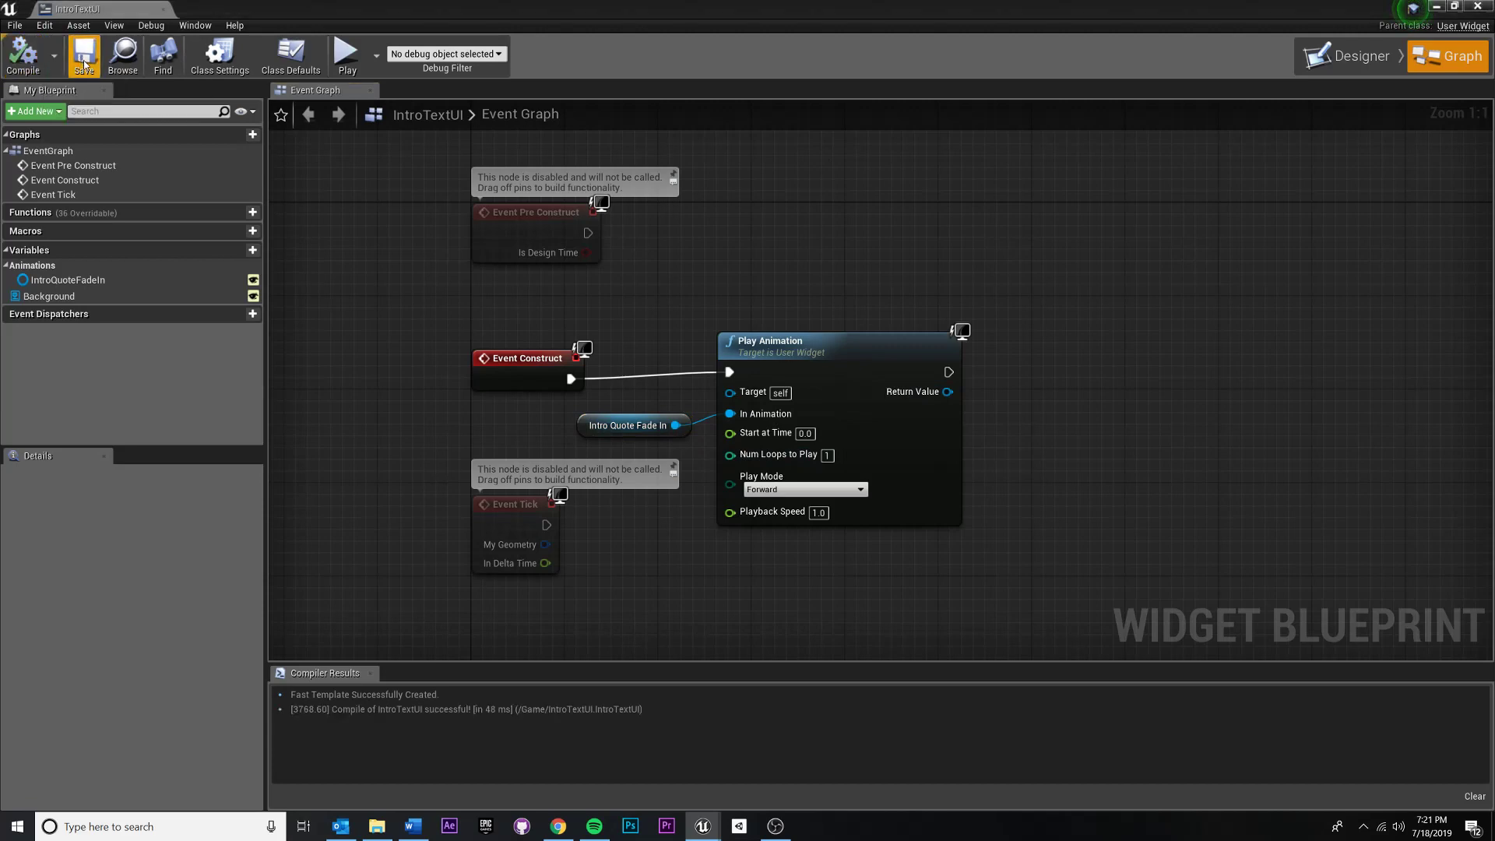
mouse_move(1345, 55)
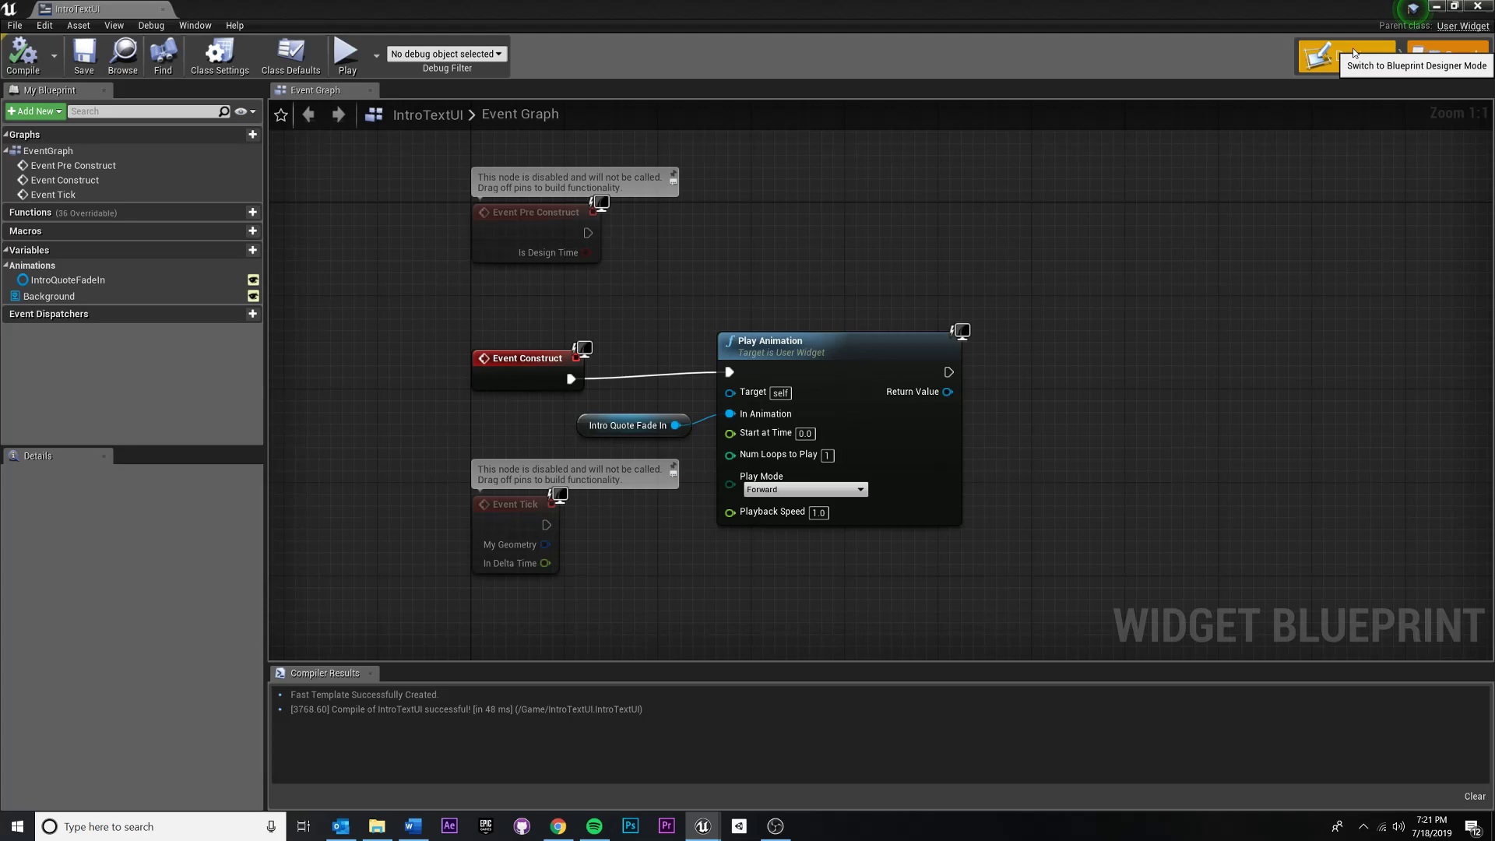
left_click(1350, 55)
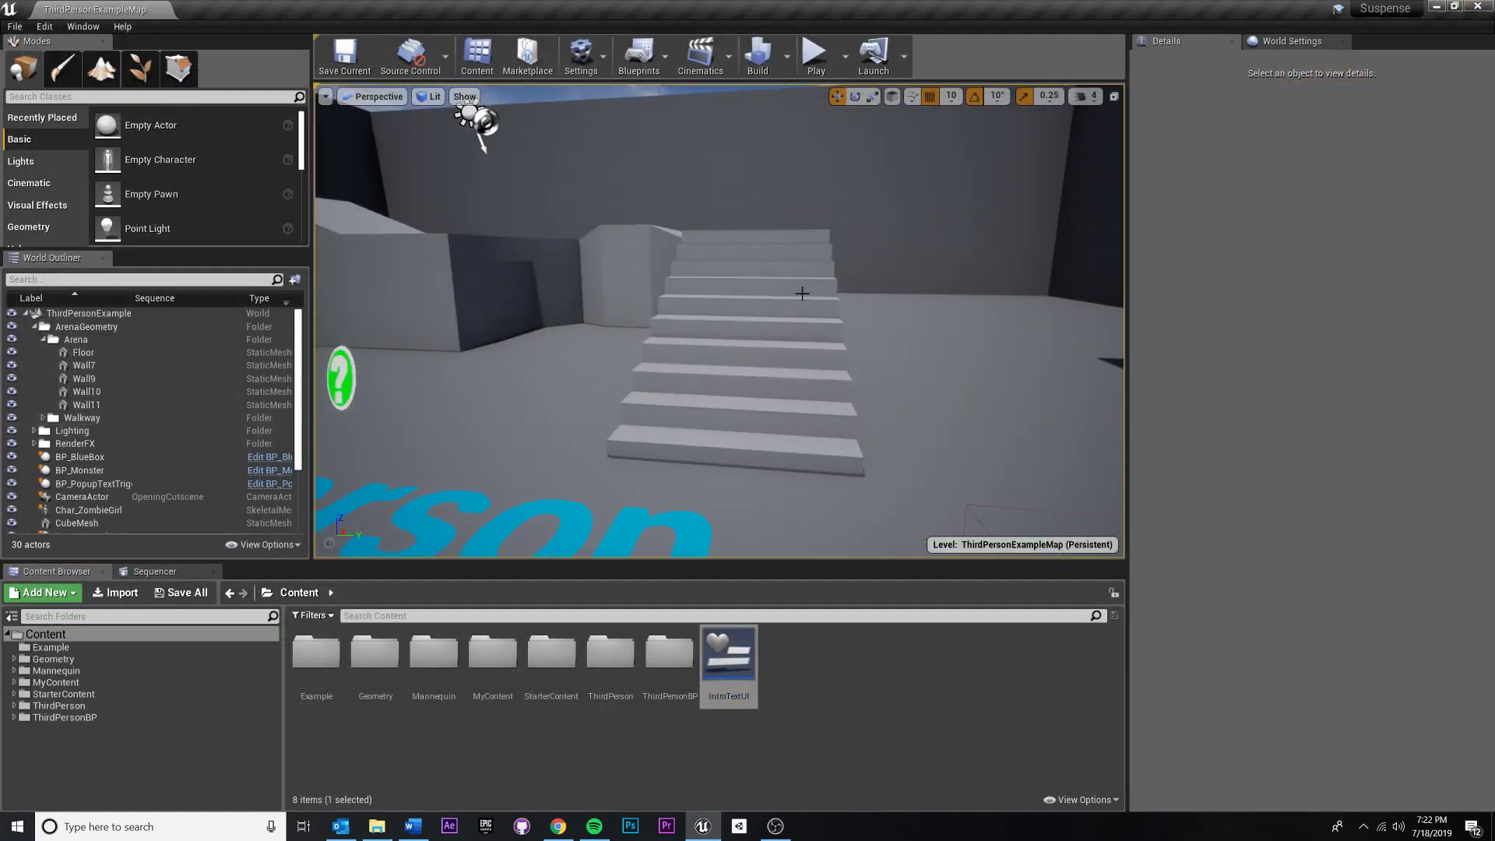
Select the IntroTextUI asset, then open ThirdPersonExampleMap's level blueprint from the Blueprints menu.
left_click(343, 57)
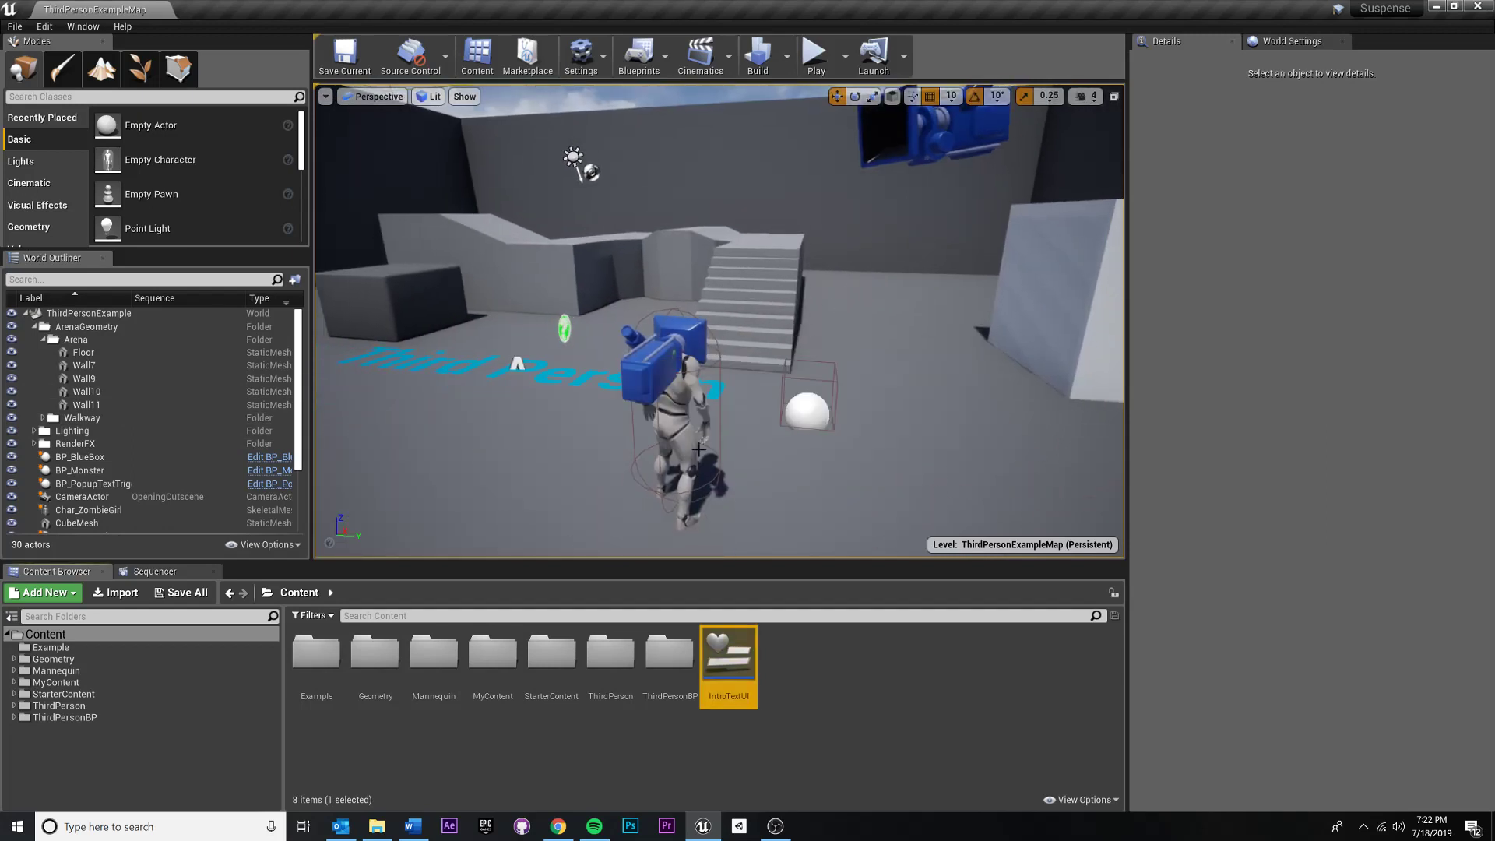
left_click(784, 689)
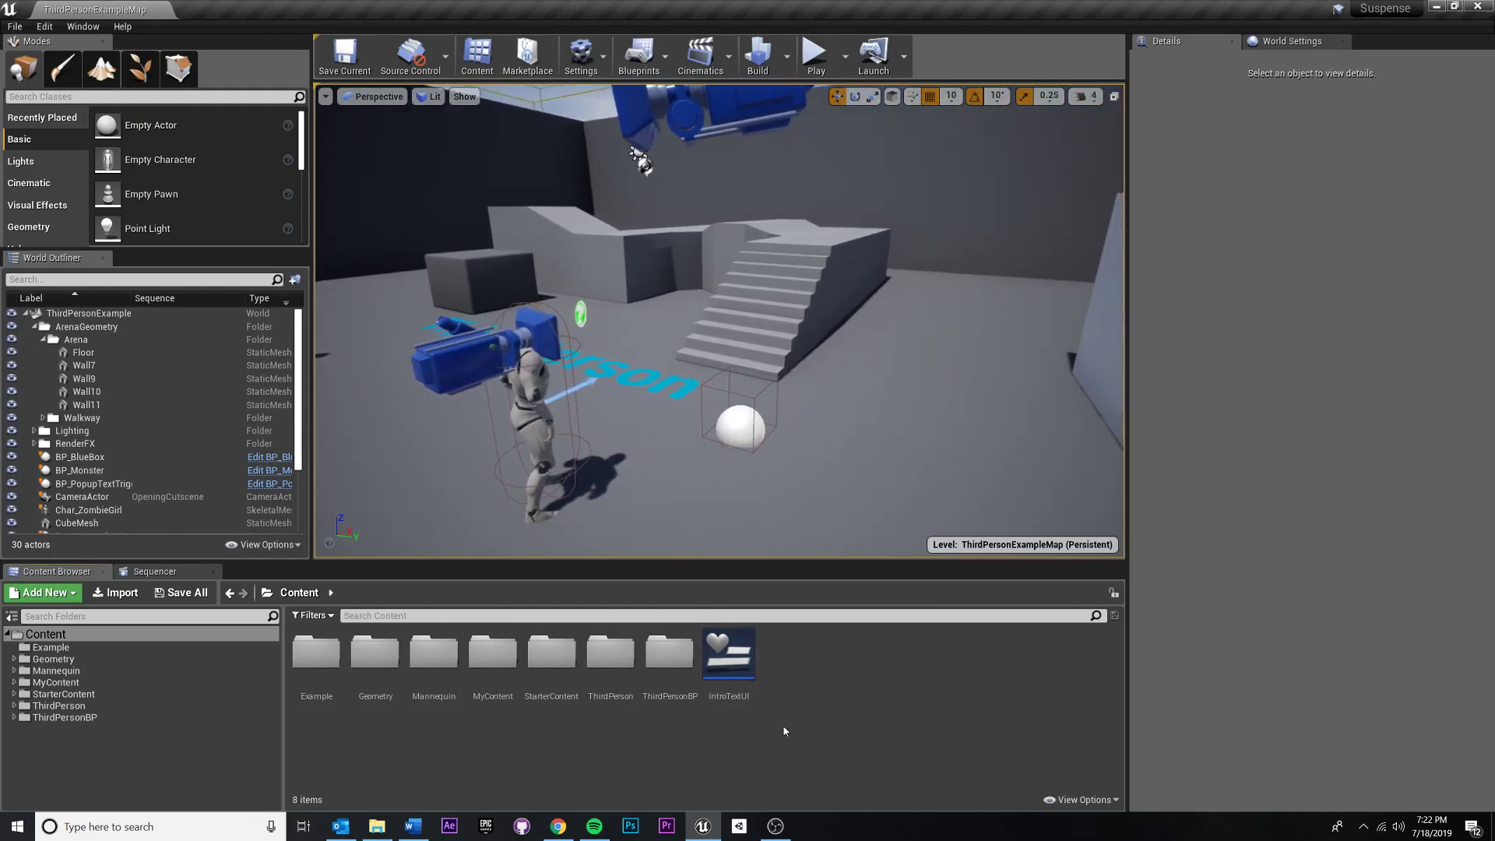
left_click(727, 653)
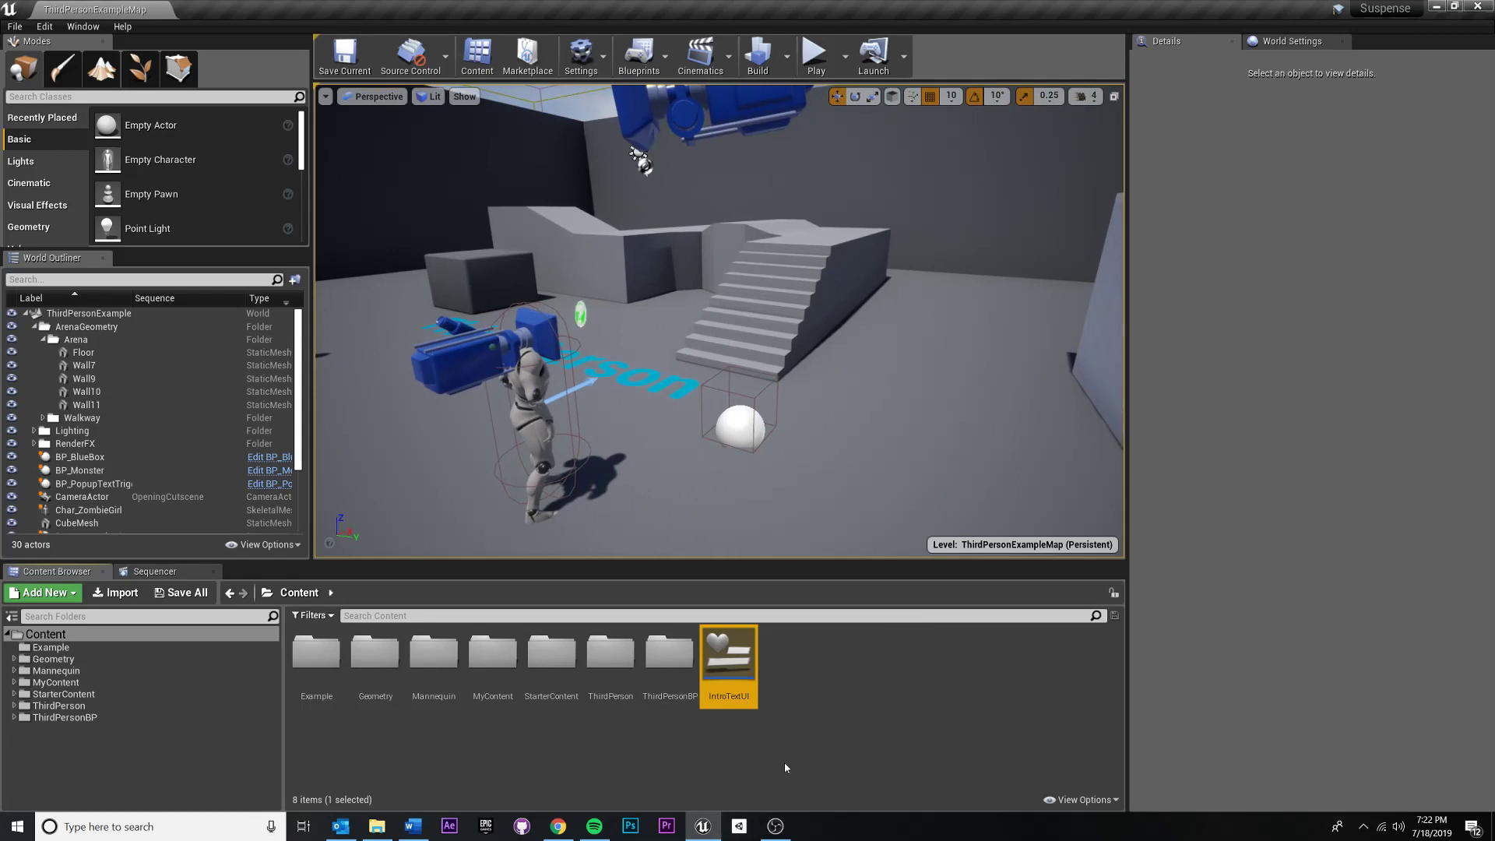
mouse_move(853, 611)
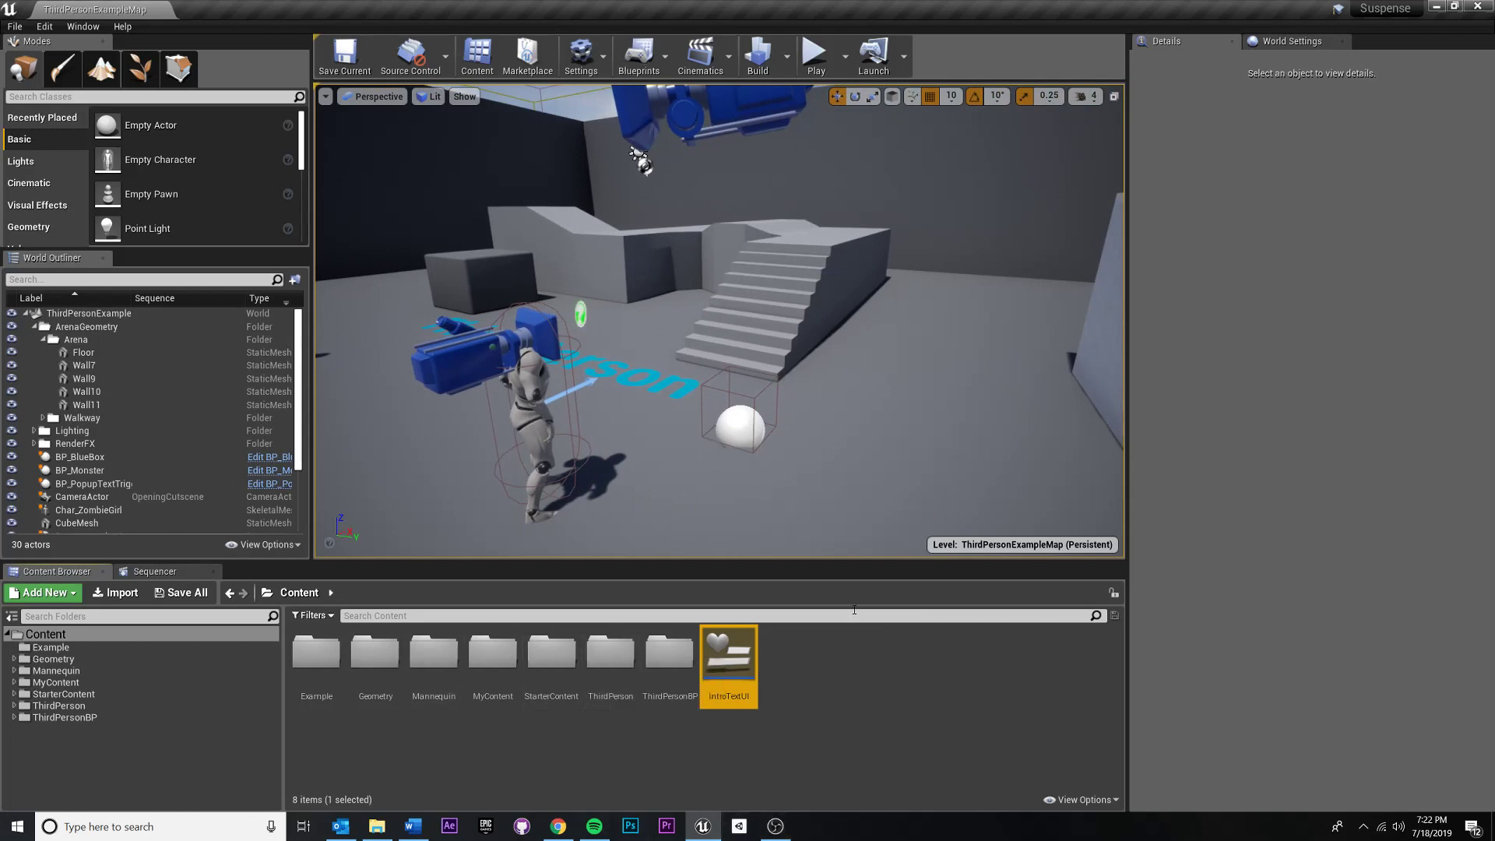
mouse_move(842, 358)
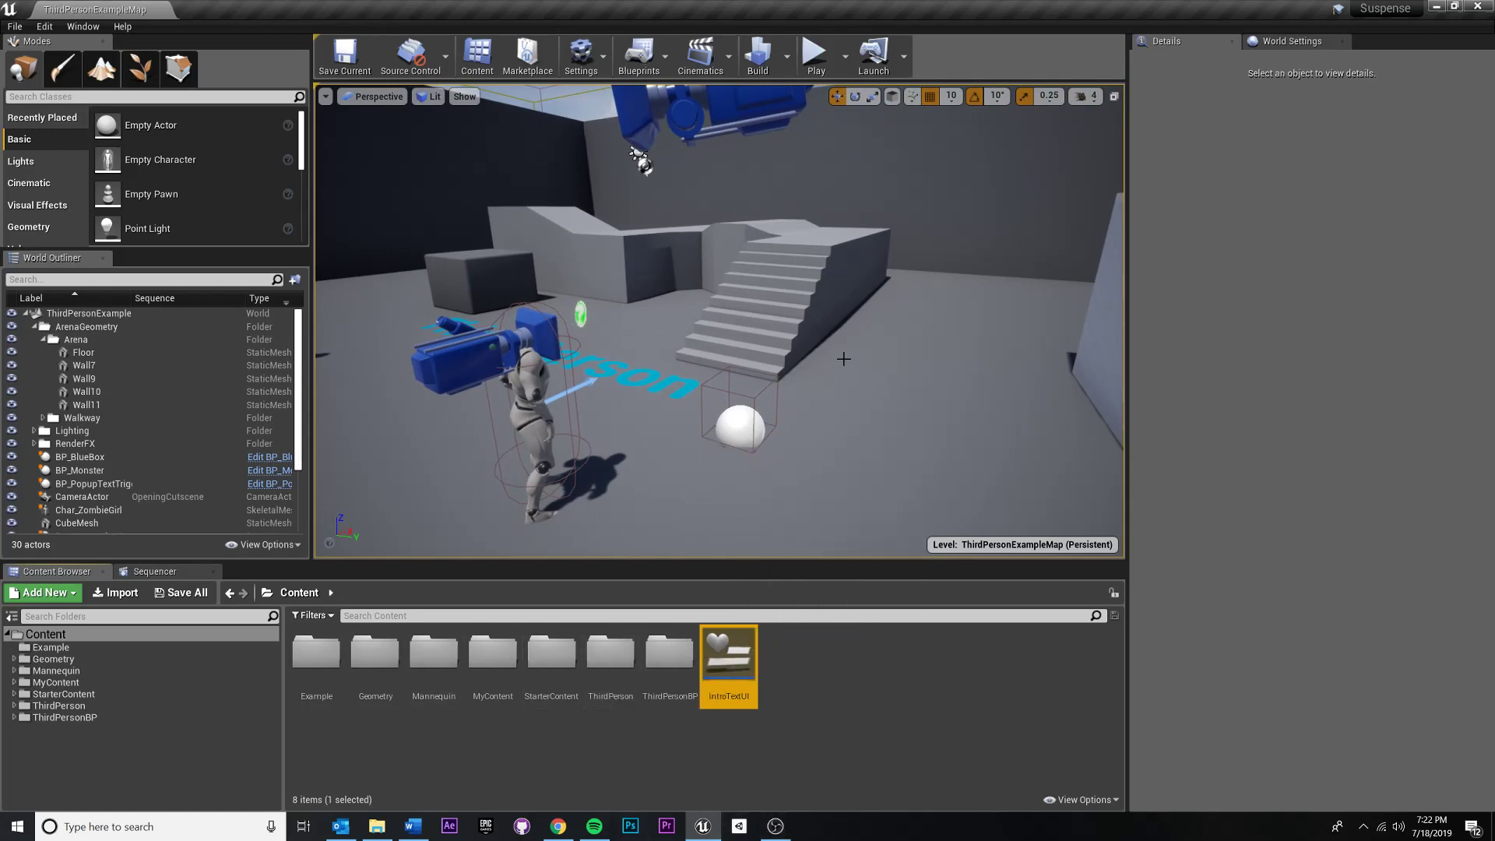
mouse_move(688, 319)
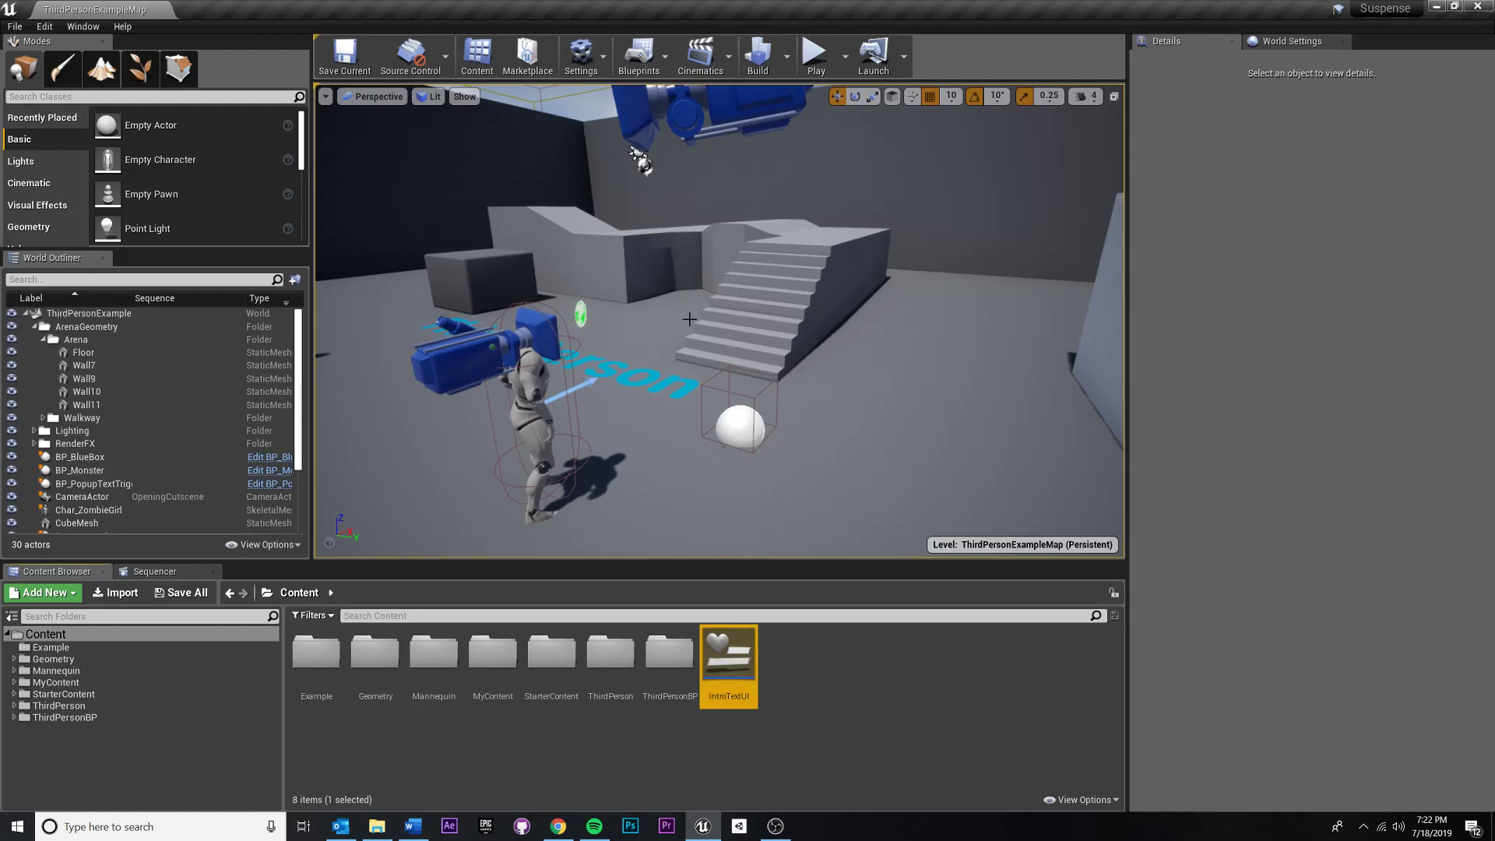
mouse_move(701, 39)
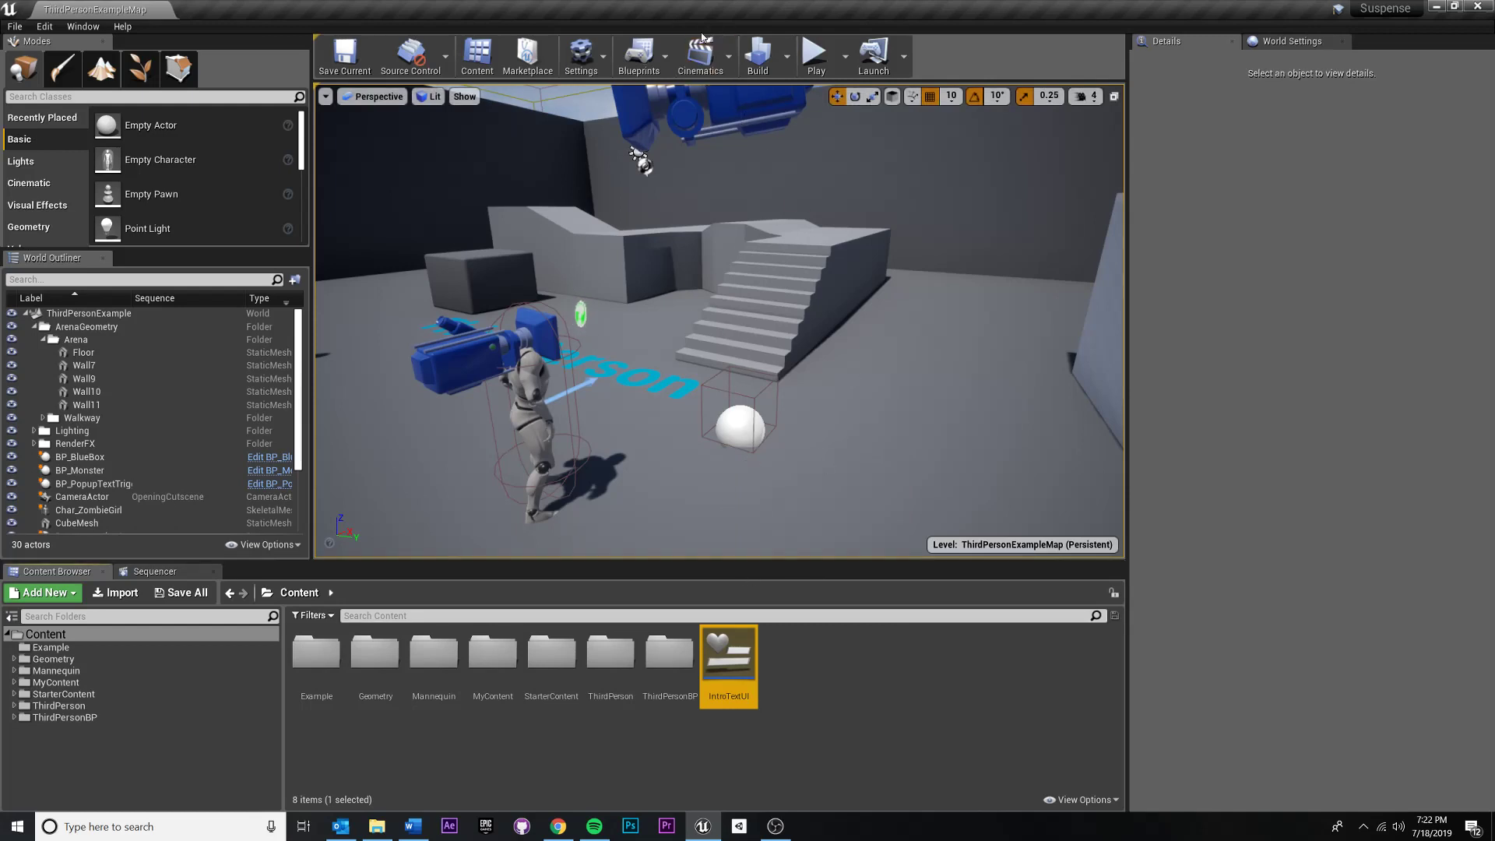
mouse_move(638, 55)
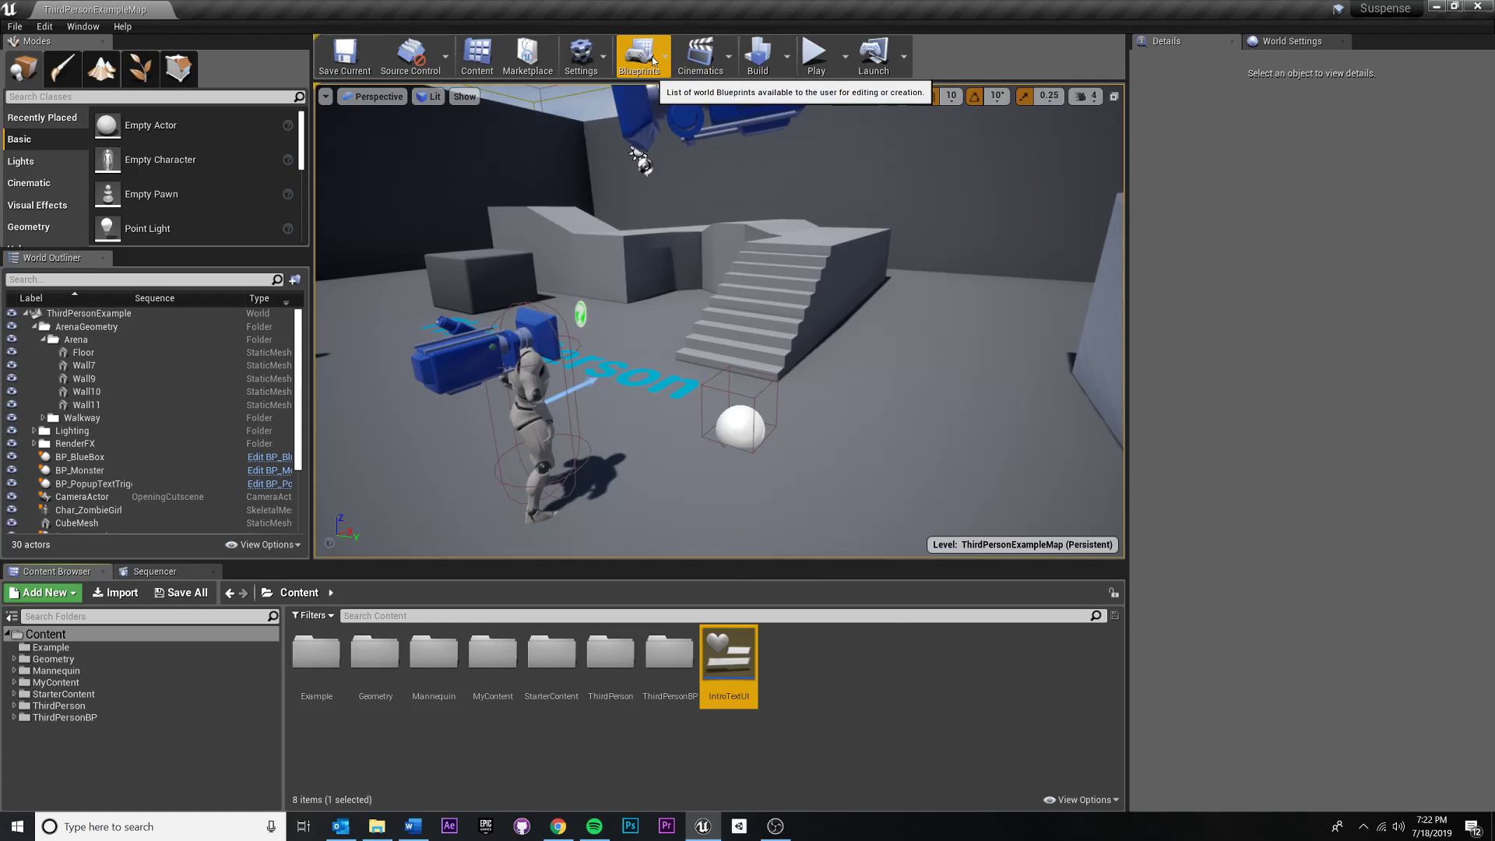
left_click(643, 56)
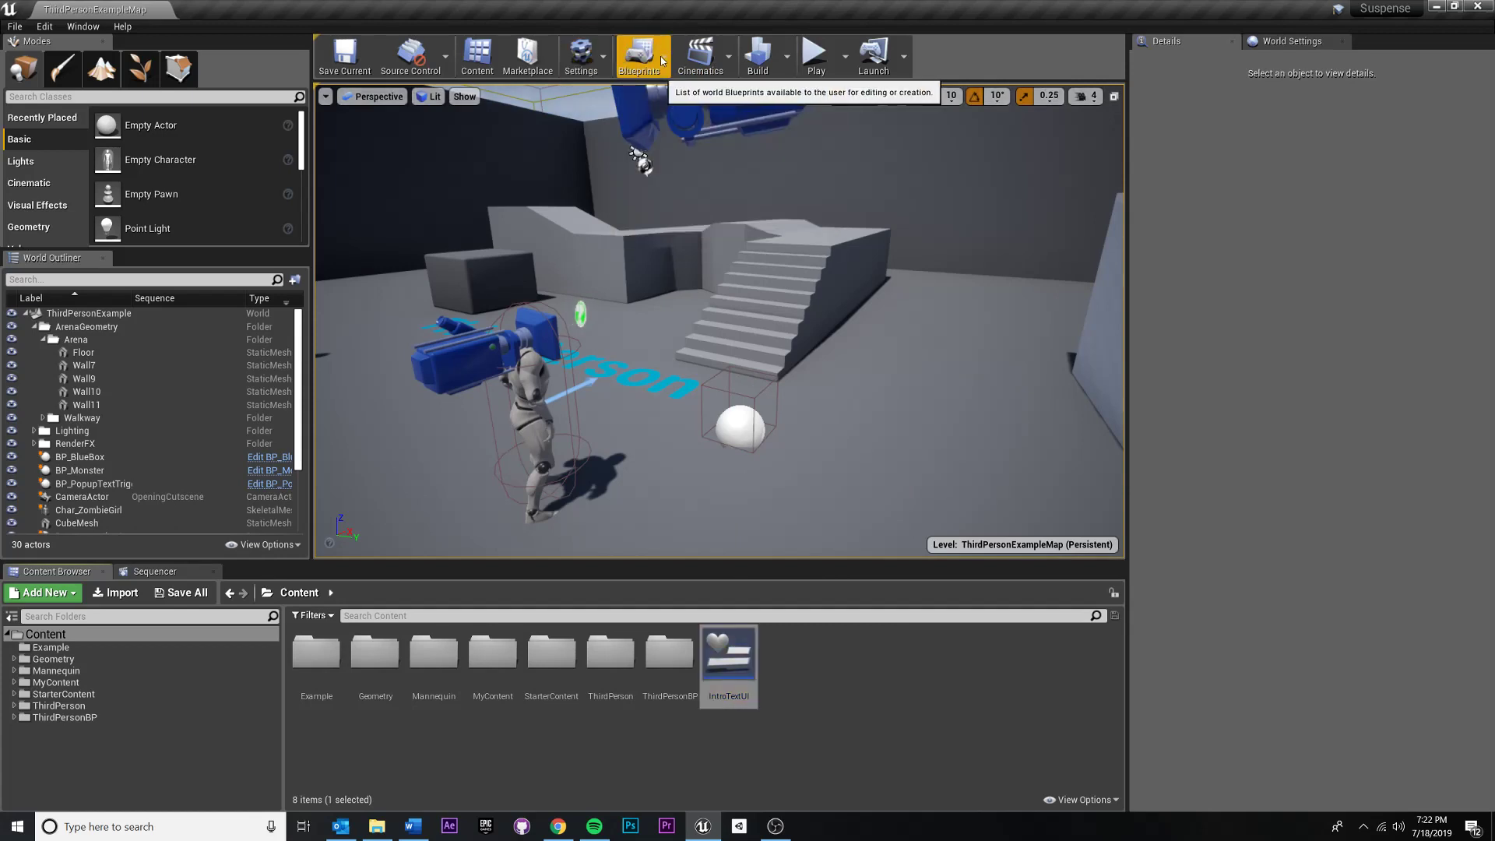
left_click(638, 55)
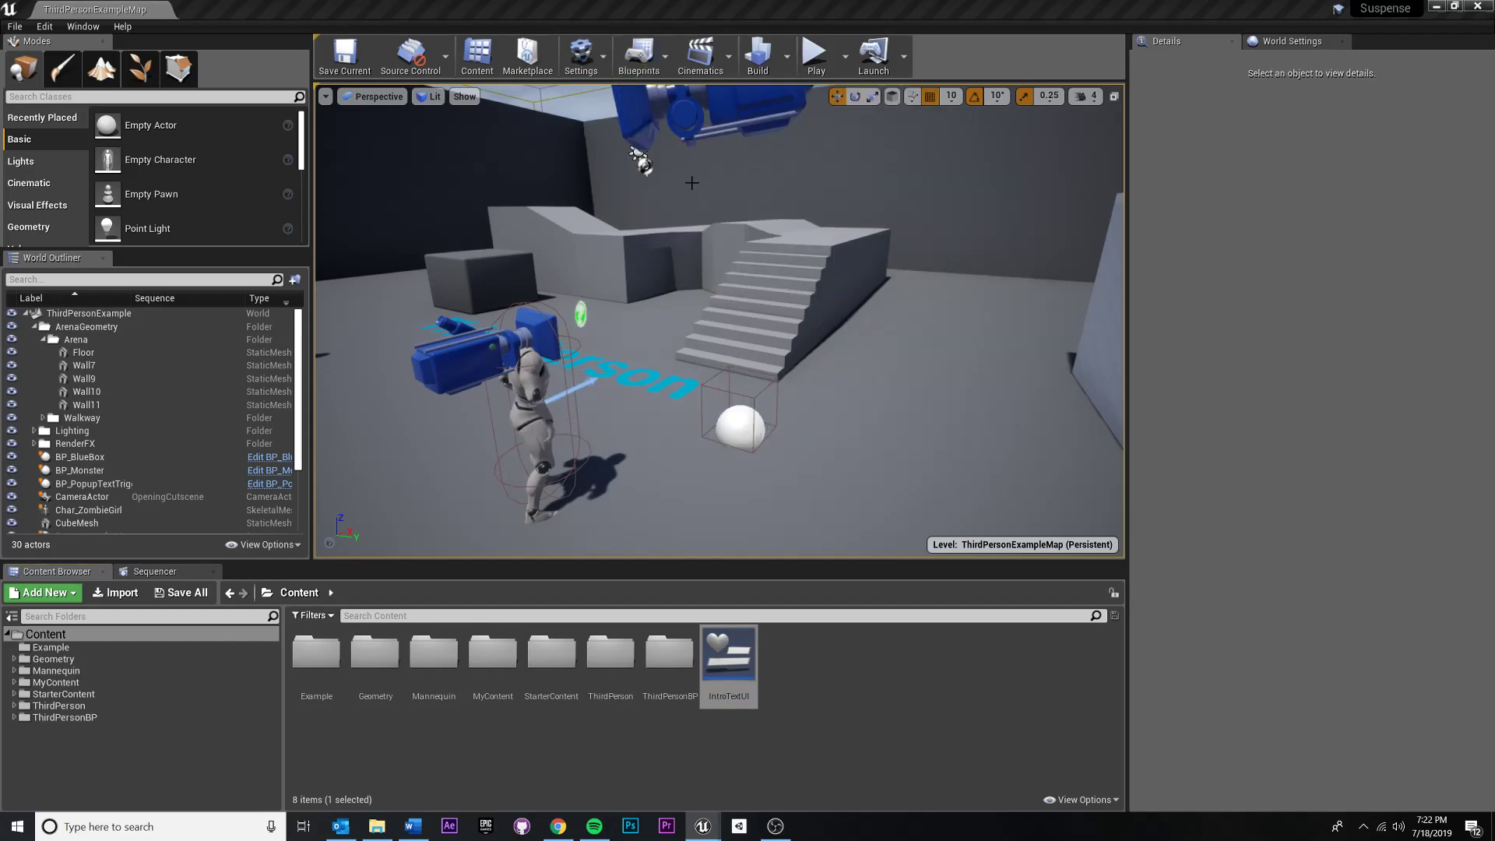
left_click(638, 57)
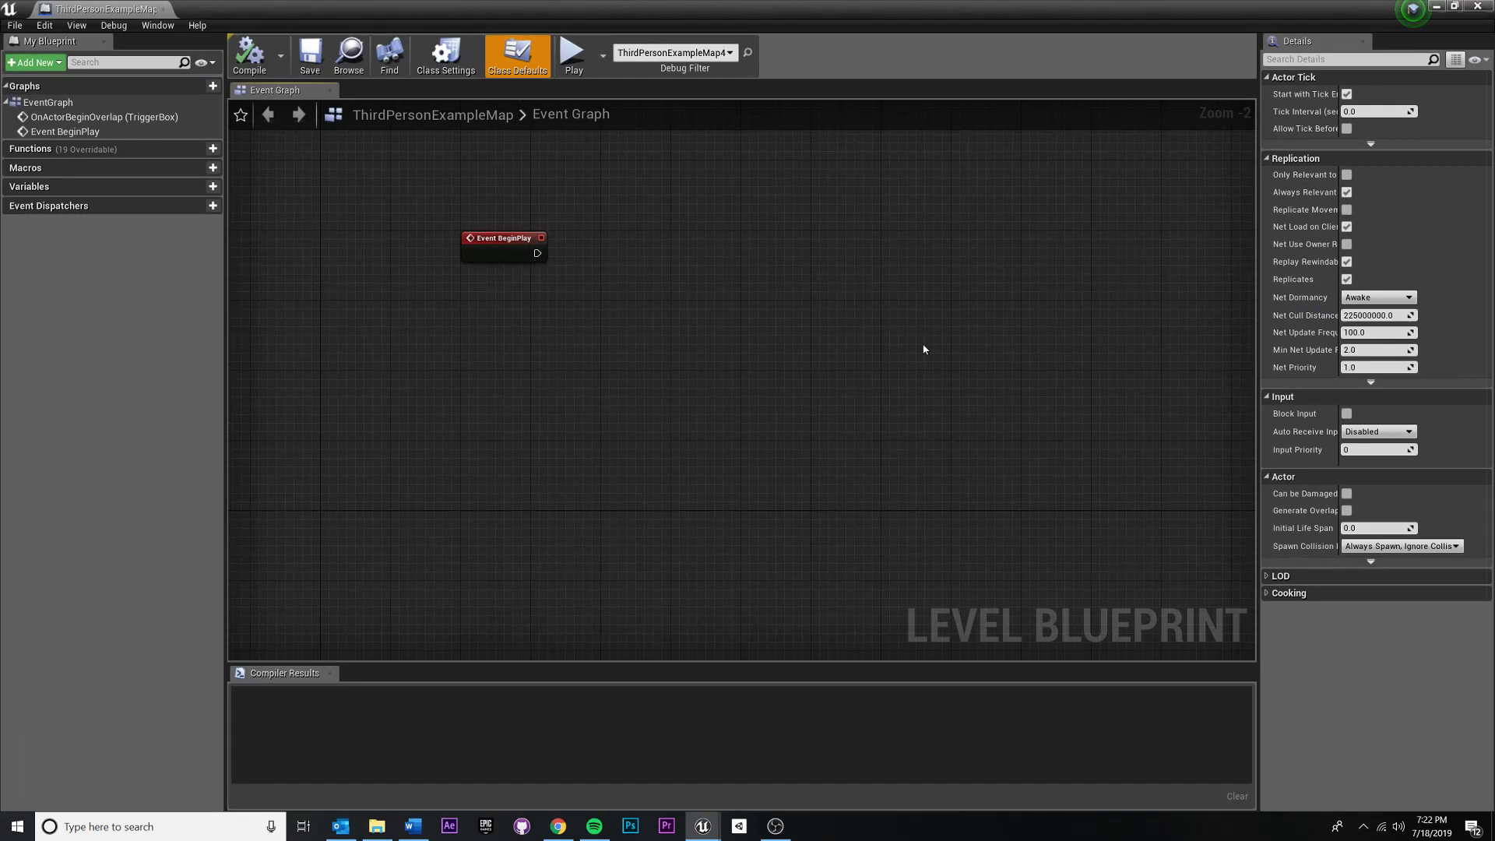
left_click_drag(504, 237, 518, 280)
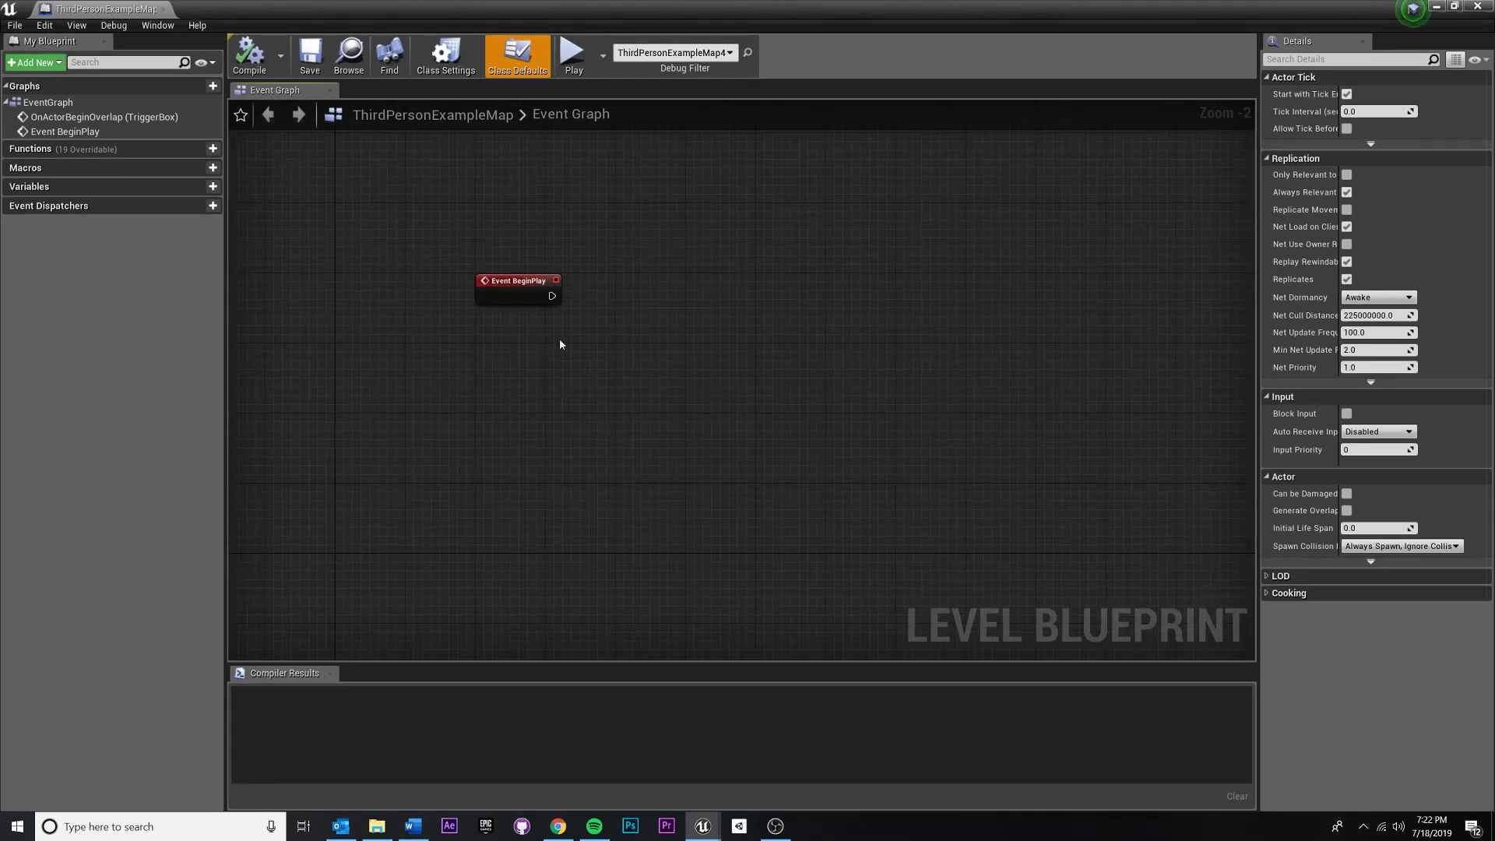
mouse_move(719, 295)
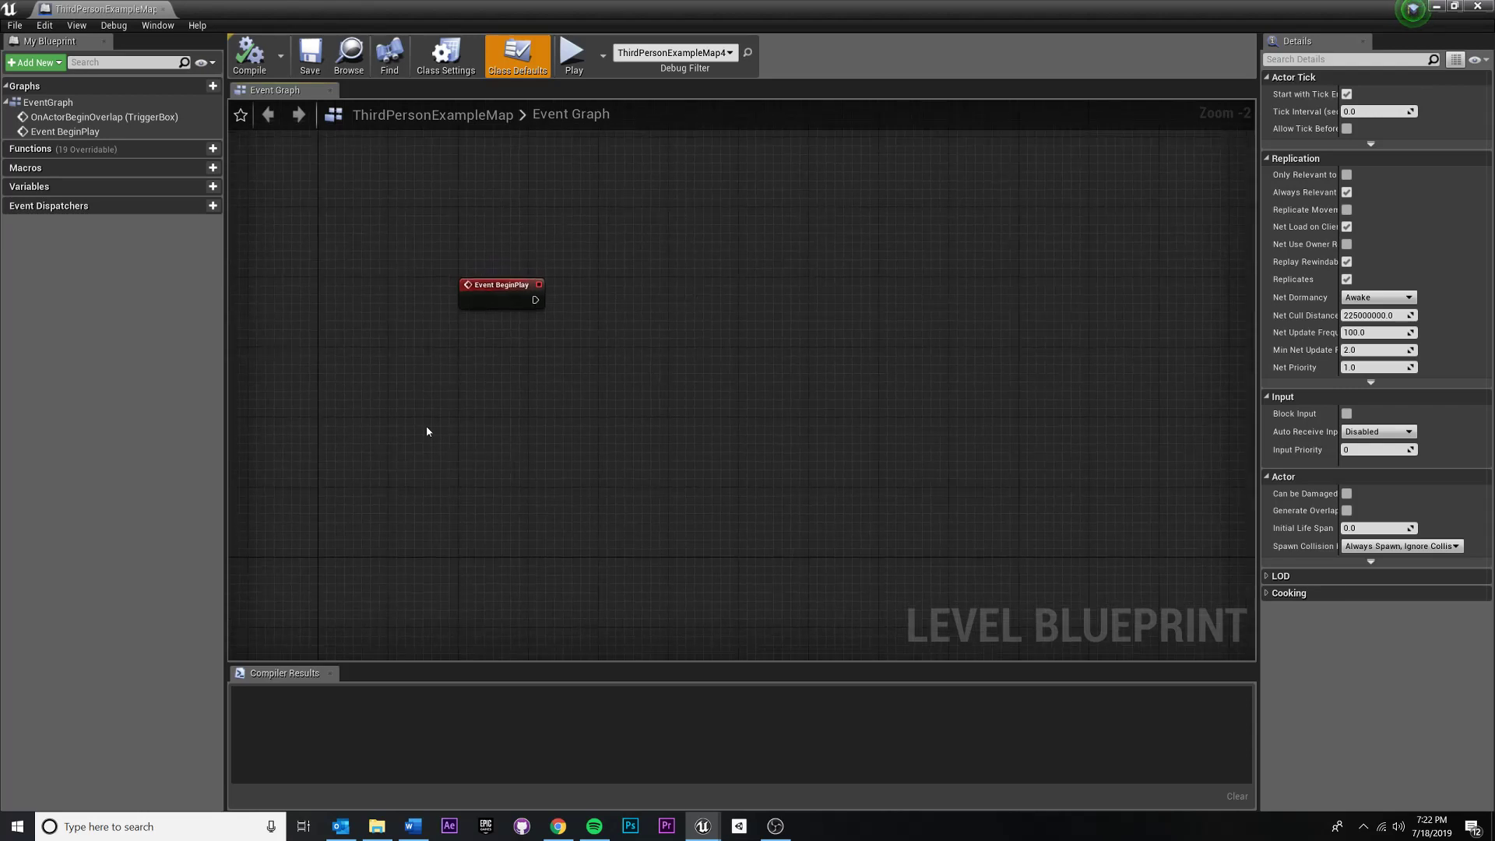
mouse_move(713, 382)
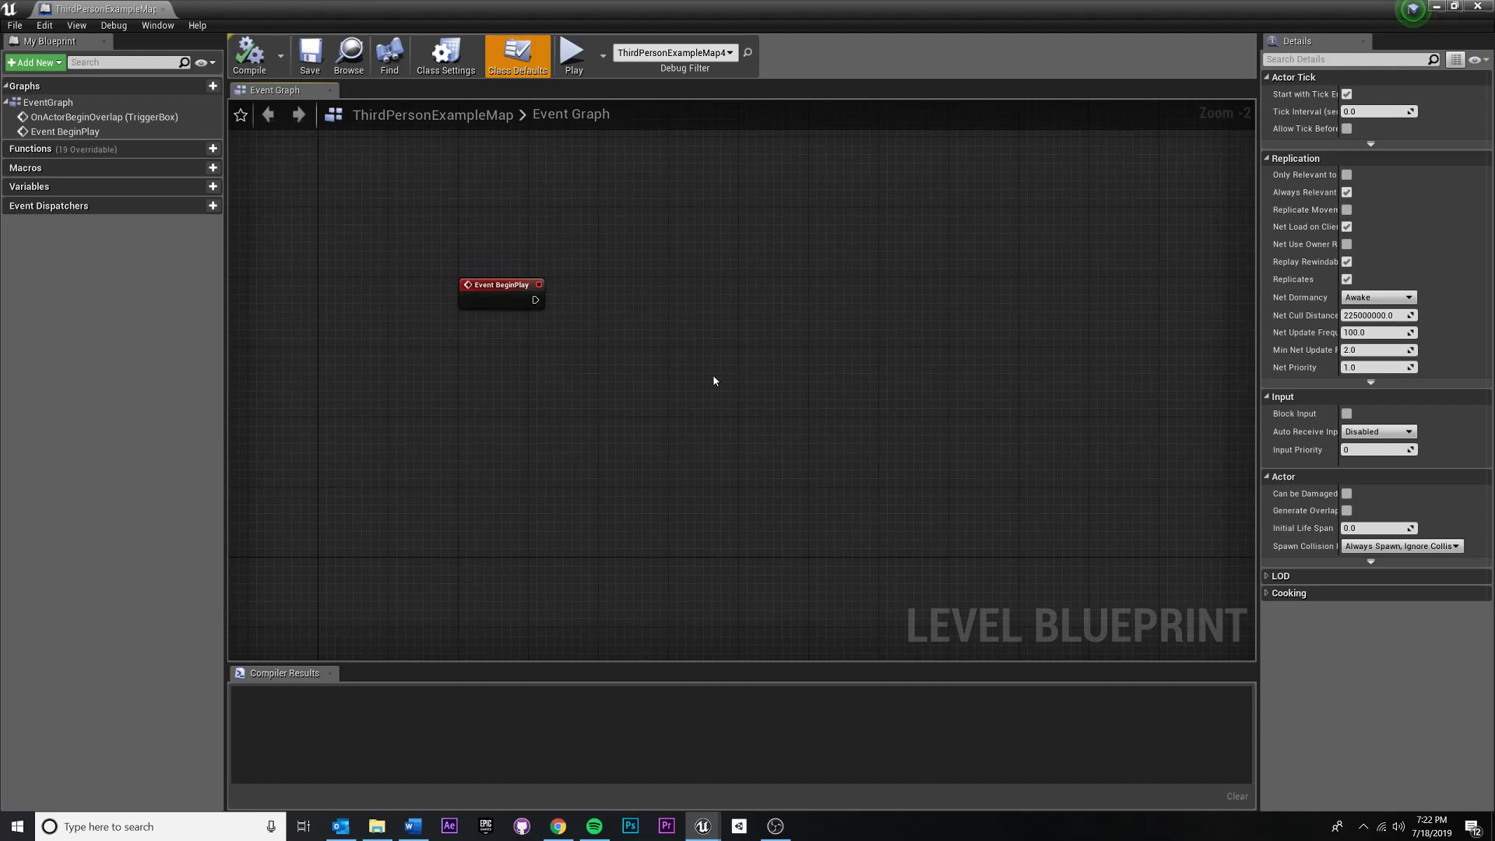
mouse_move(784, 414)
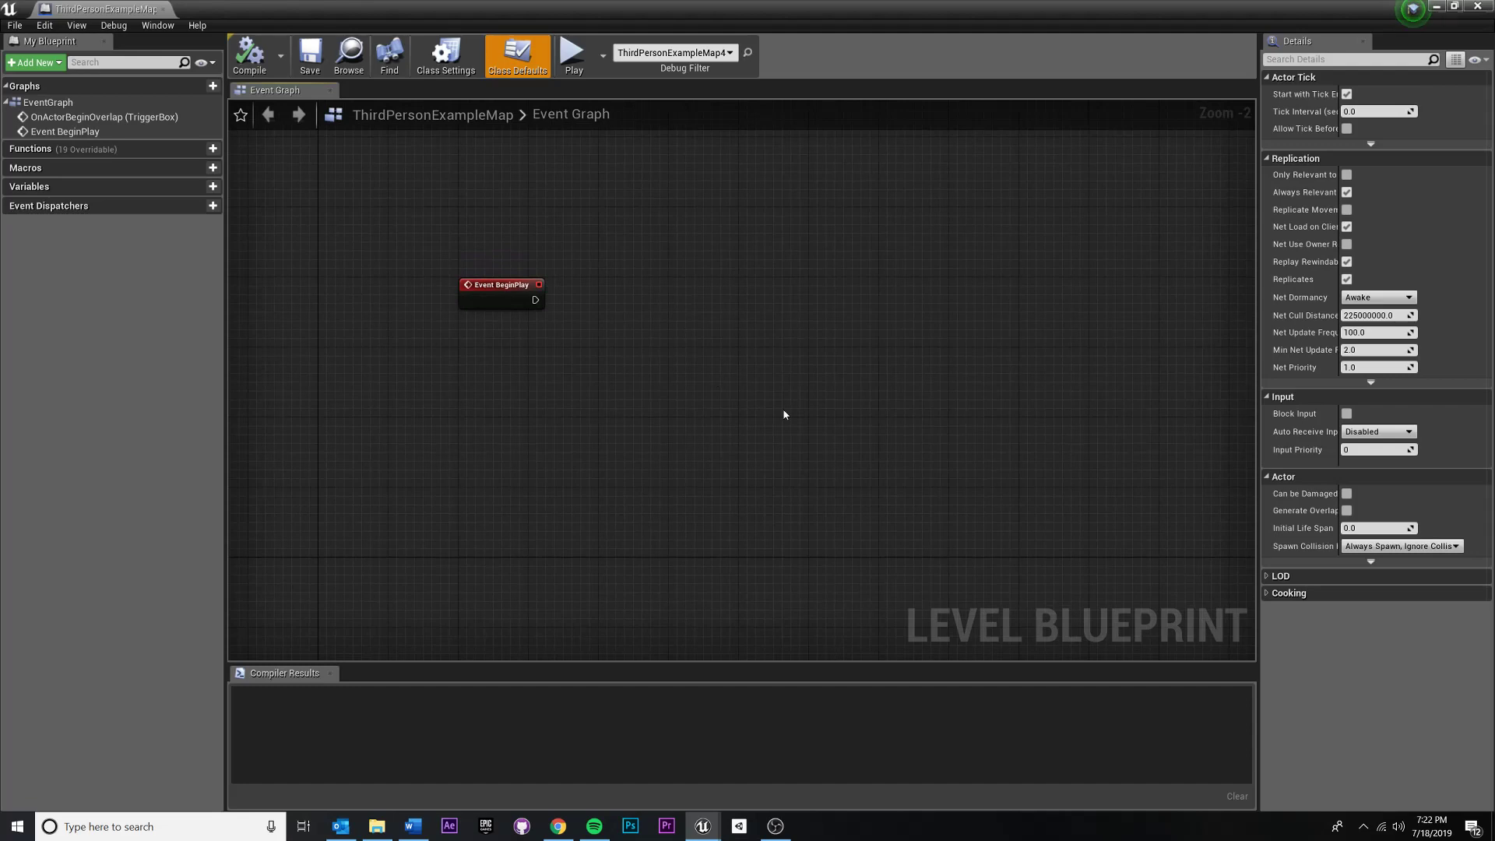
mouse_move(852, 416)
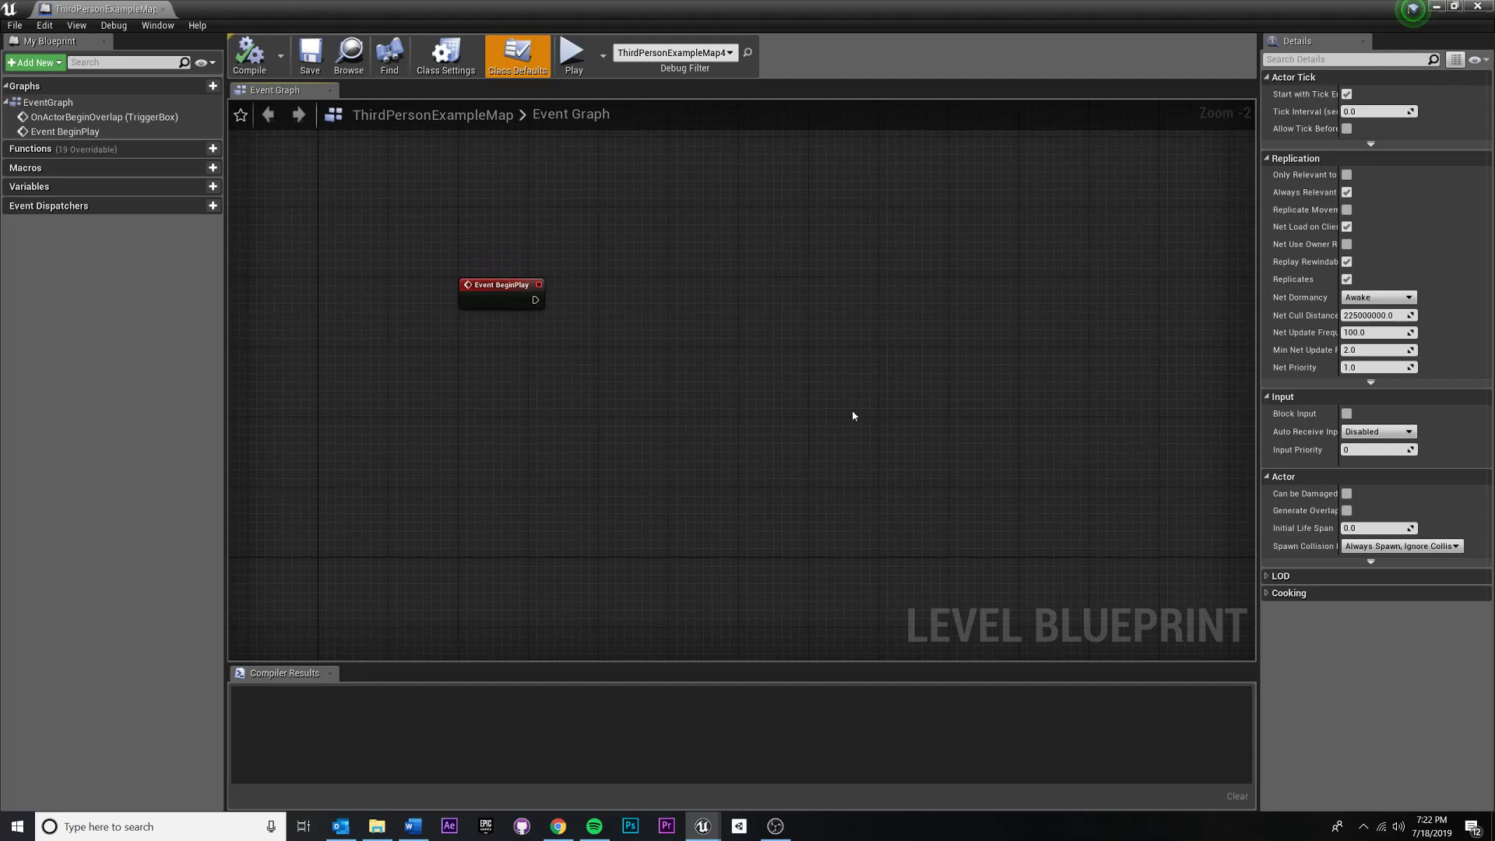
left_click_drag(501, 284, 565, 295)
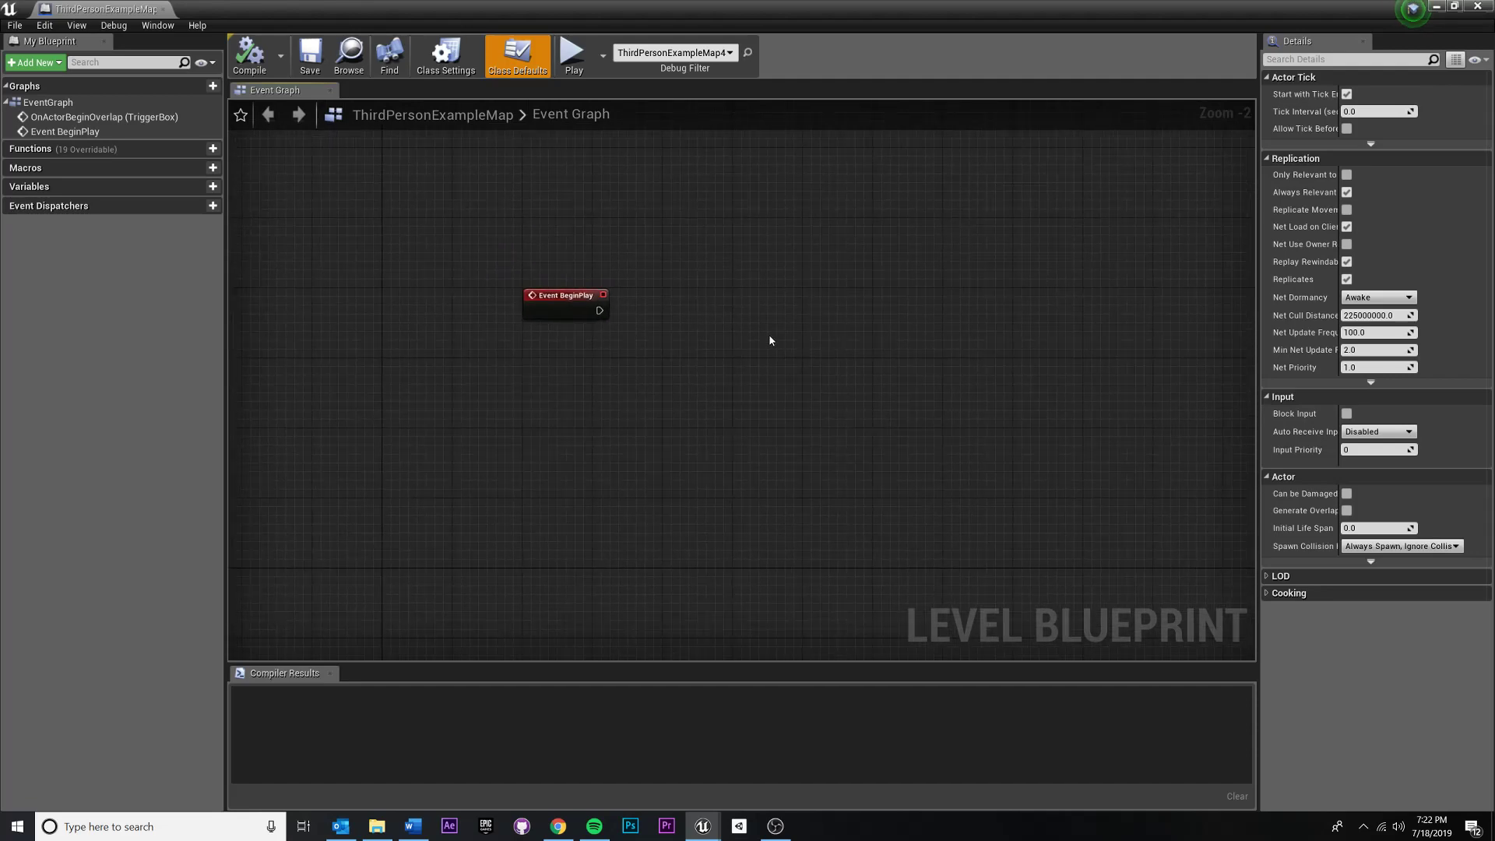
left_click_drag(565, 294, 578, 226)
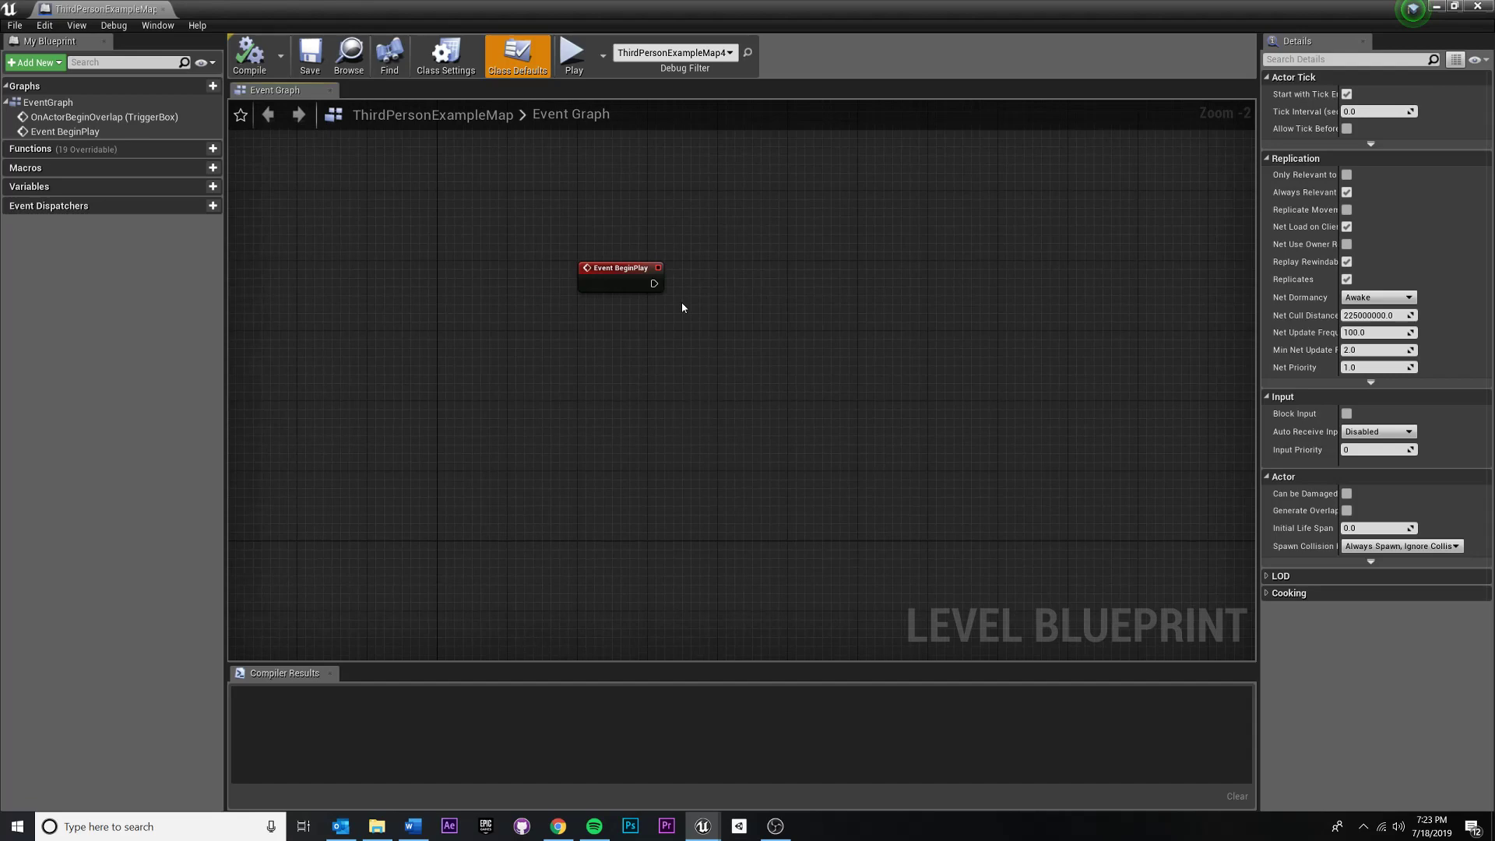
mouse_move(611, 307)
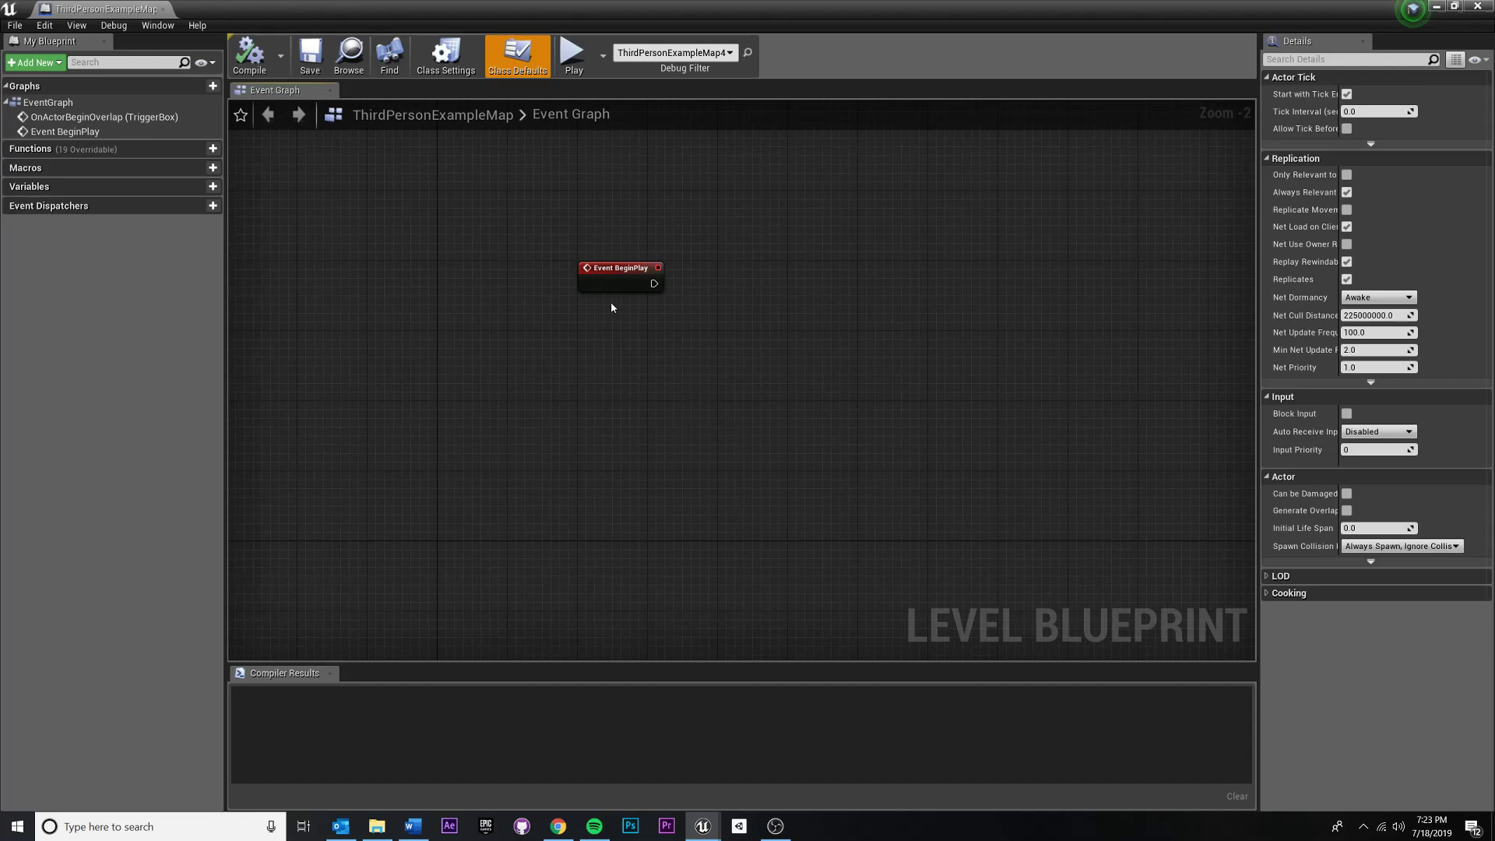
left_click_drag(620, 267, 567, 251)
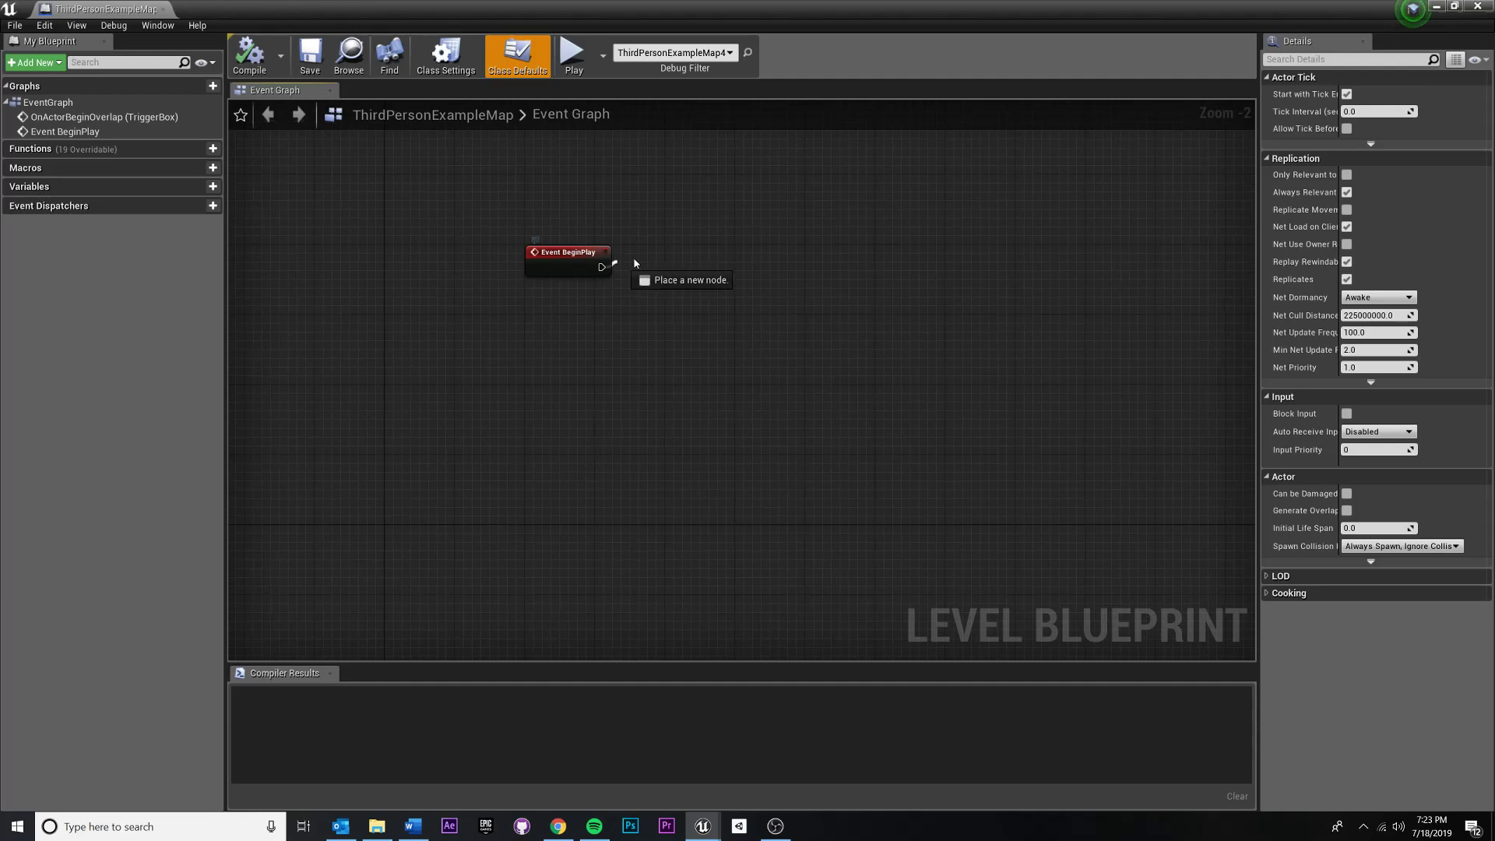
mouse_move(614, 265)
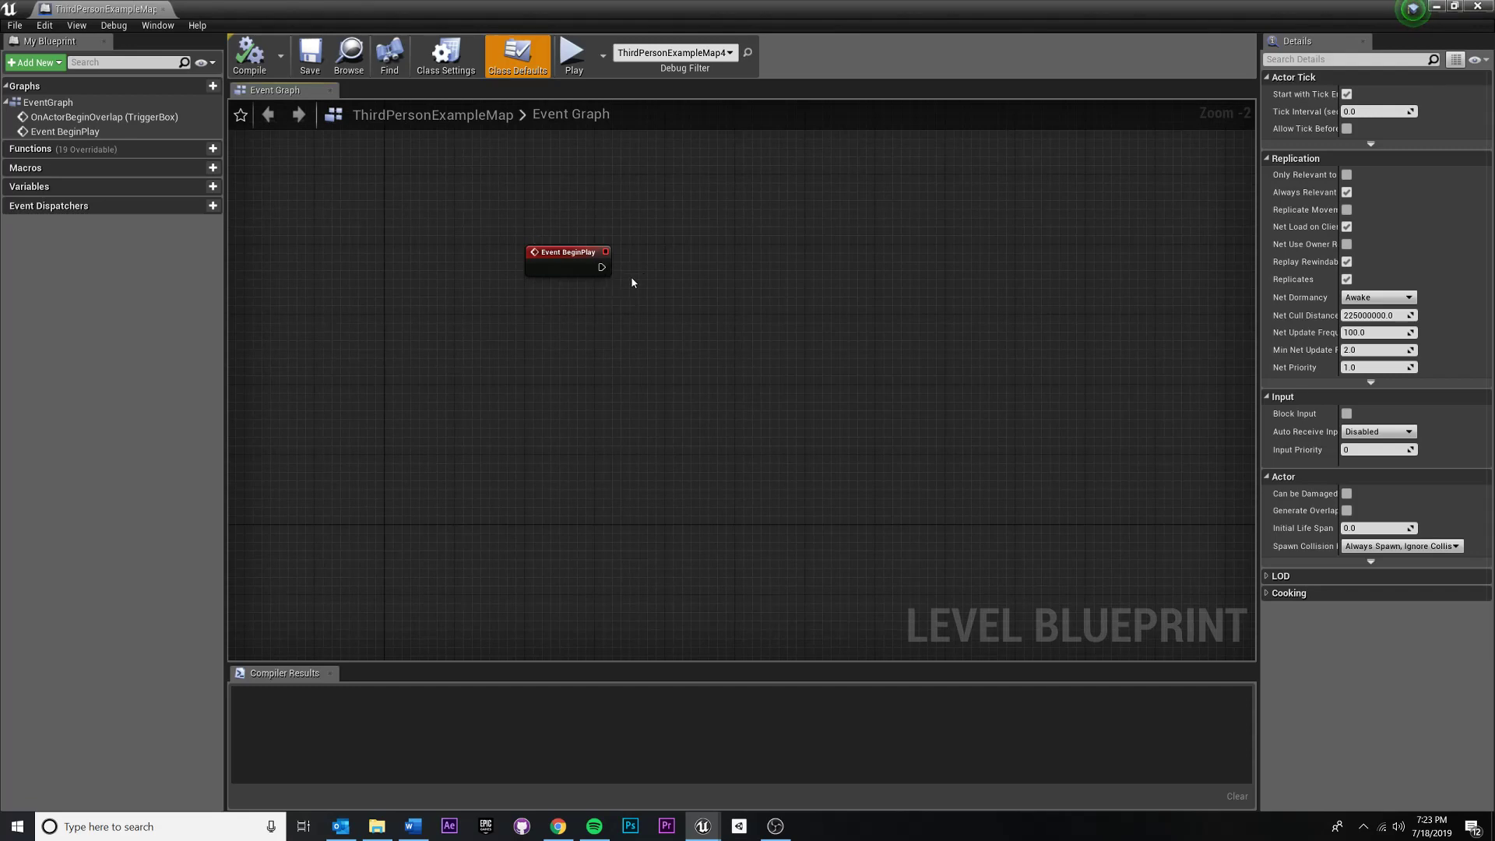
mouse_move(602, 267)
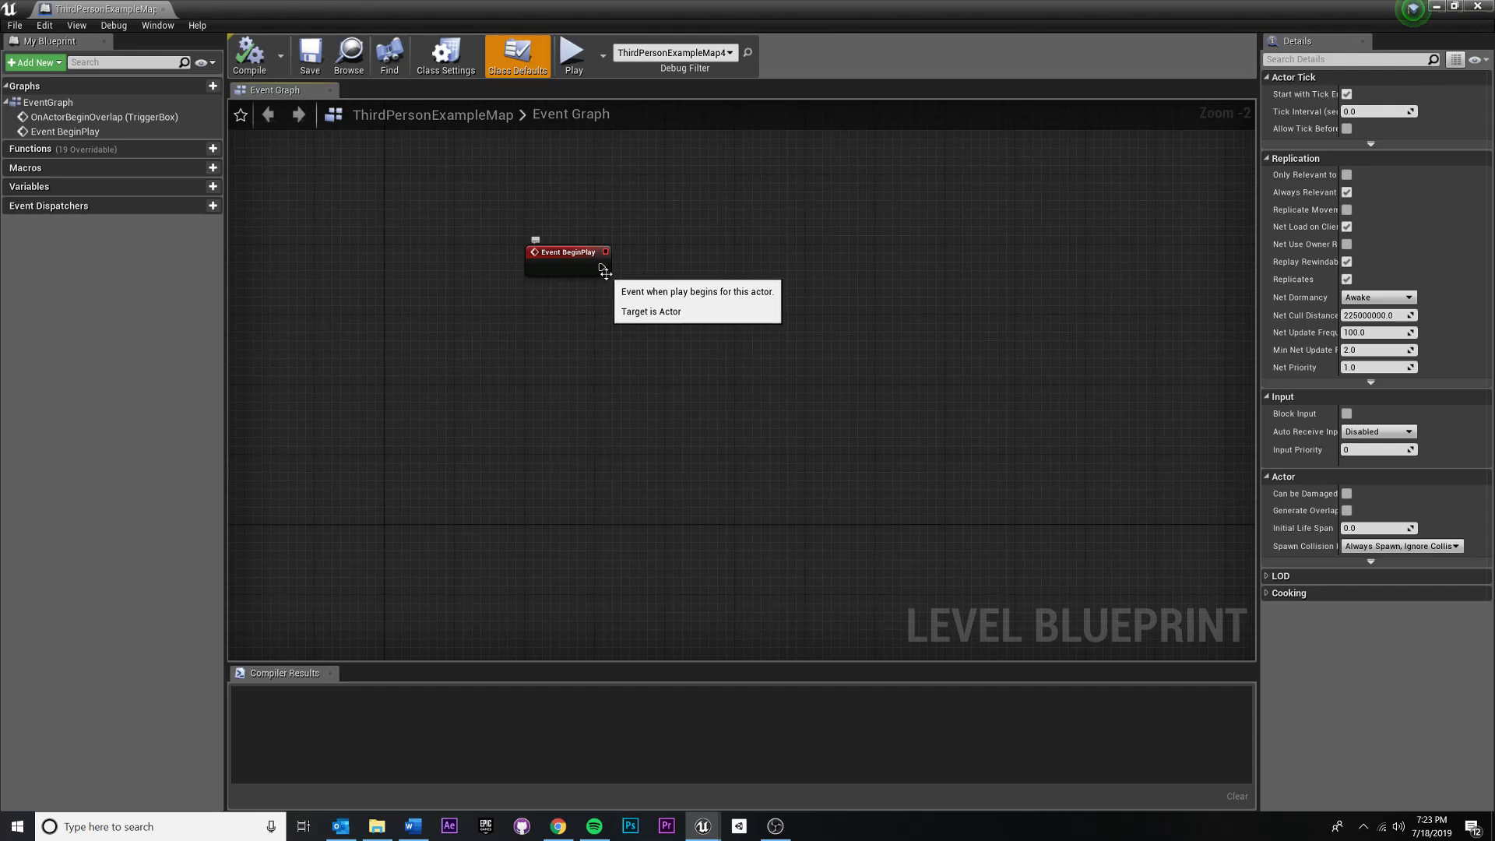
mouse_move(602, 268)
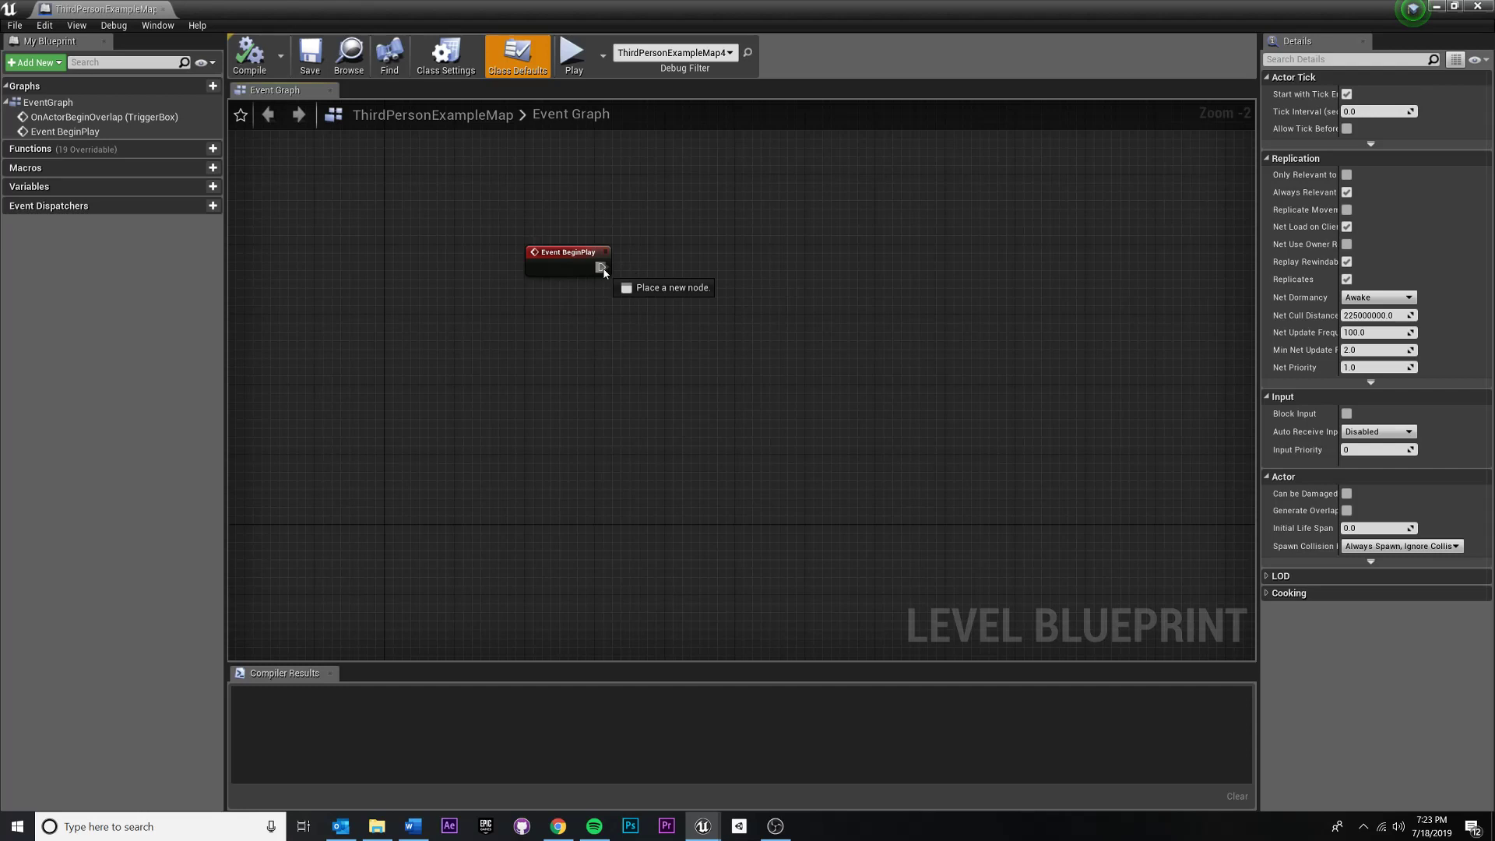
mouse_move(599, 267)
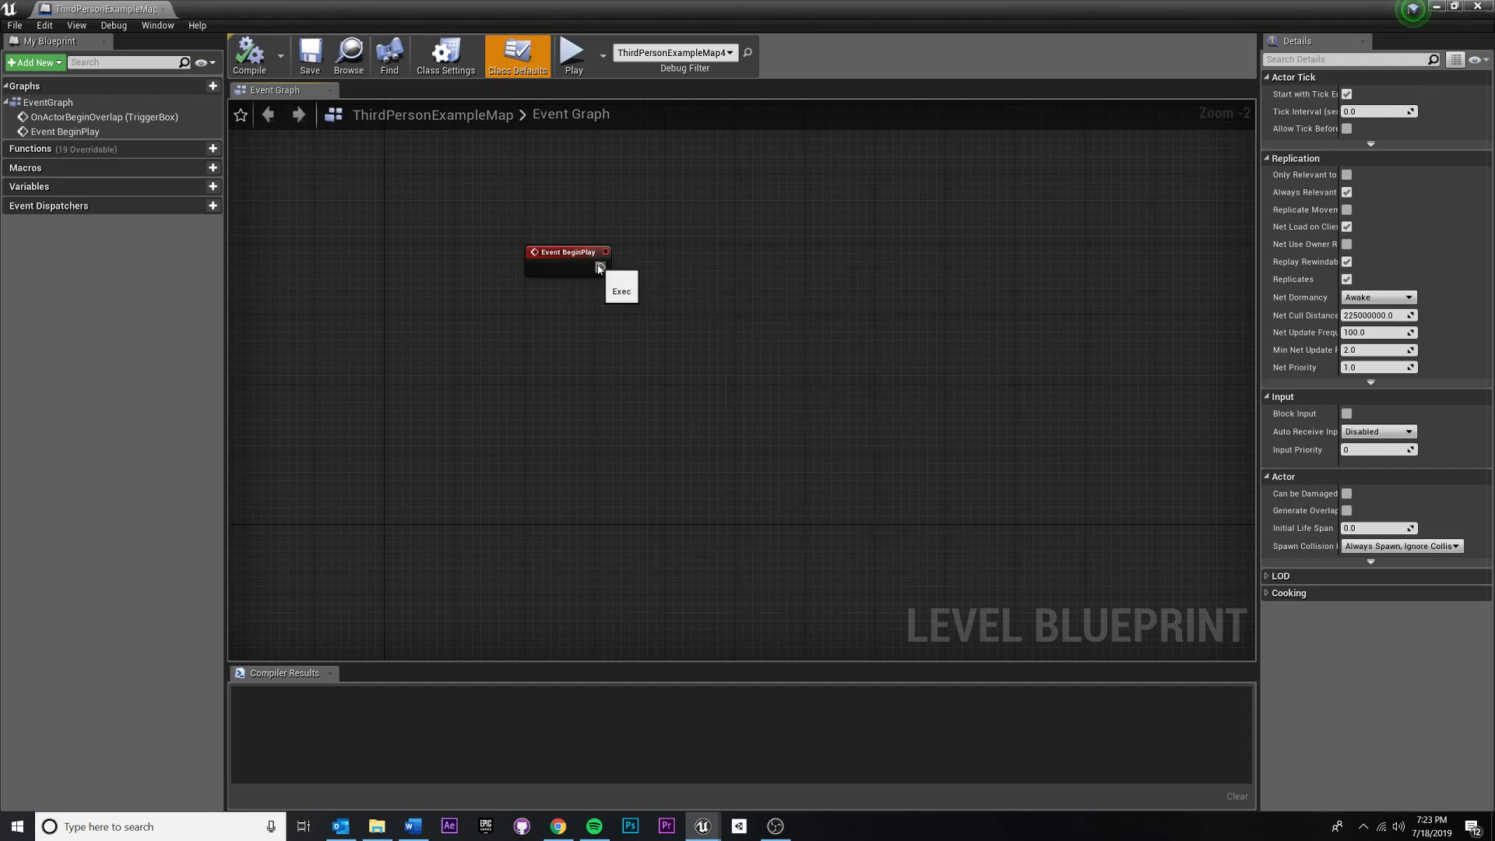
mouse_move(778, 335)
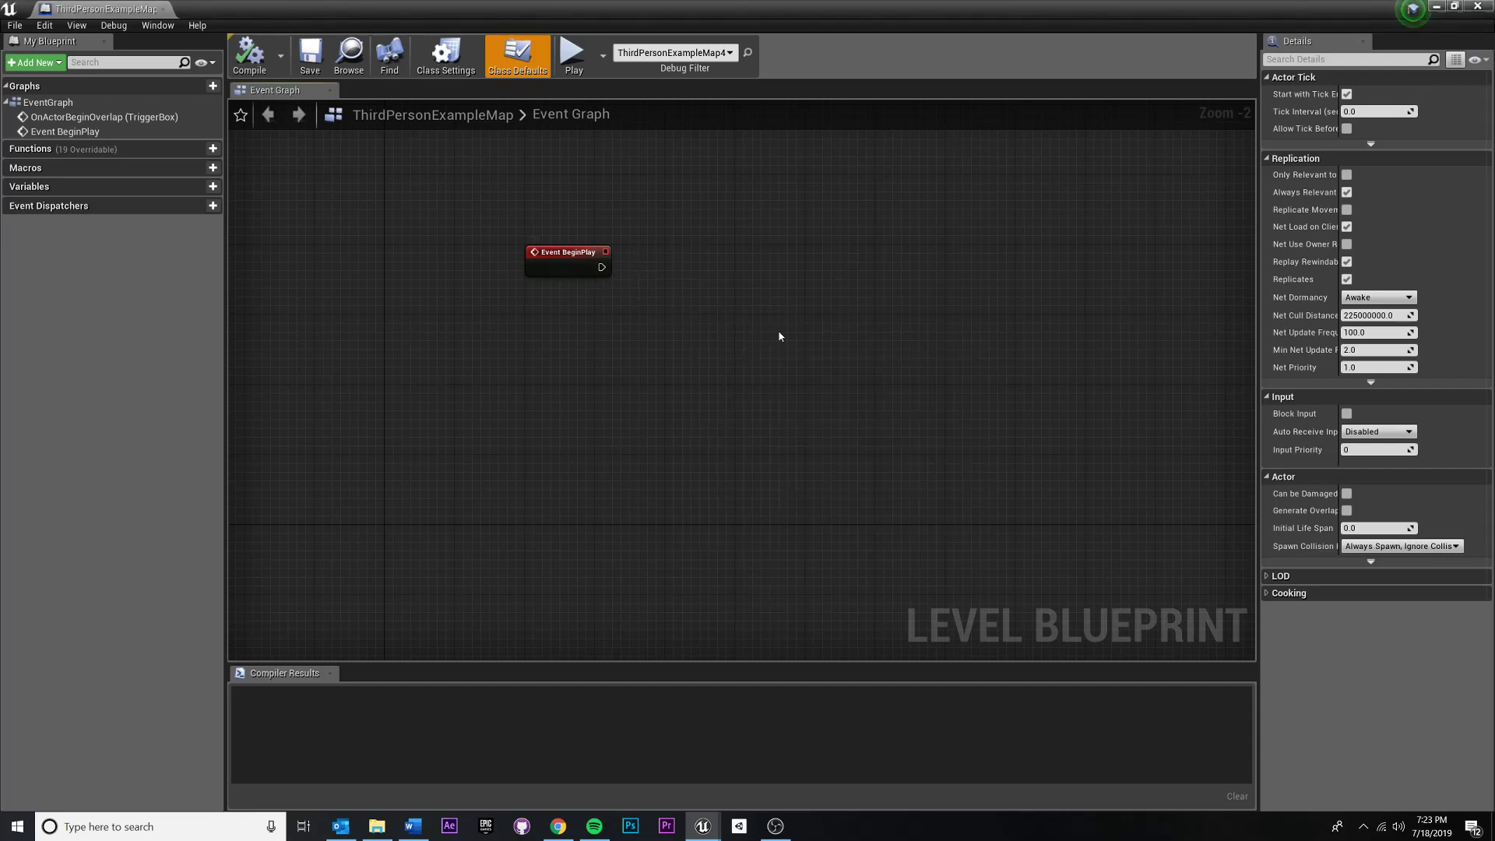
mouse_move(657, 315)
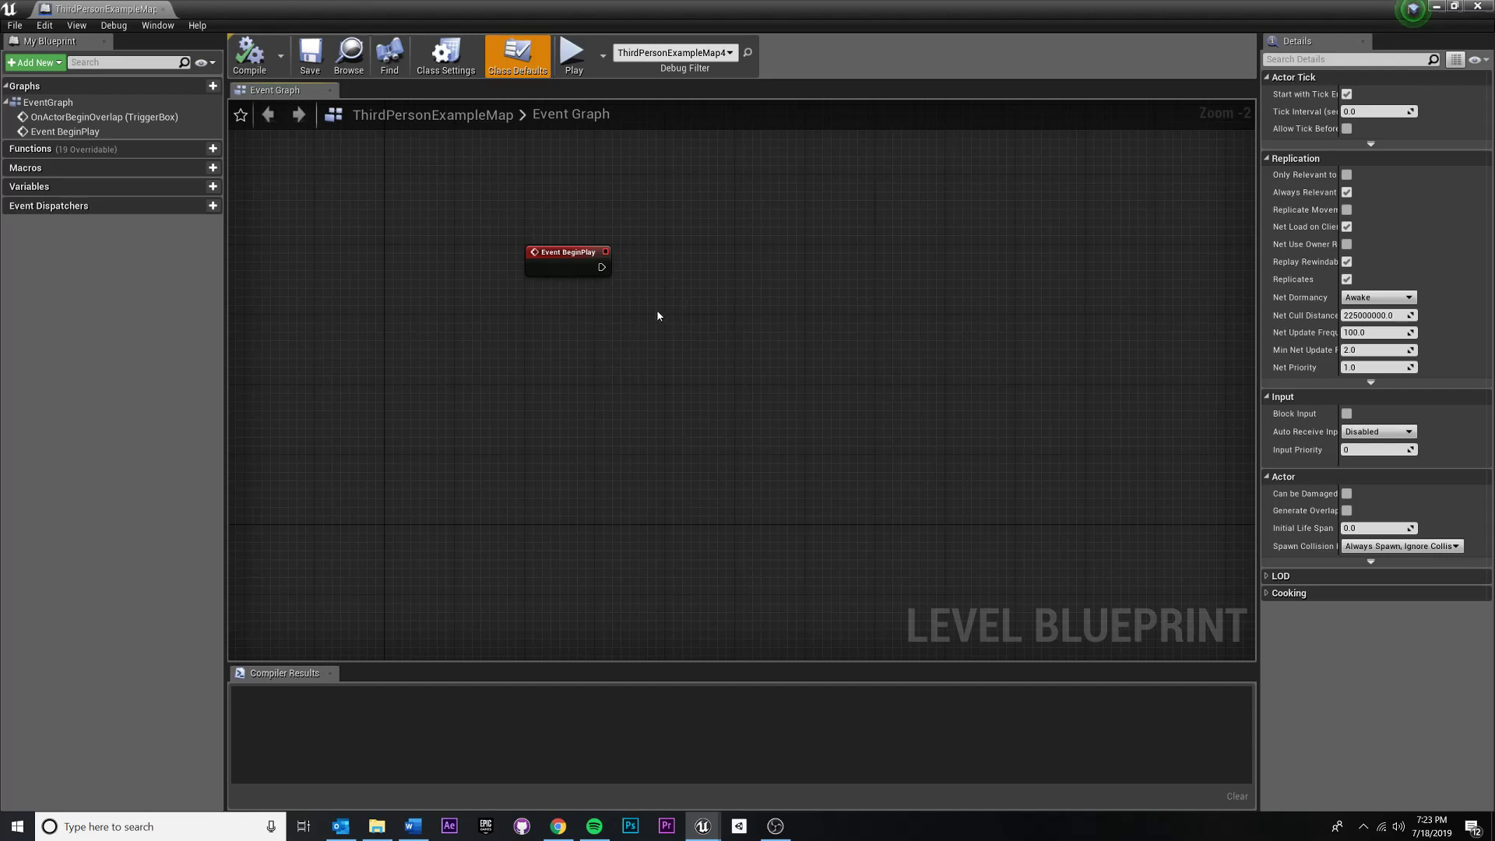
mouse_move(601, 267)
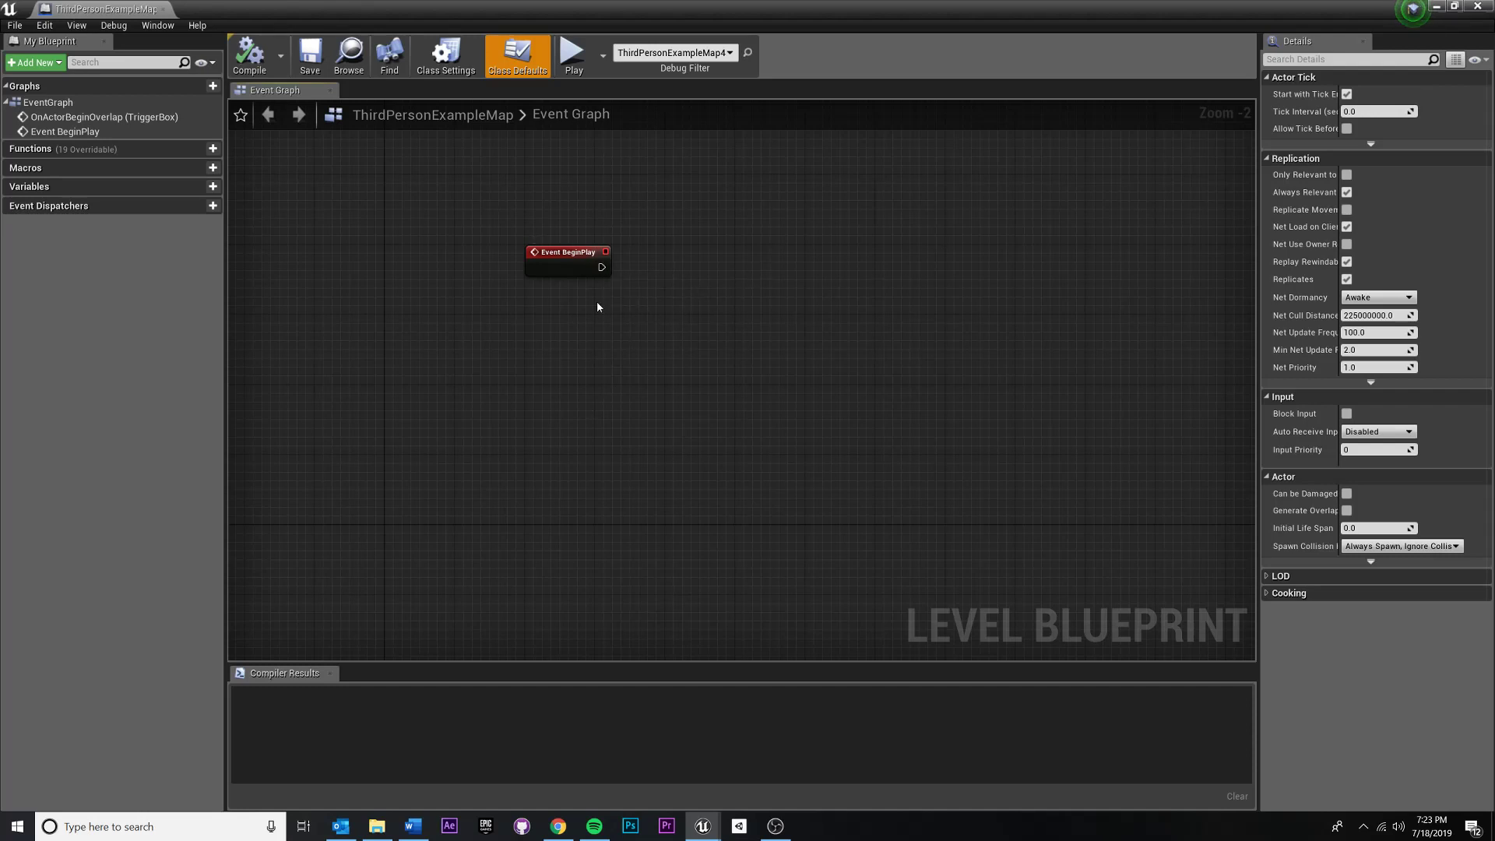
mouse_move(677, 264)
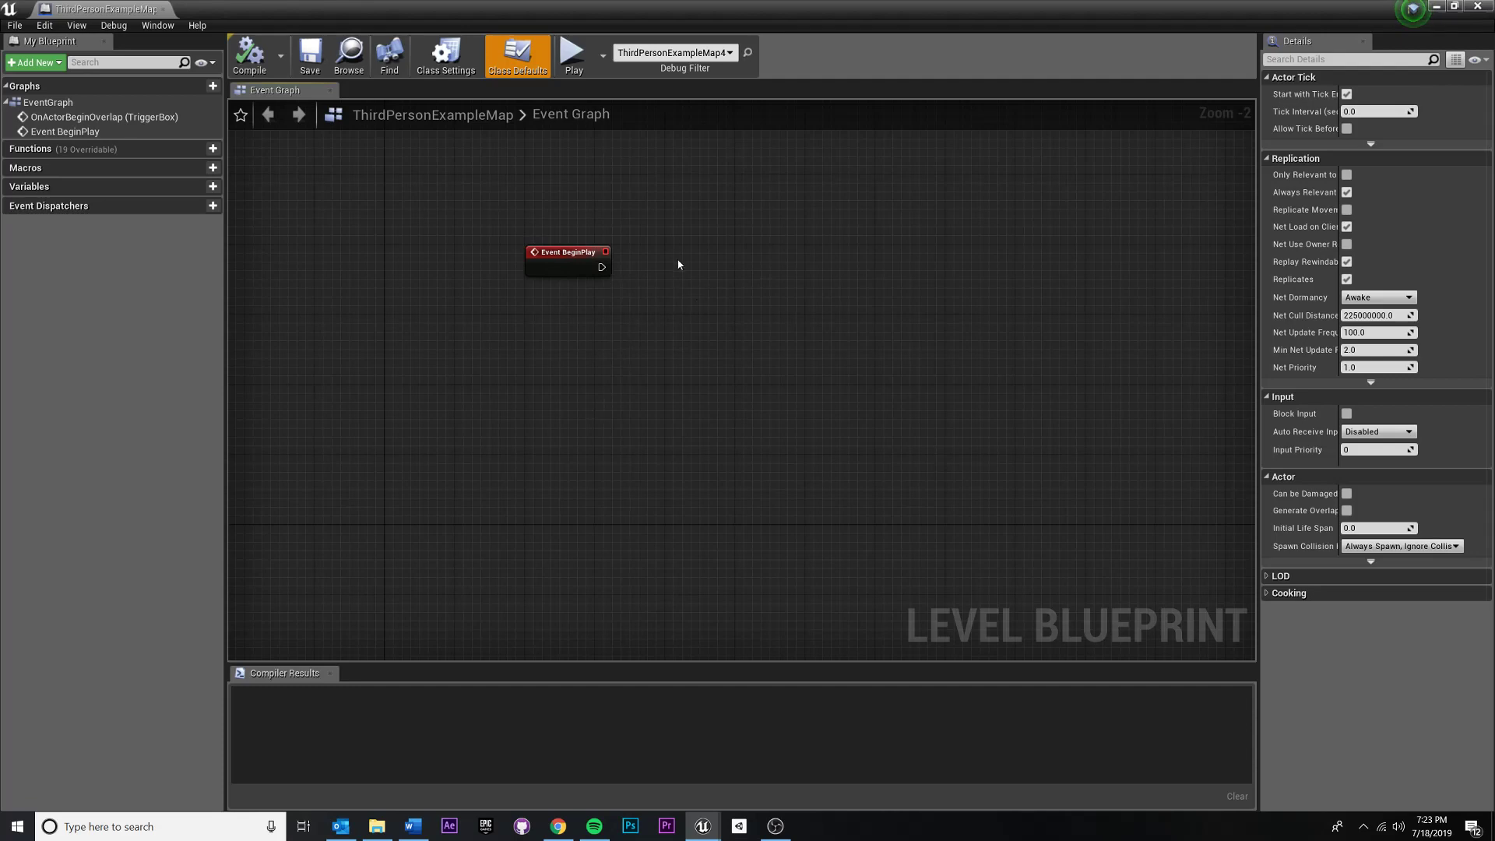
right_click(698, 258)
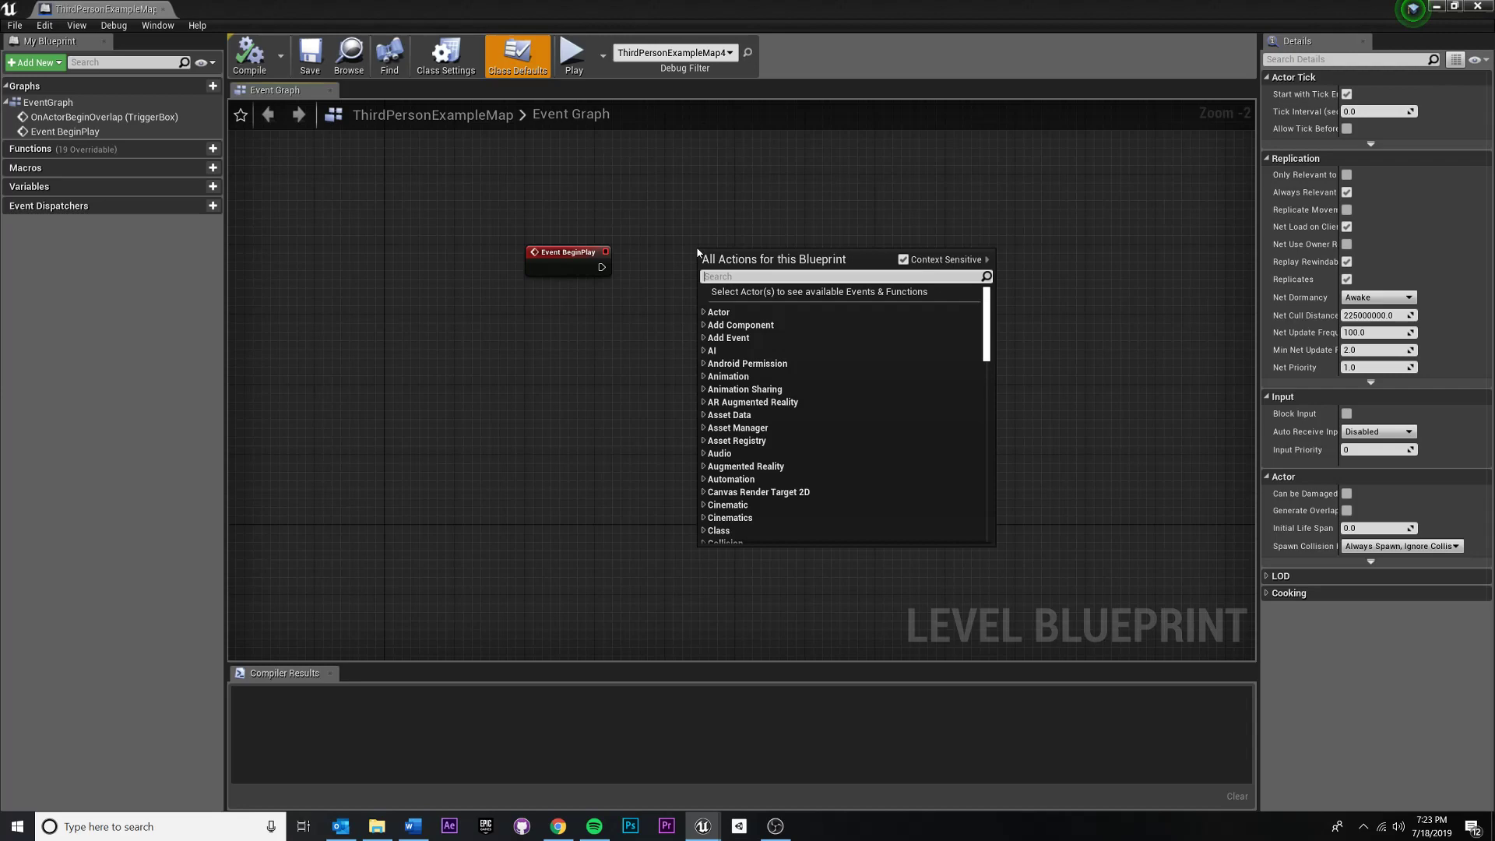
Add a custom event from the 'Custom' search and name it 'Setup UI'.
type("Custom")
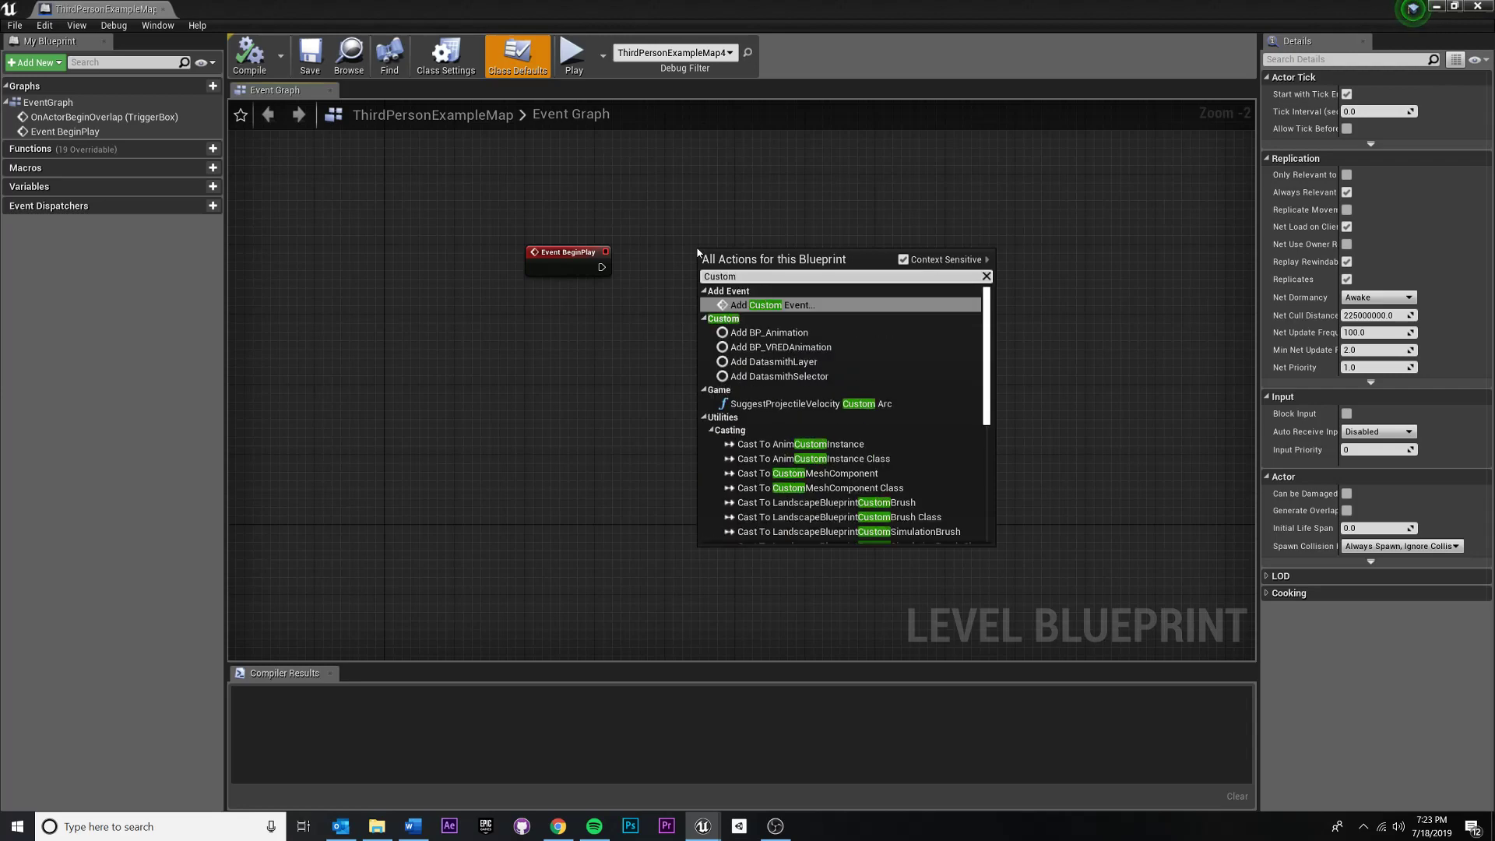
left_click(772, 304)
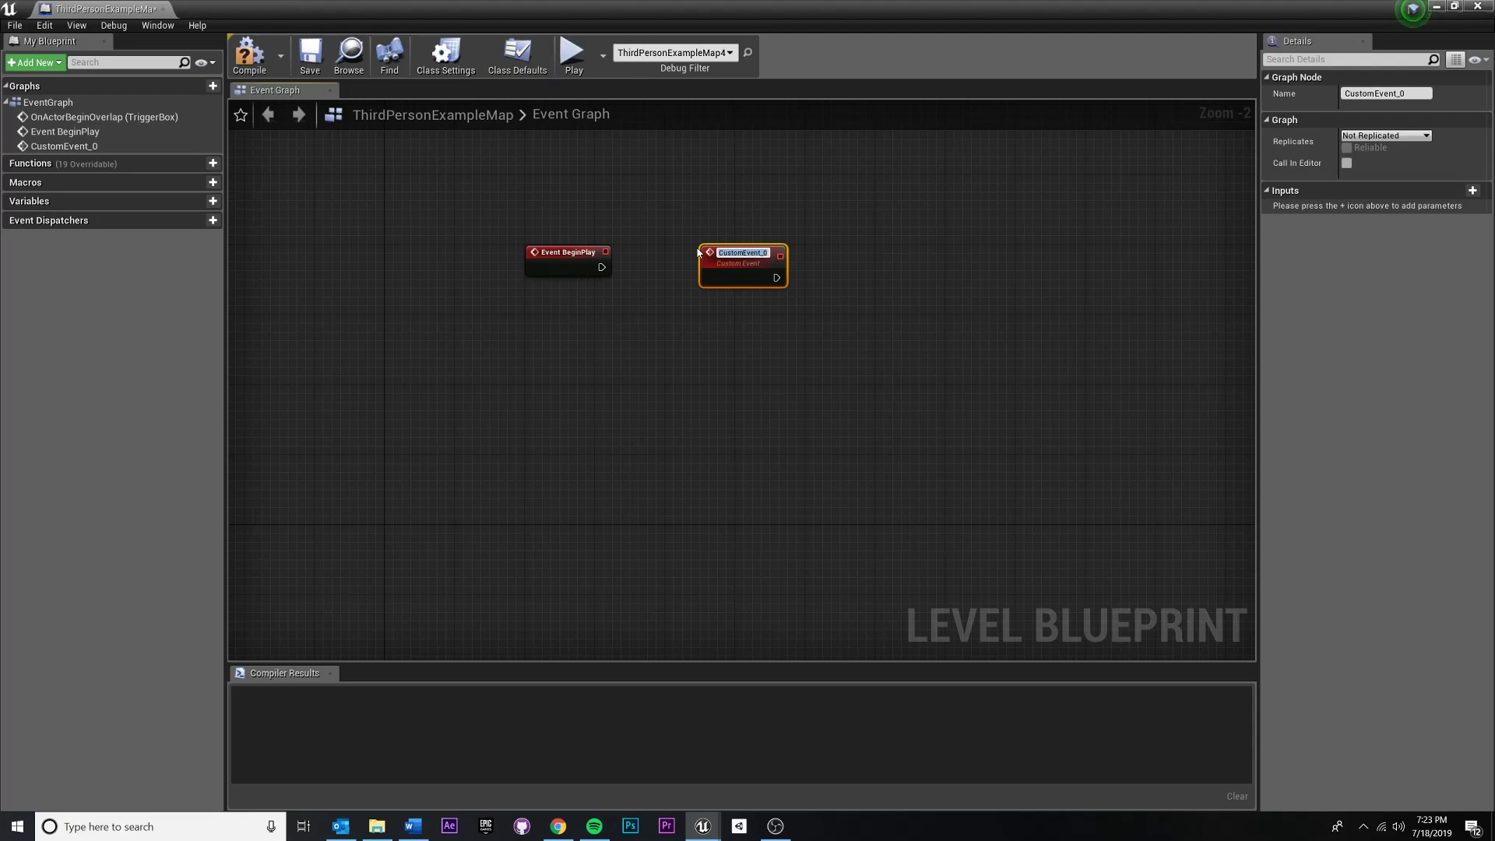
type("Setup UI")
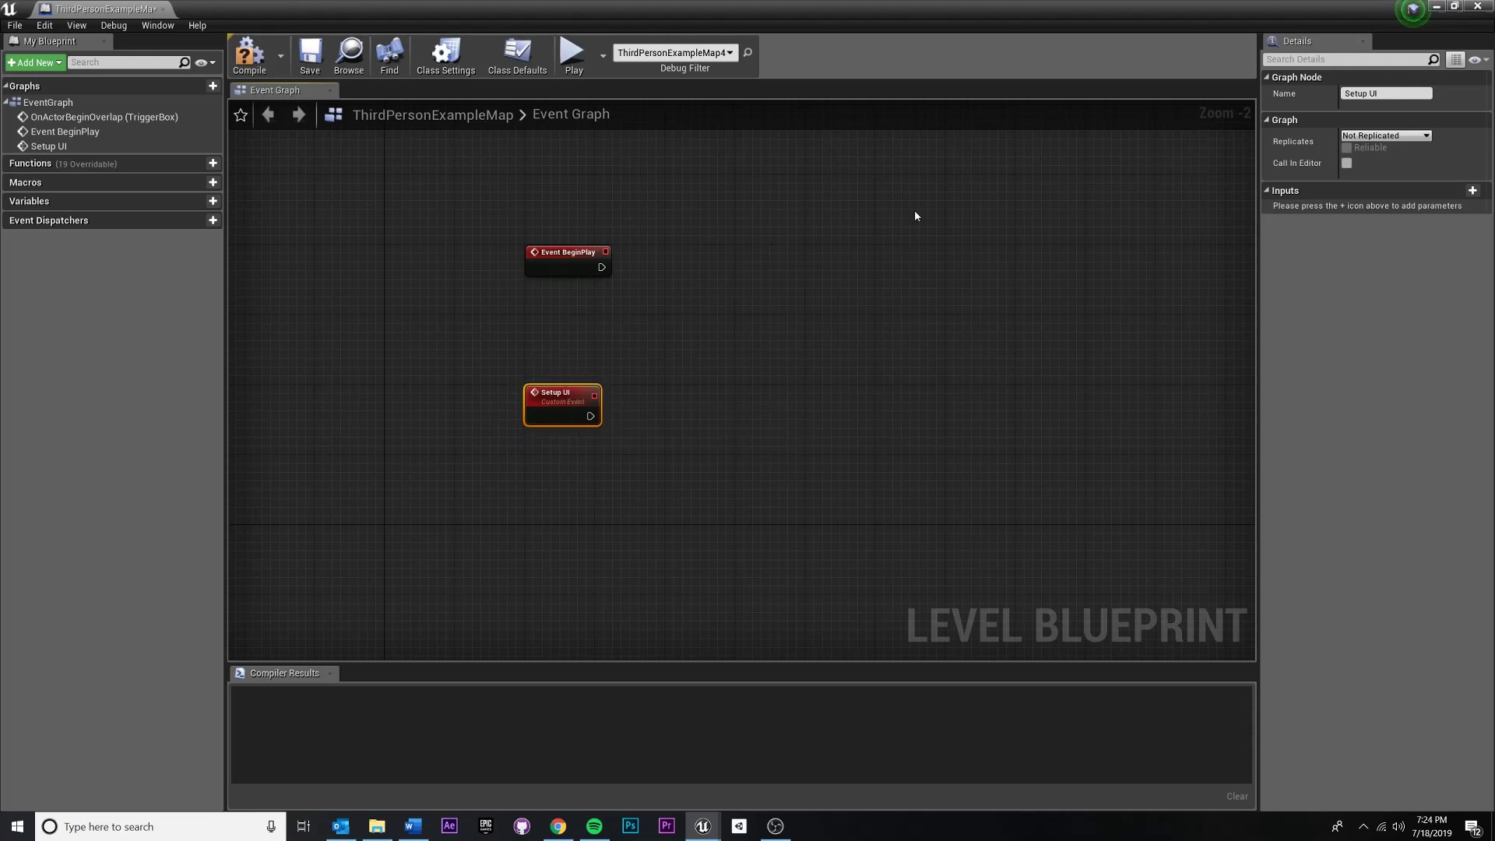
mouse_move(651, 275)
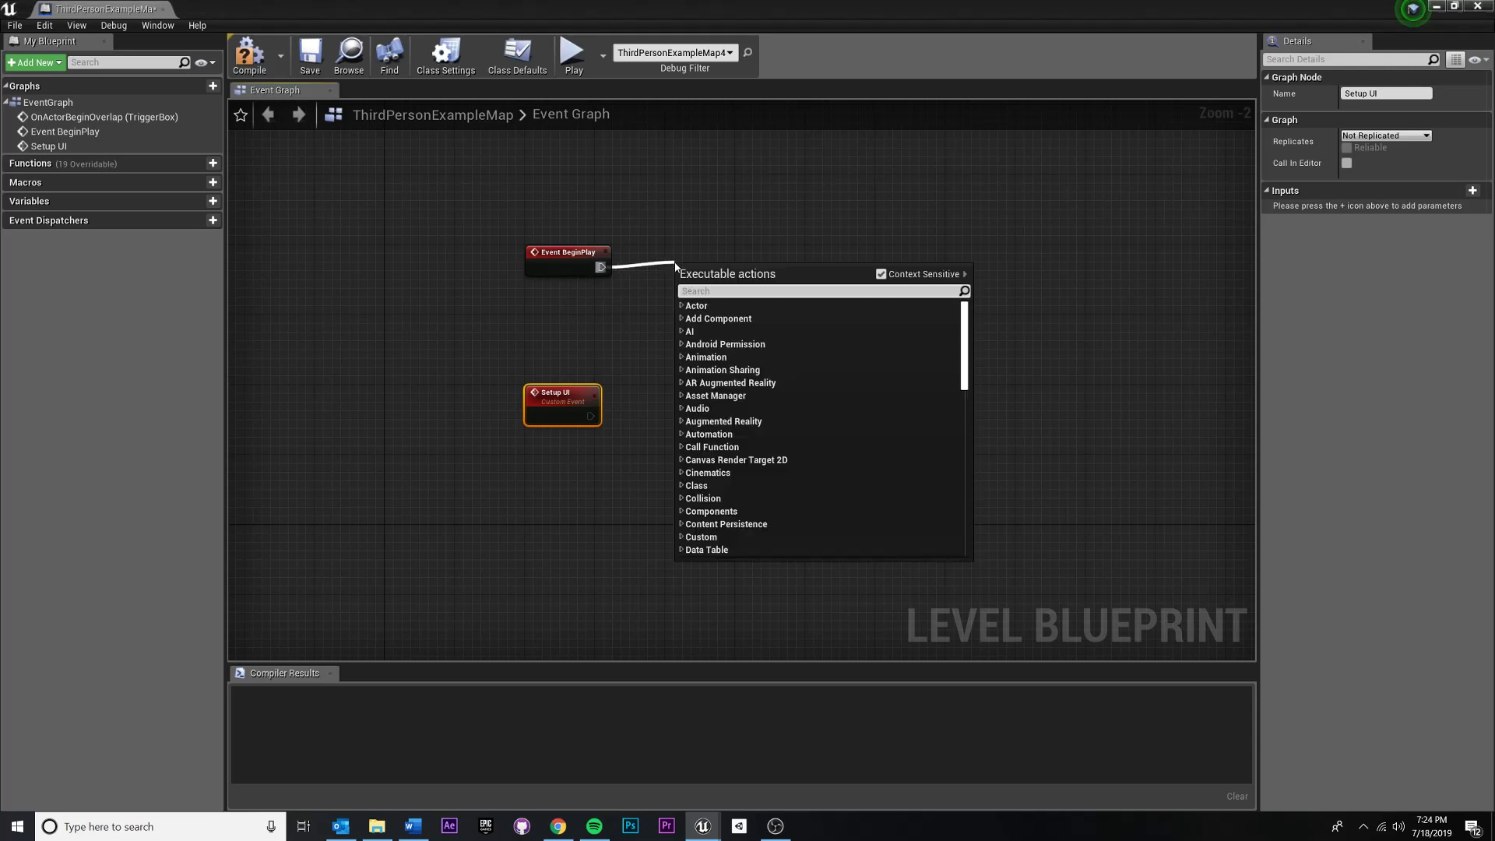
Attach a Setup UI function call to Event BeginPlay, then select the event and call nodes.
type("Setup")
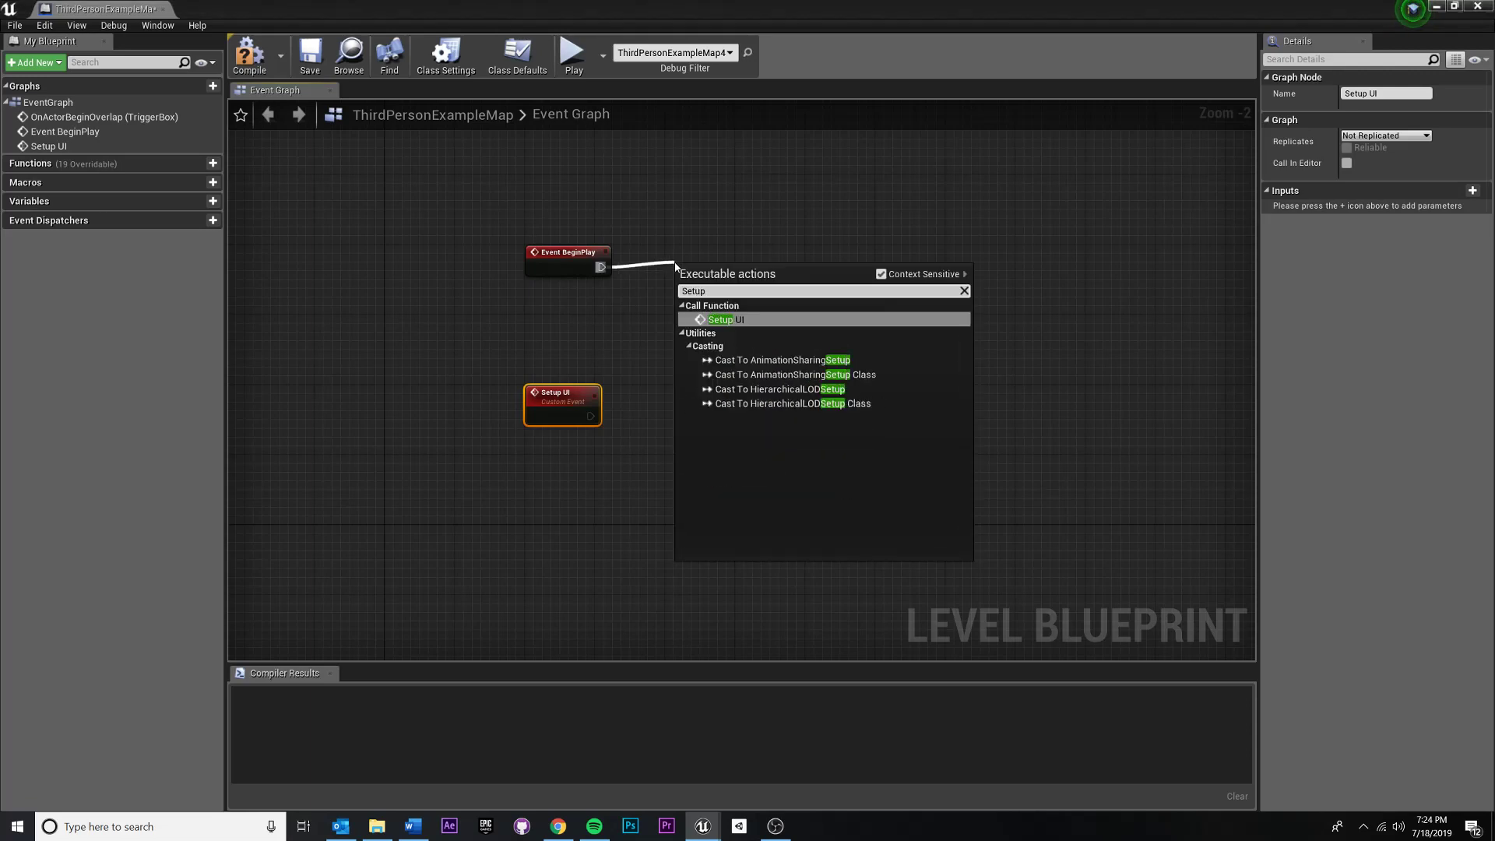
type("UI")
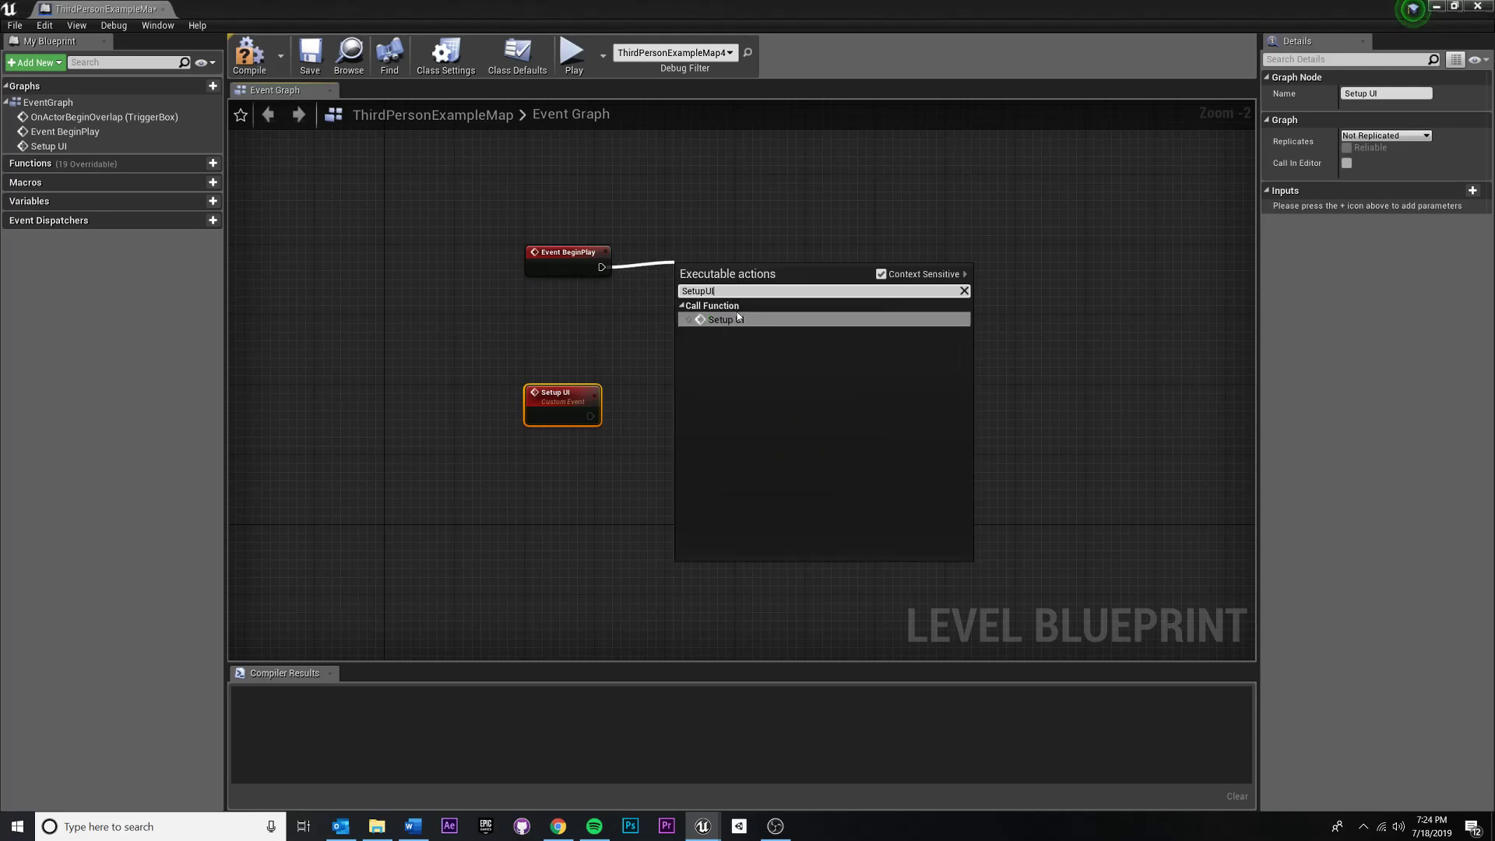
left_click(726, 319)
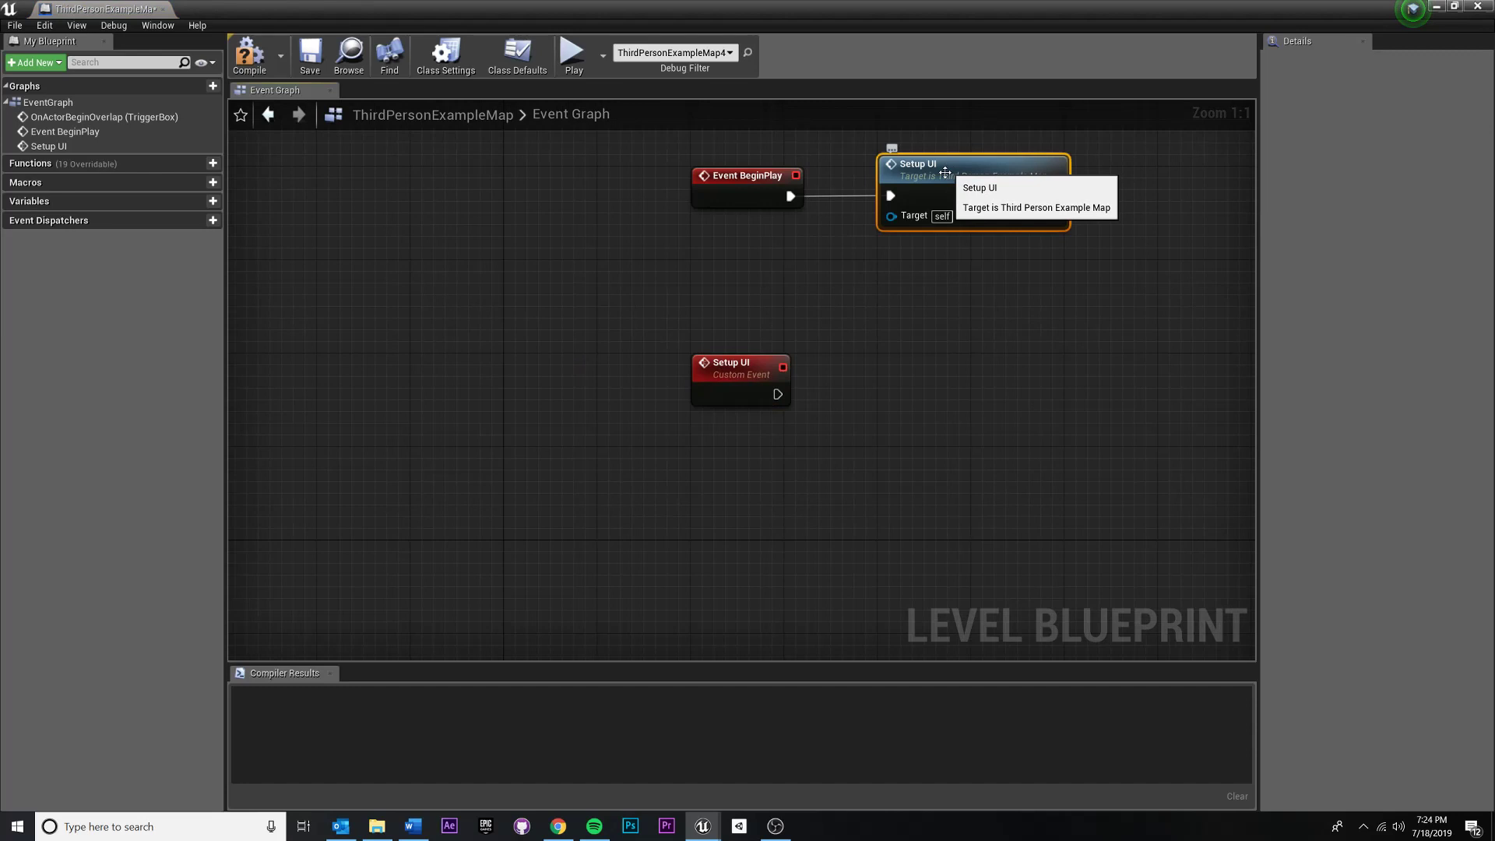
left_click(739, 367)
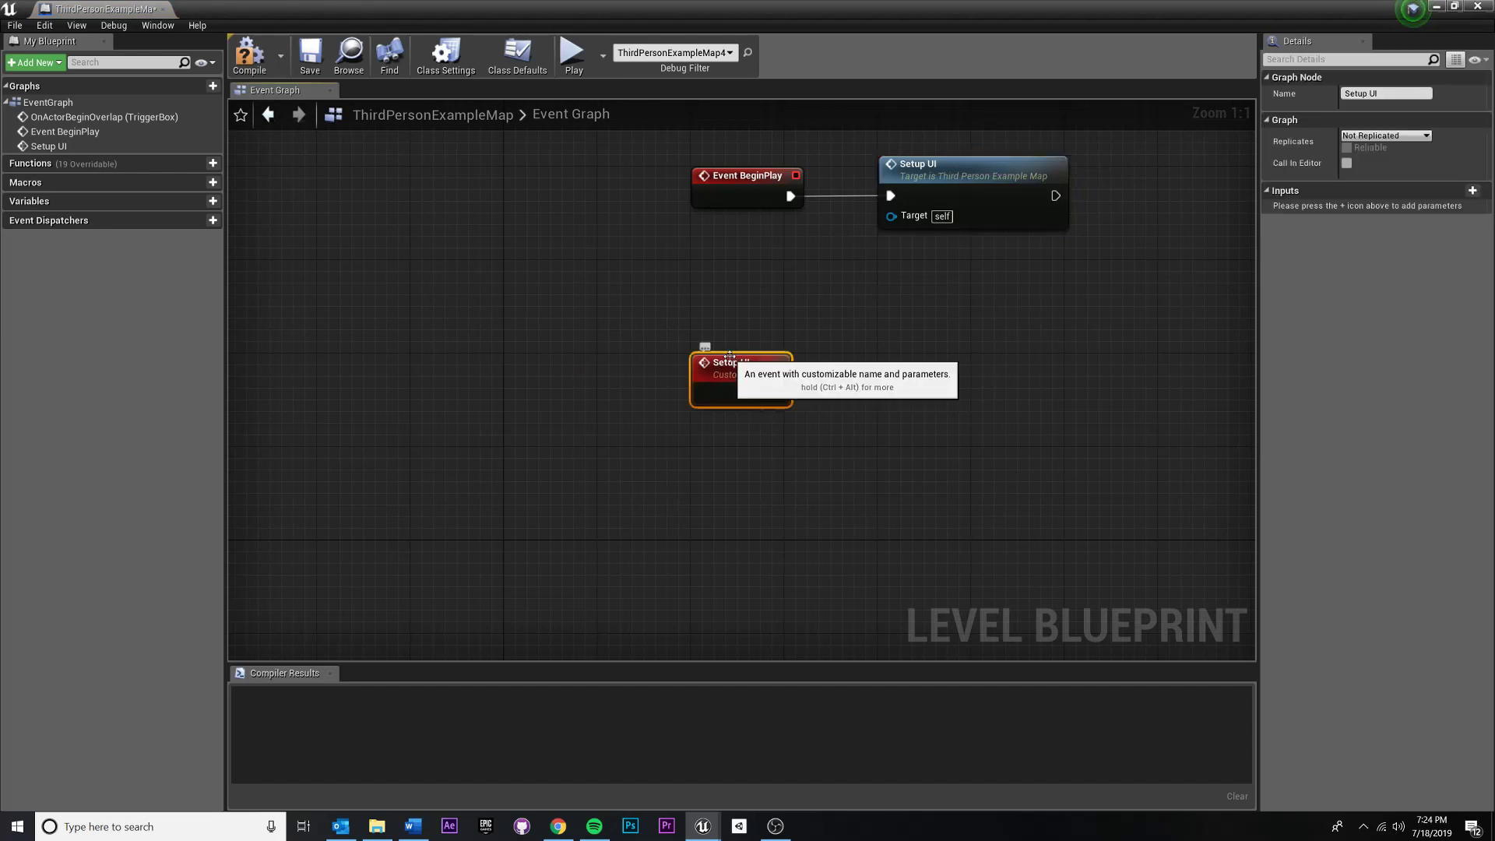
mouse_move(672, 514)
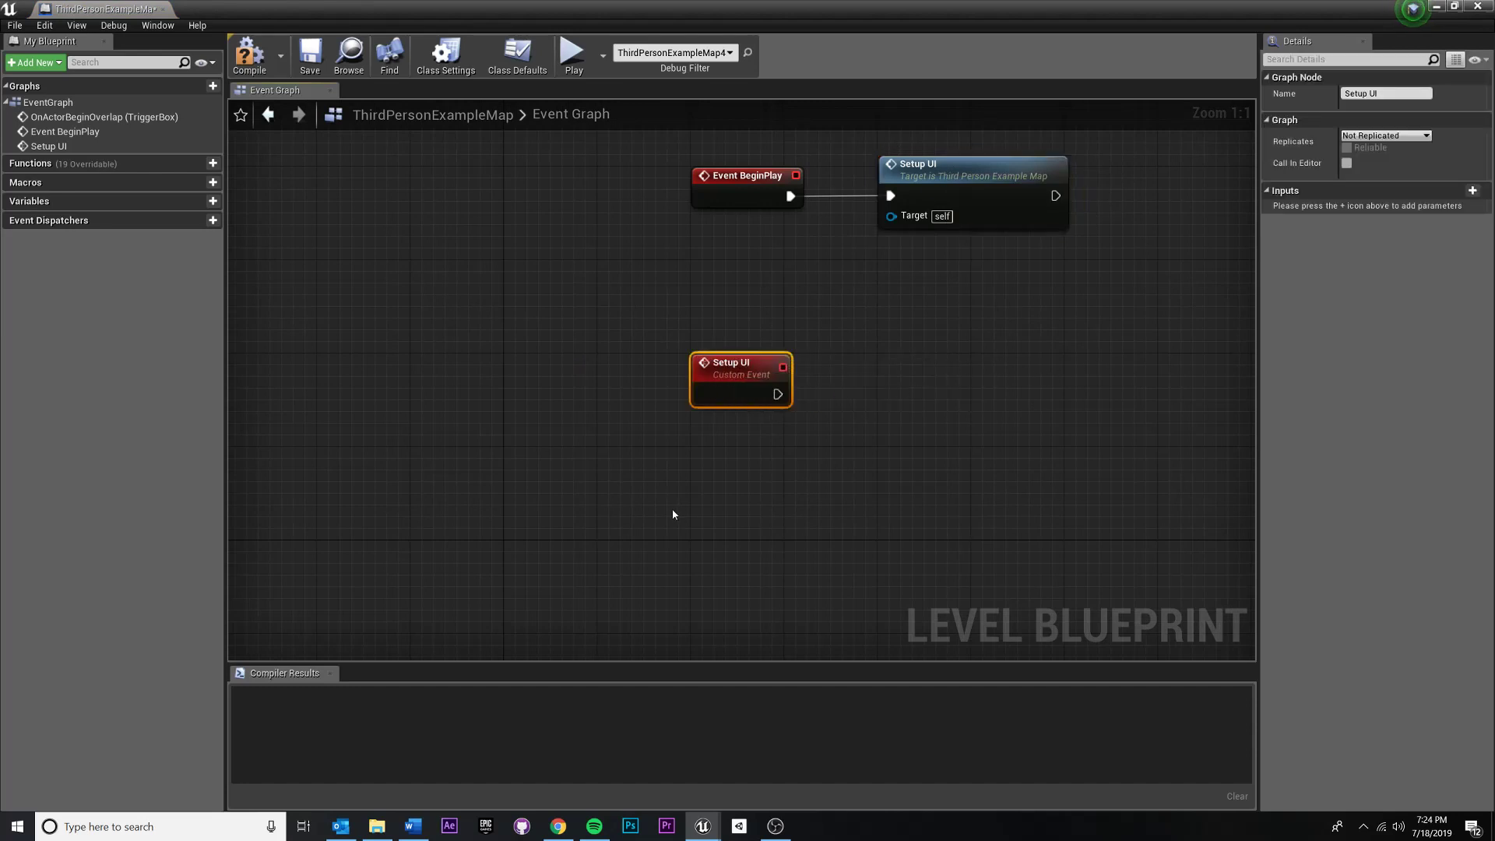
mouse_move(769, 364)
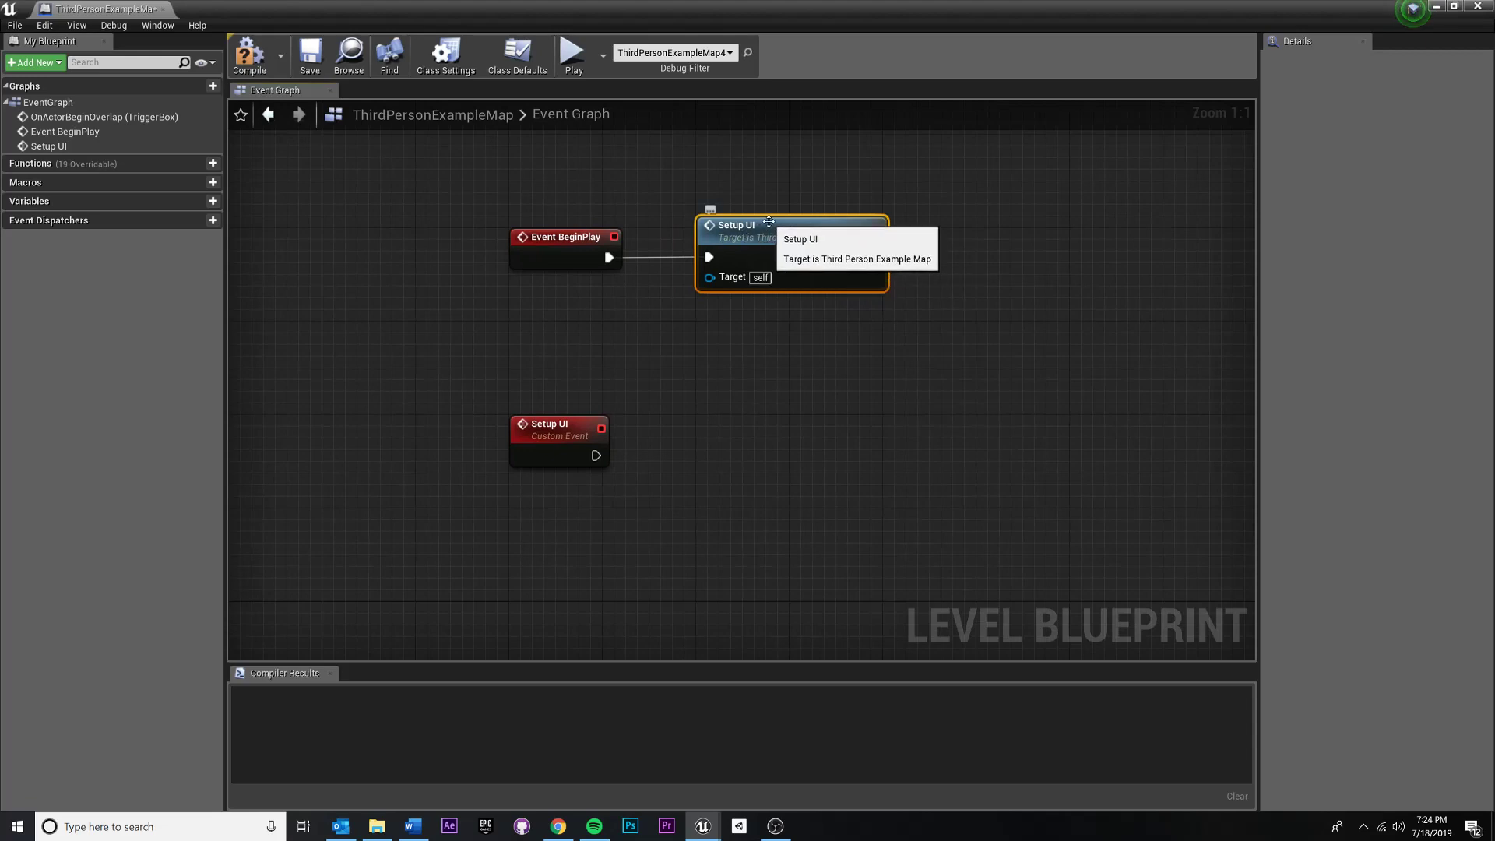
left_click(557, 423)
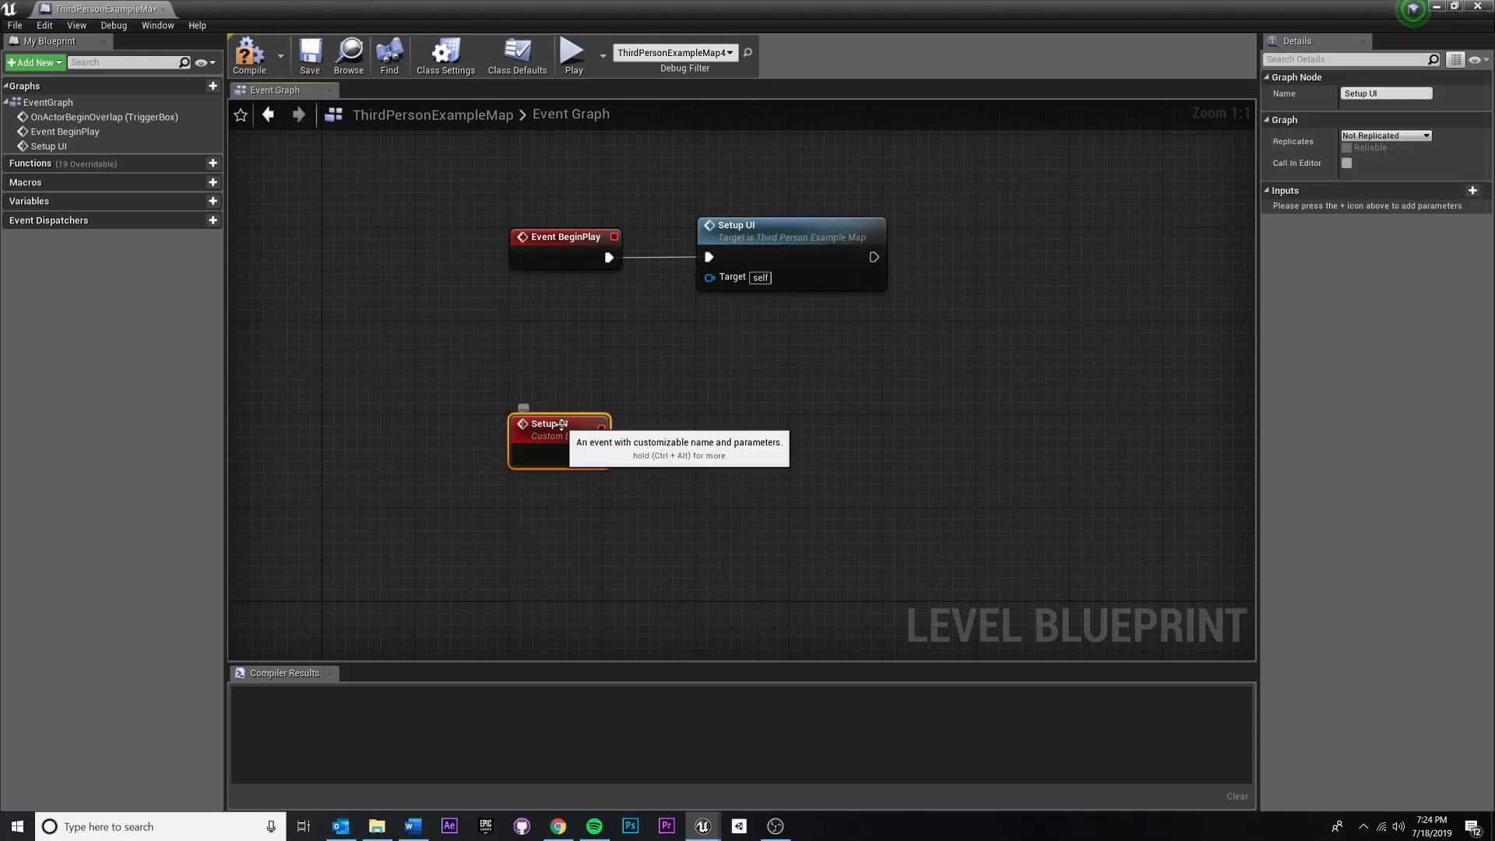
mouse_move(734, 250)
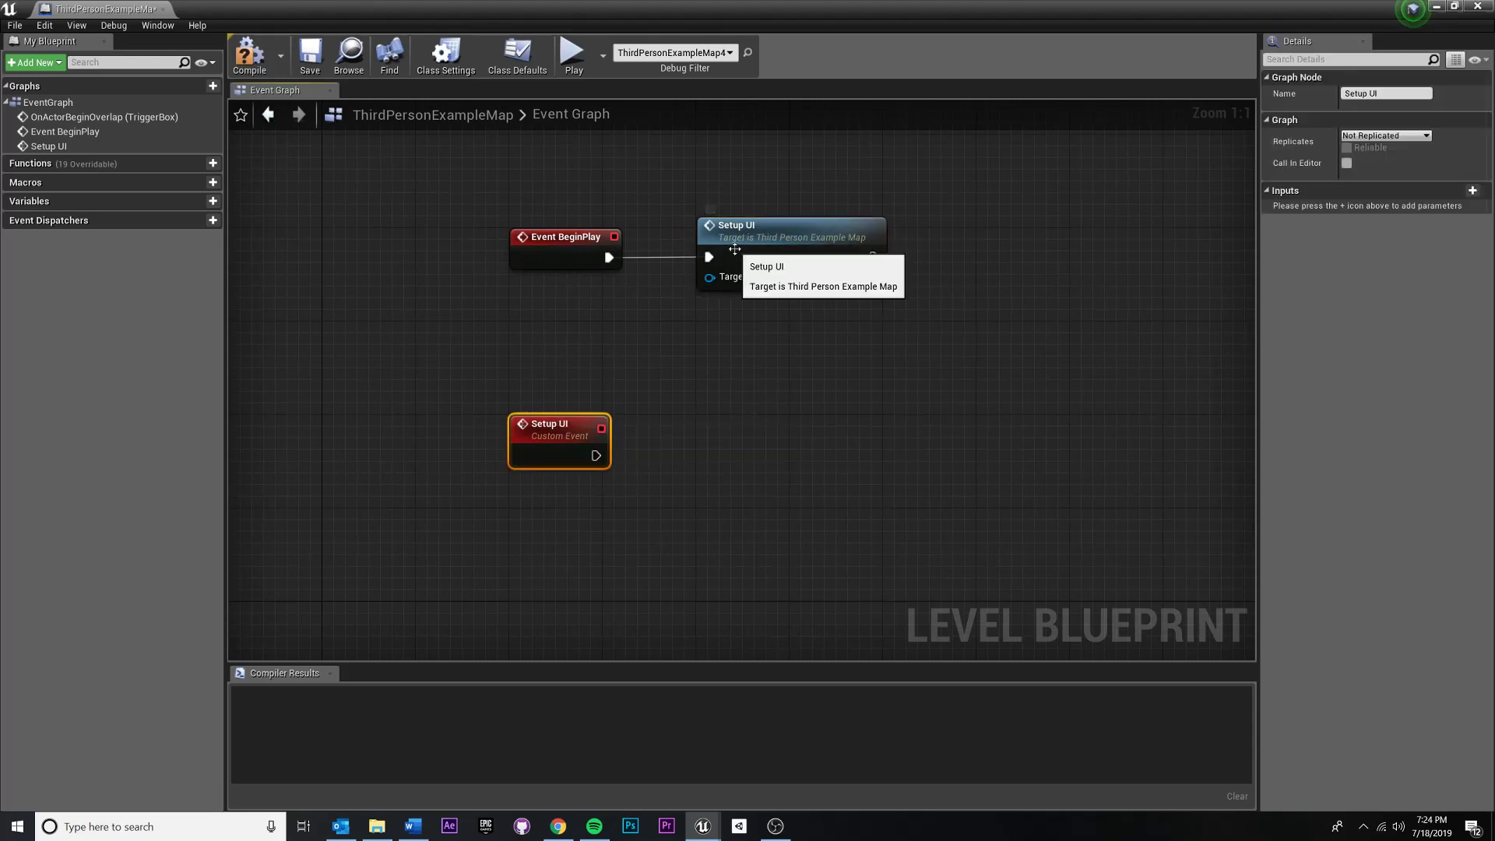
left_click(735, 225)
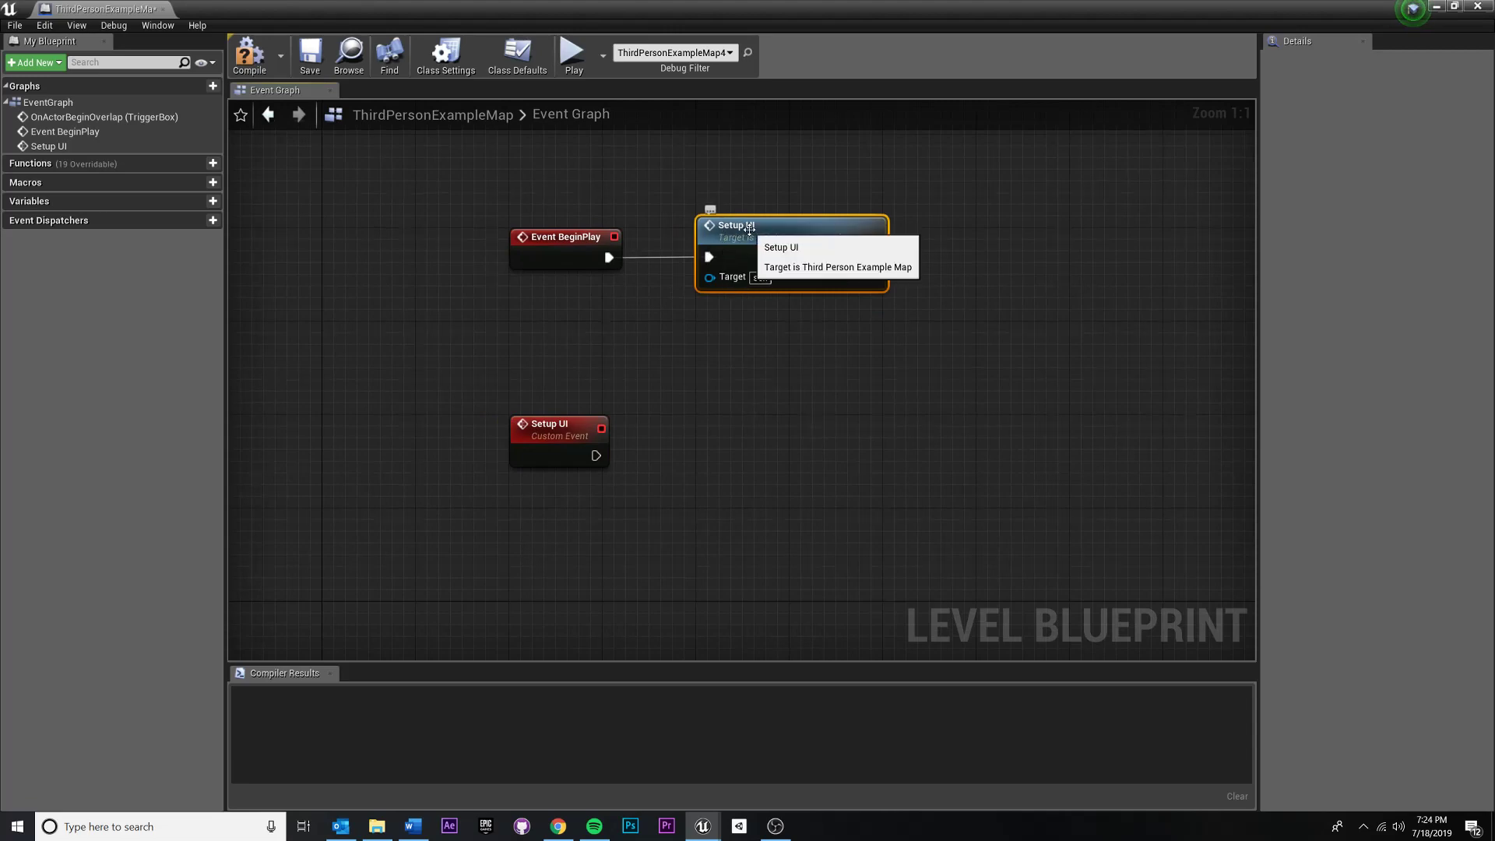
mouse_move(871, 523)
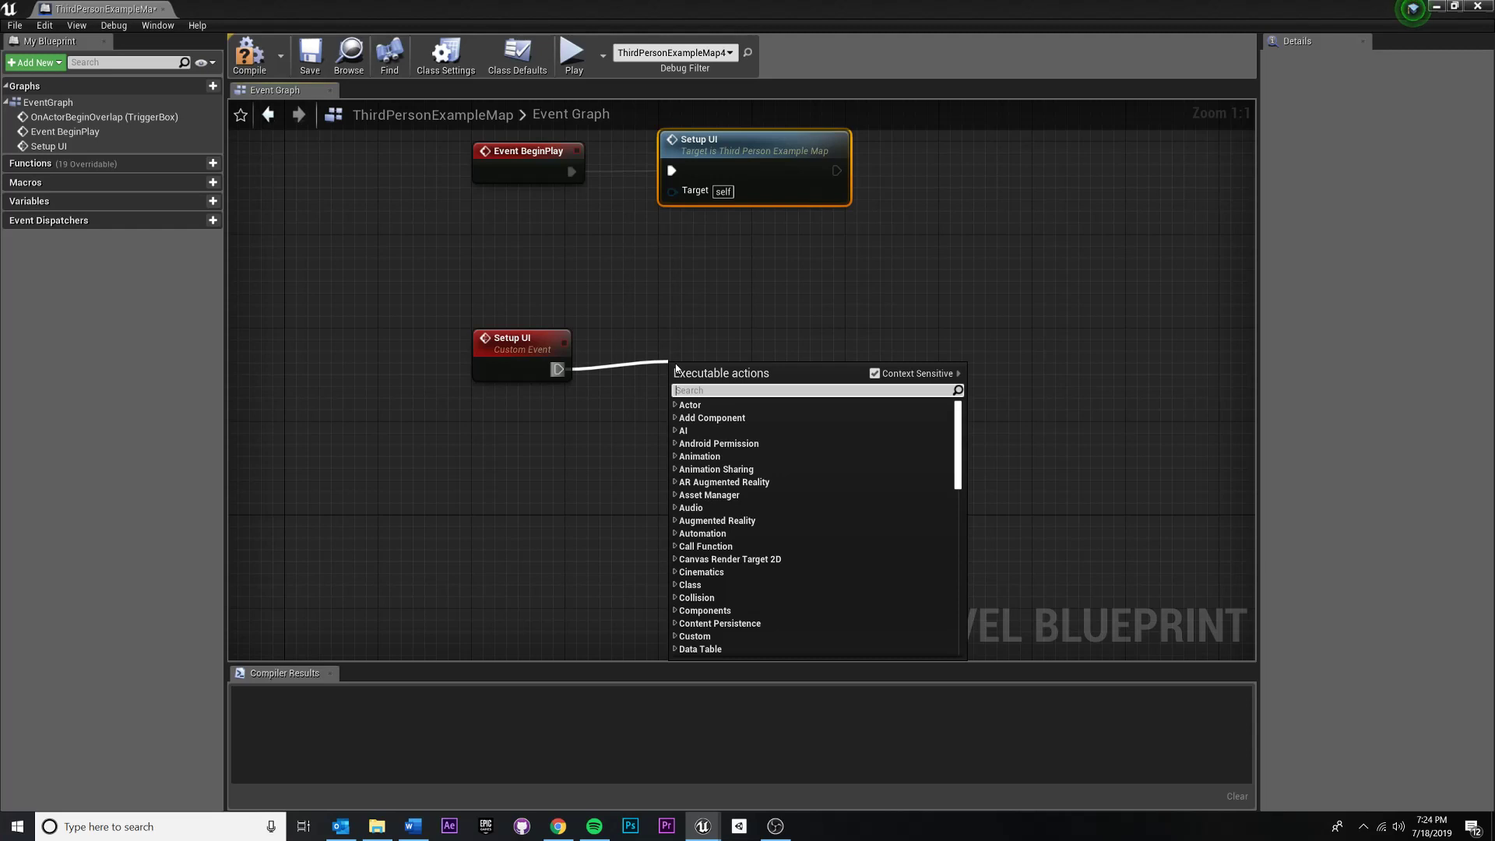
Search 'Create Intro' and add a Create Widget node after the Setup UI event.
type("Create")
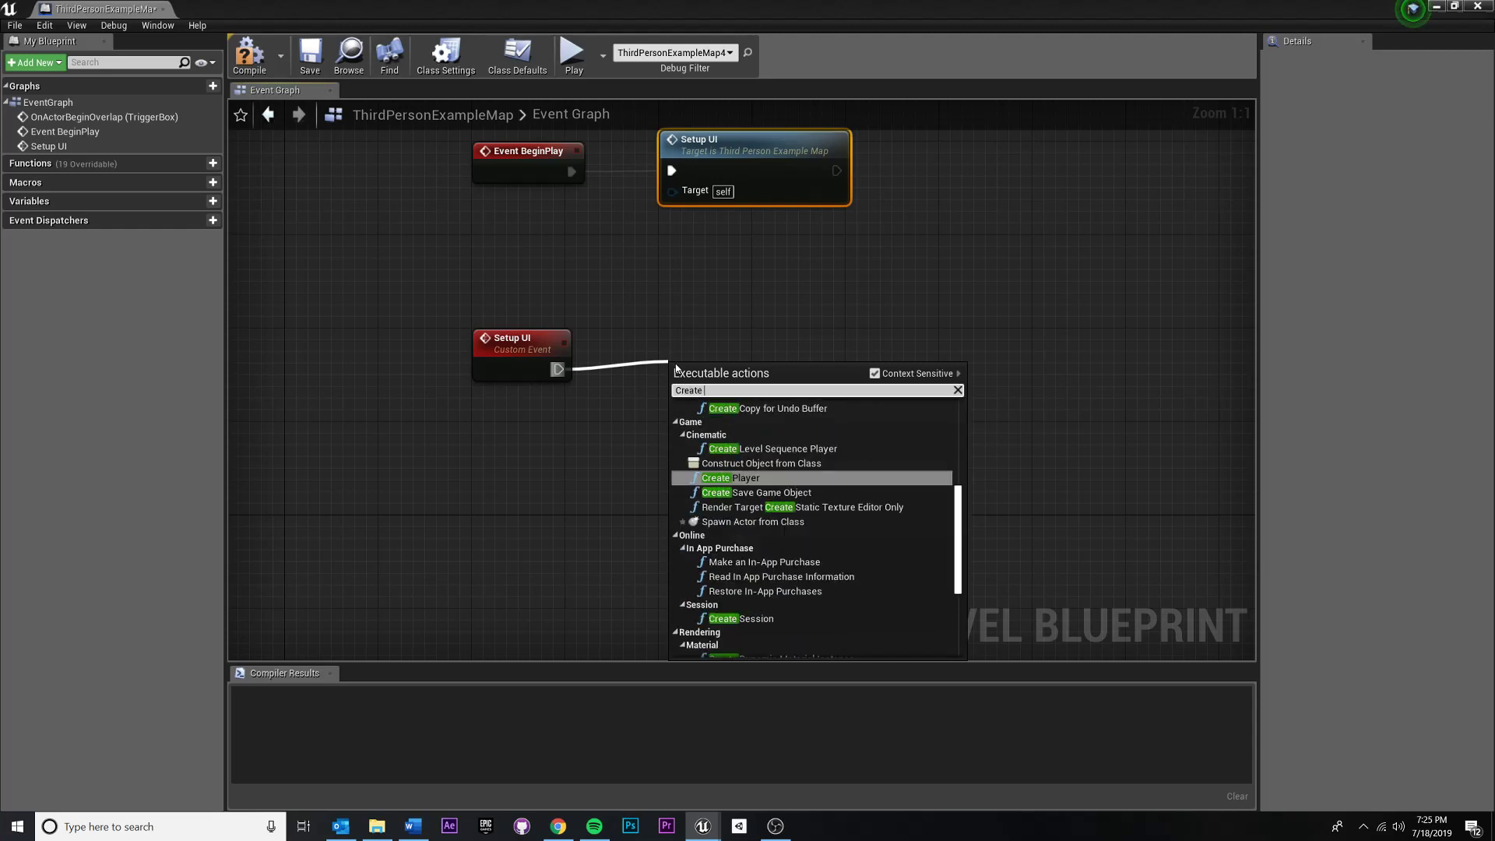
type("O")
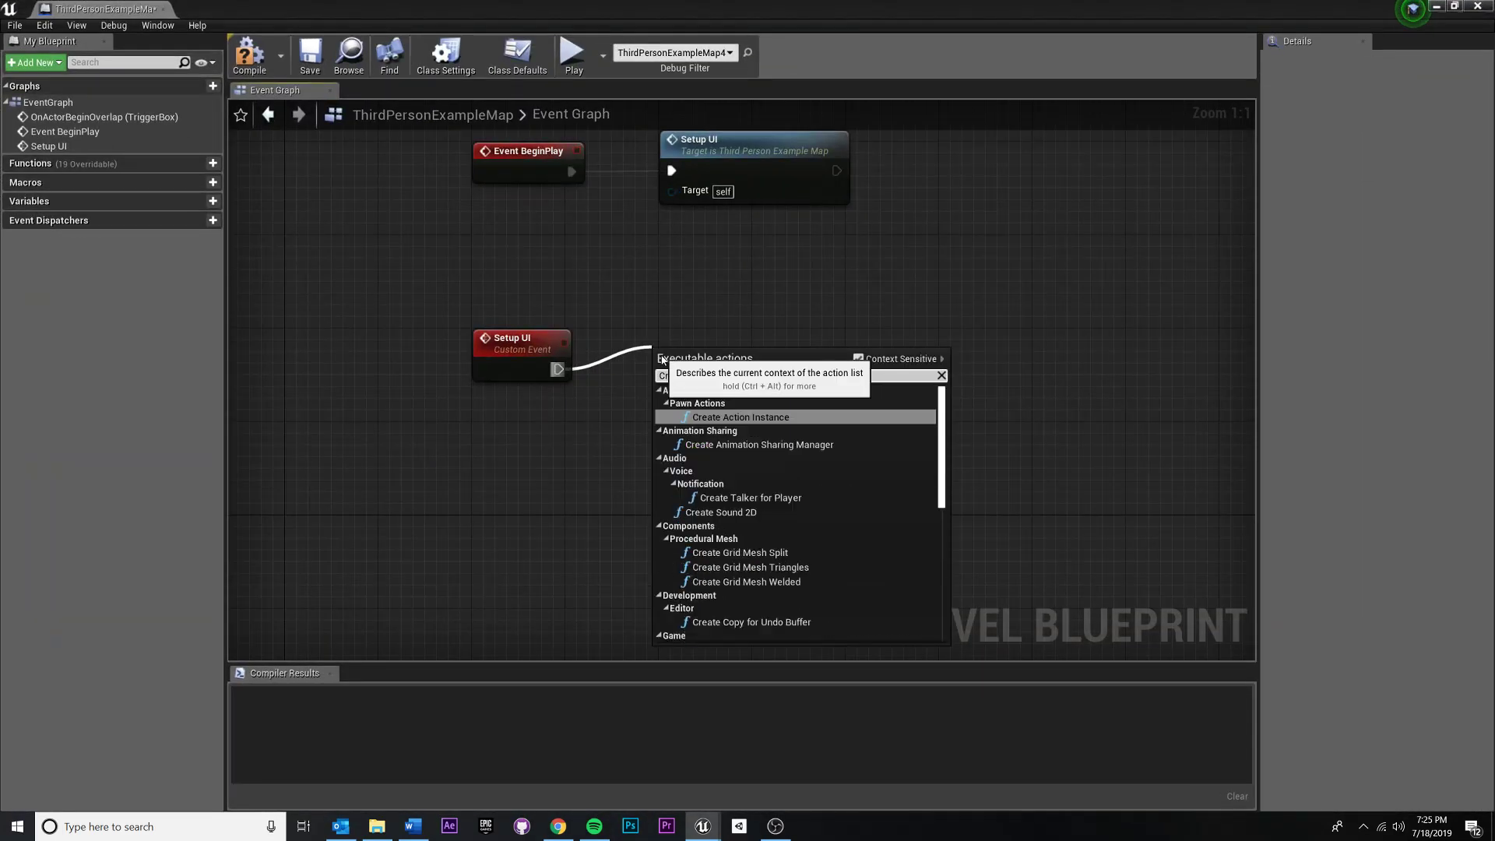
type("Create Intro")
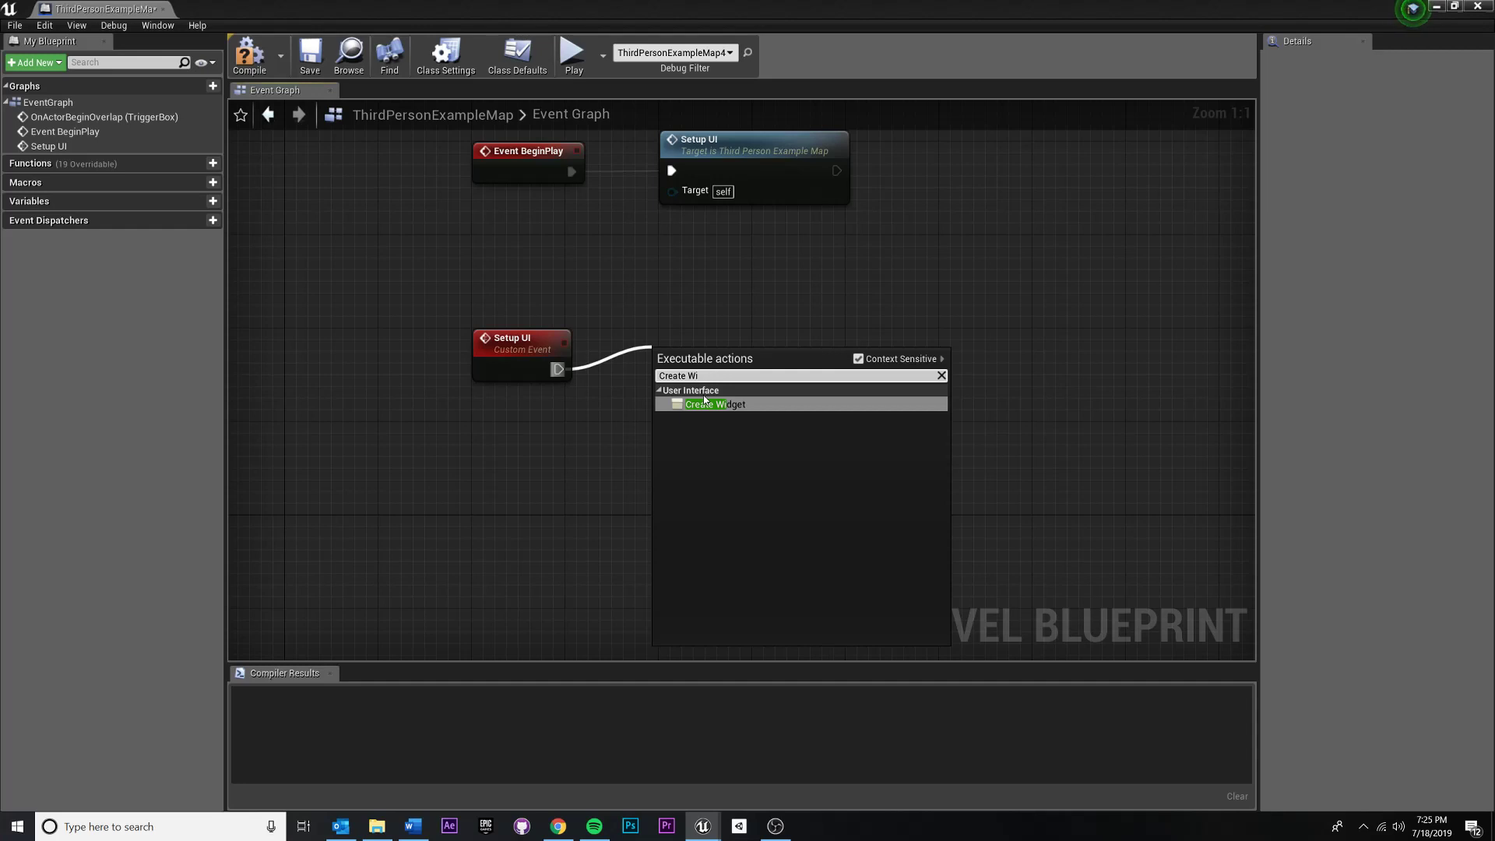
left_click(712, 403)
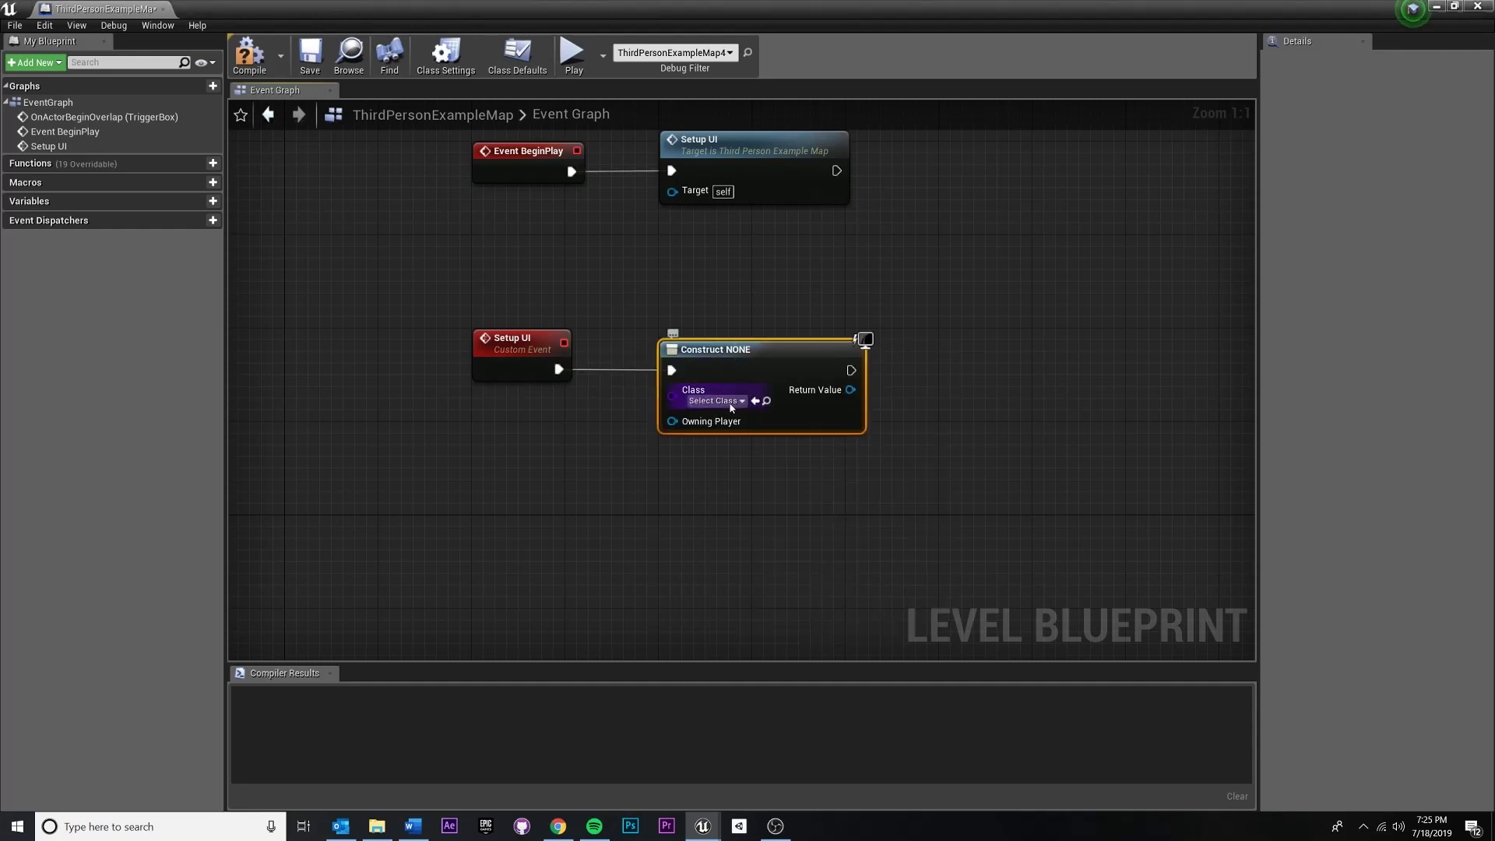
mouse_move(713, 400)
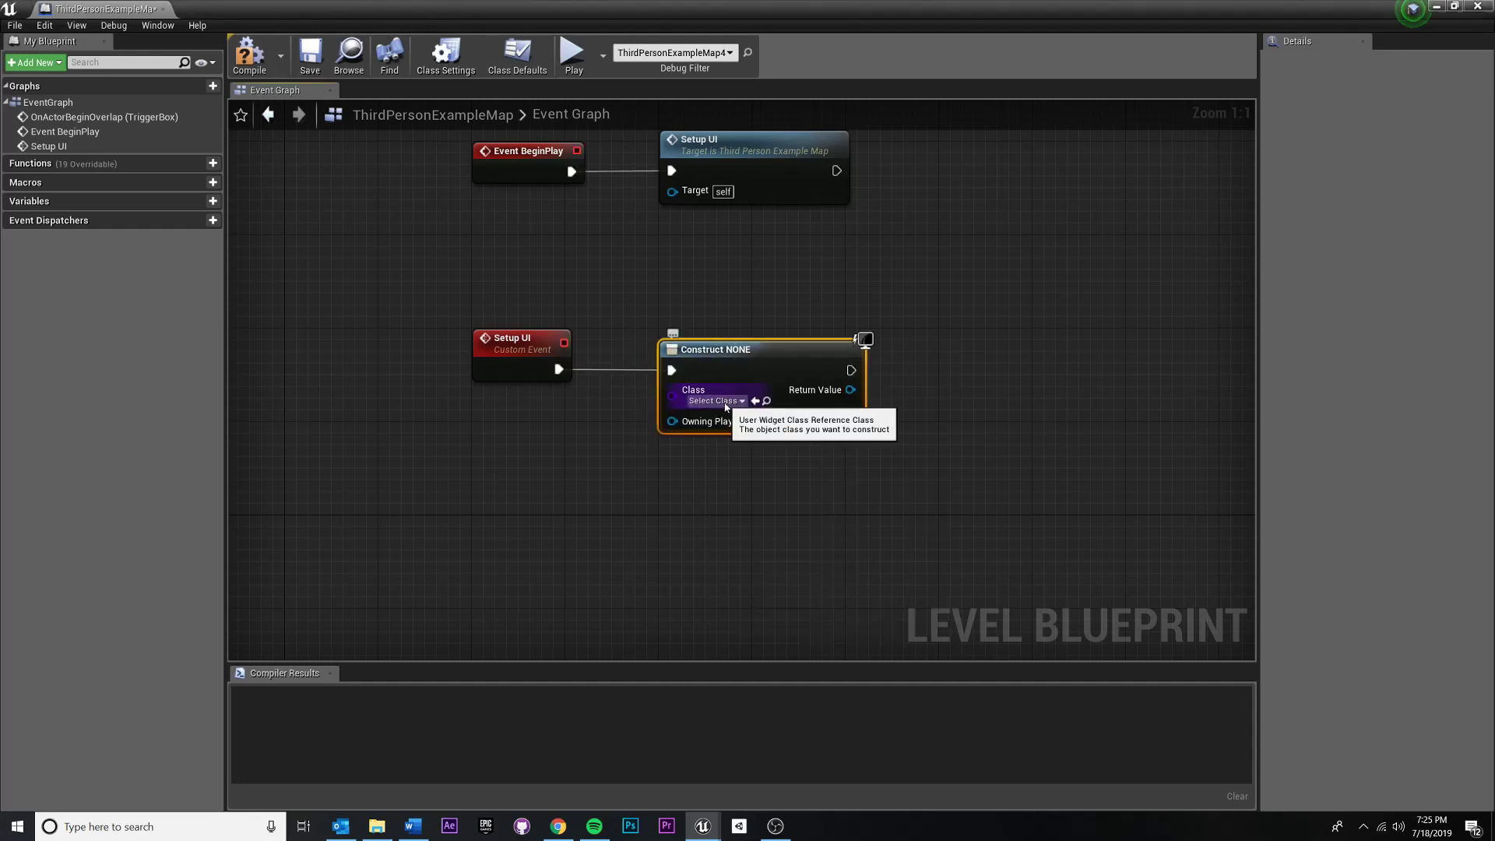
Set the Create Widget node's class to IntroTextUI via an 'Intro' search.
left_click(713, 399)
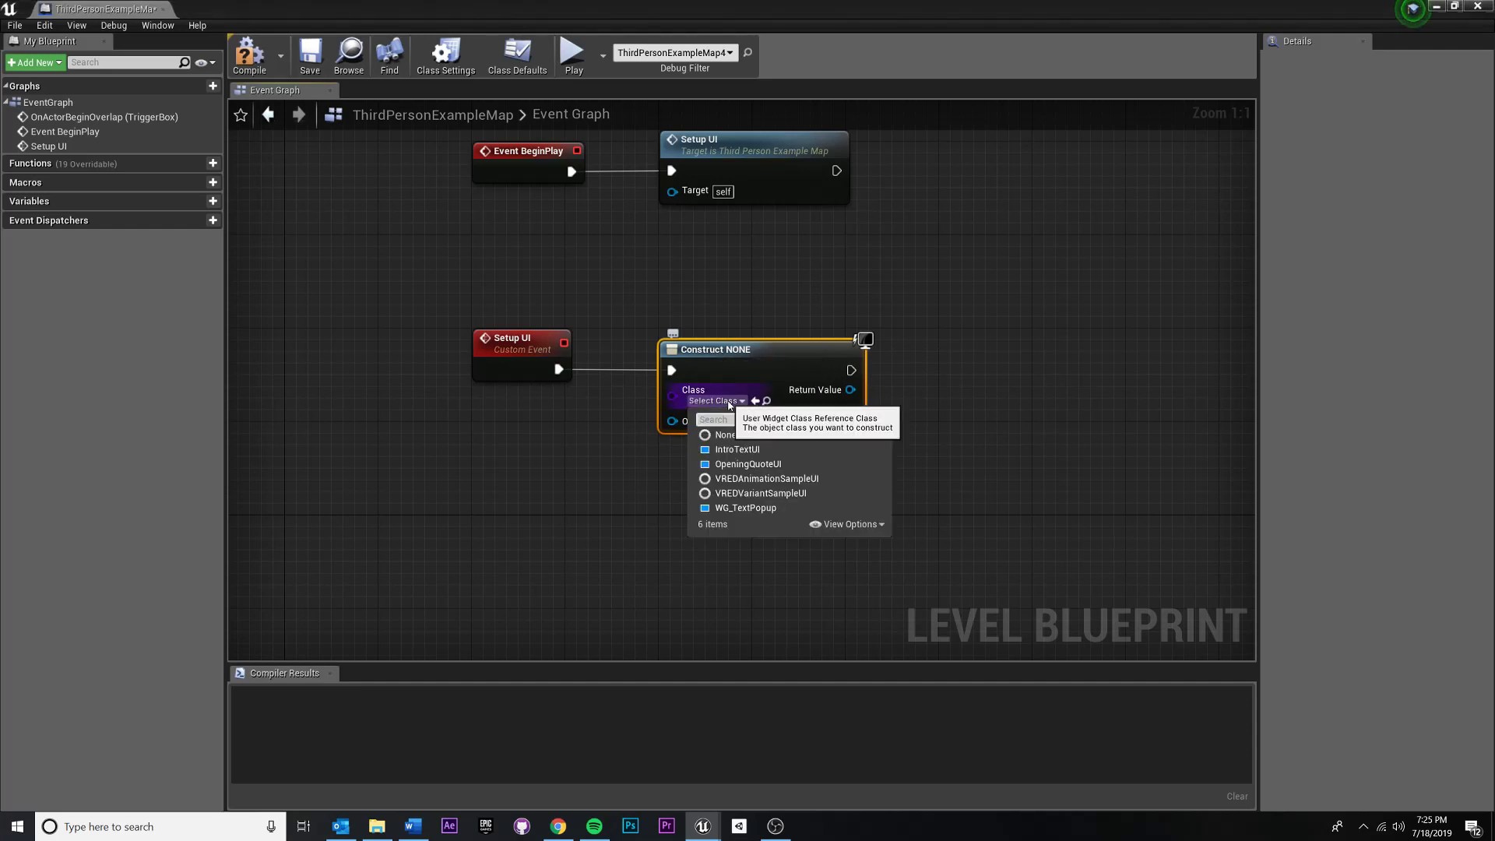
type("Intro")
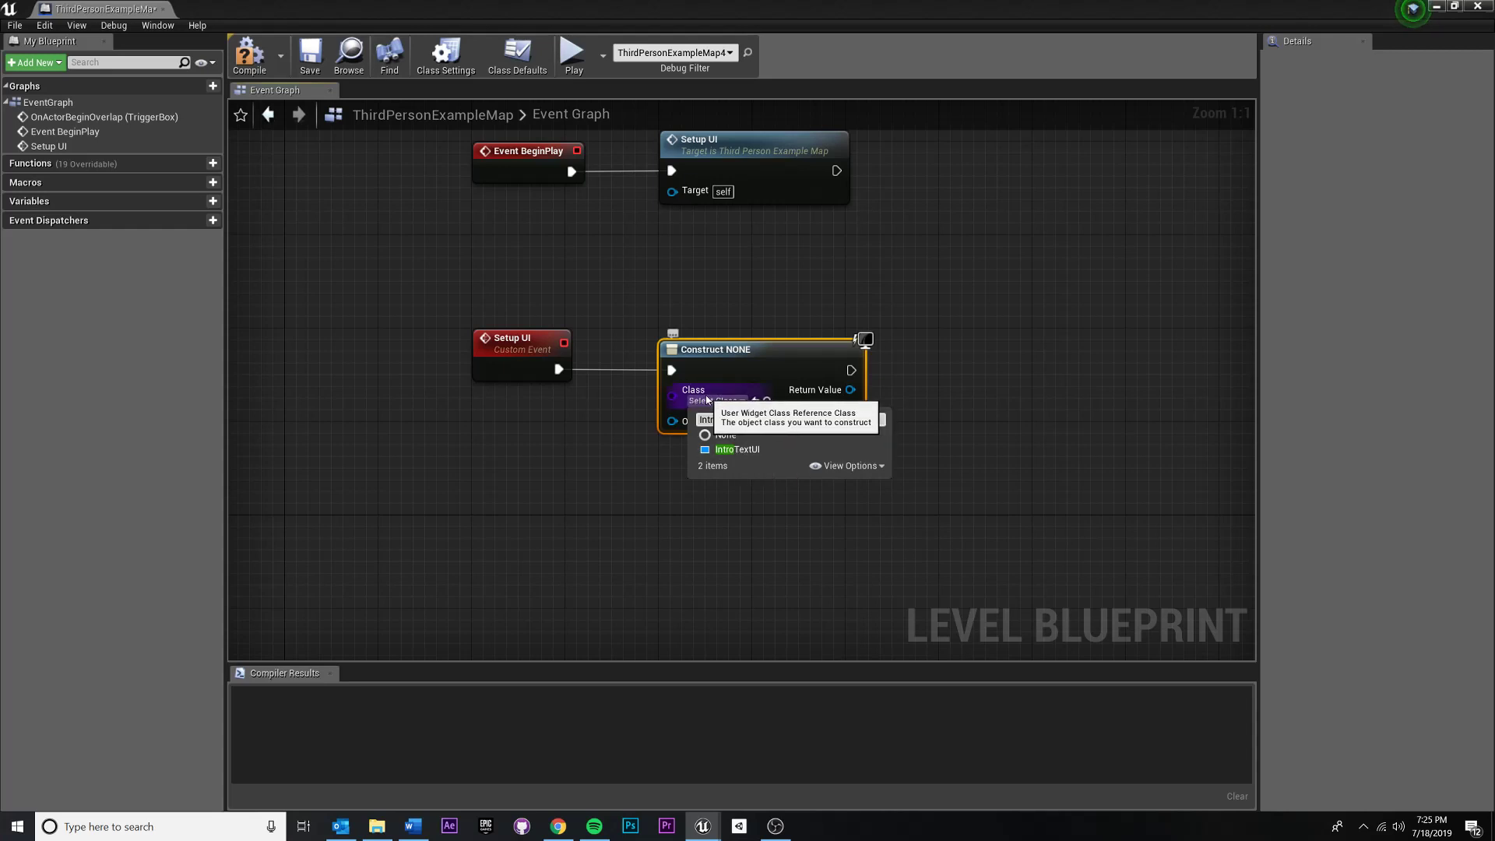
left_click(738, 449)
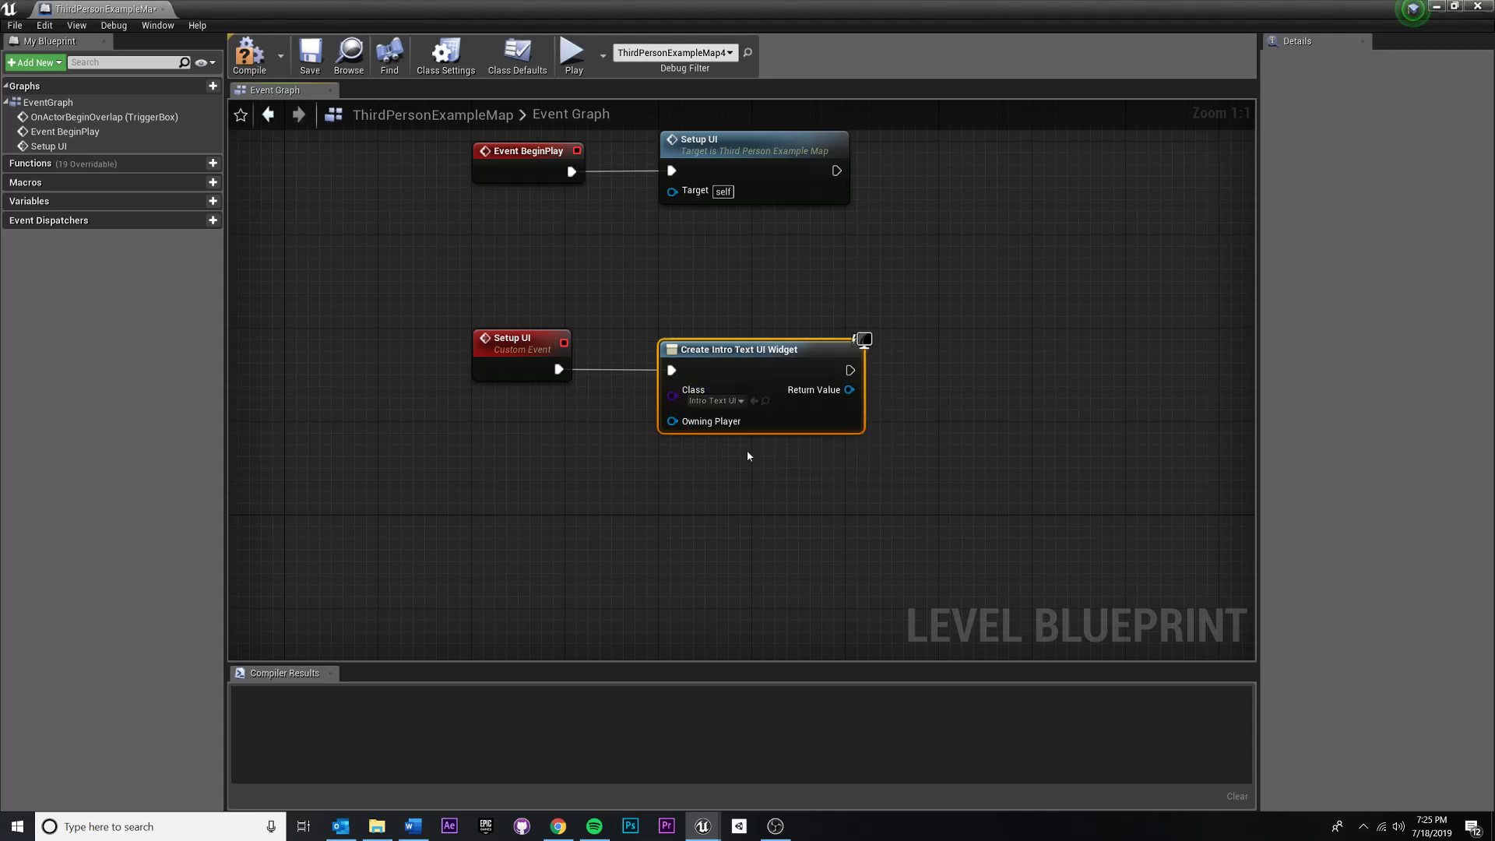
mouse_move(704, 360)
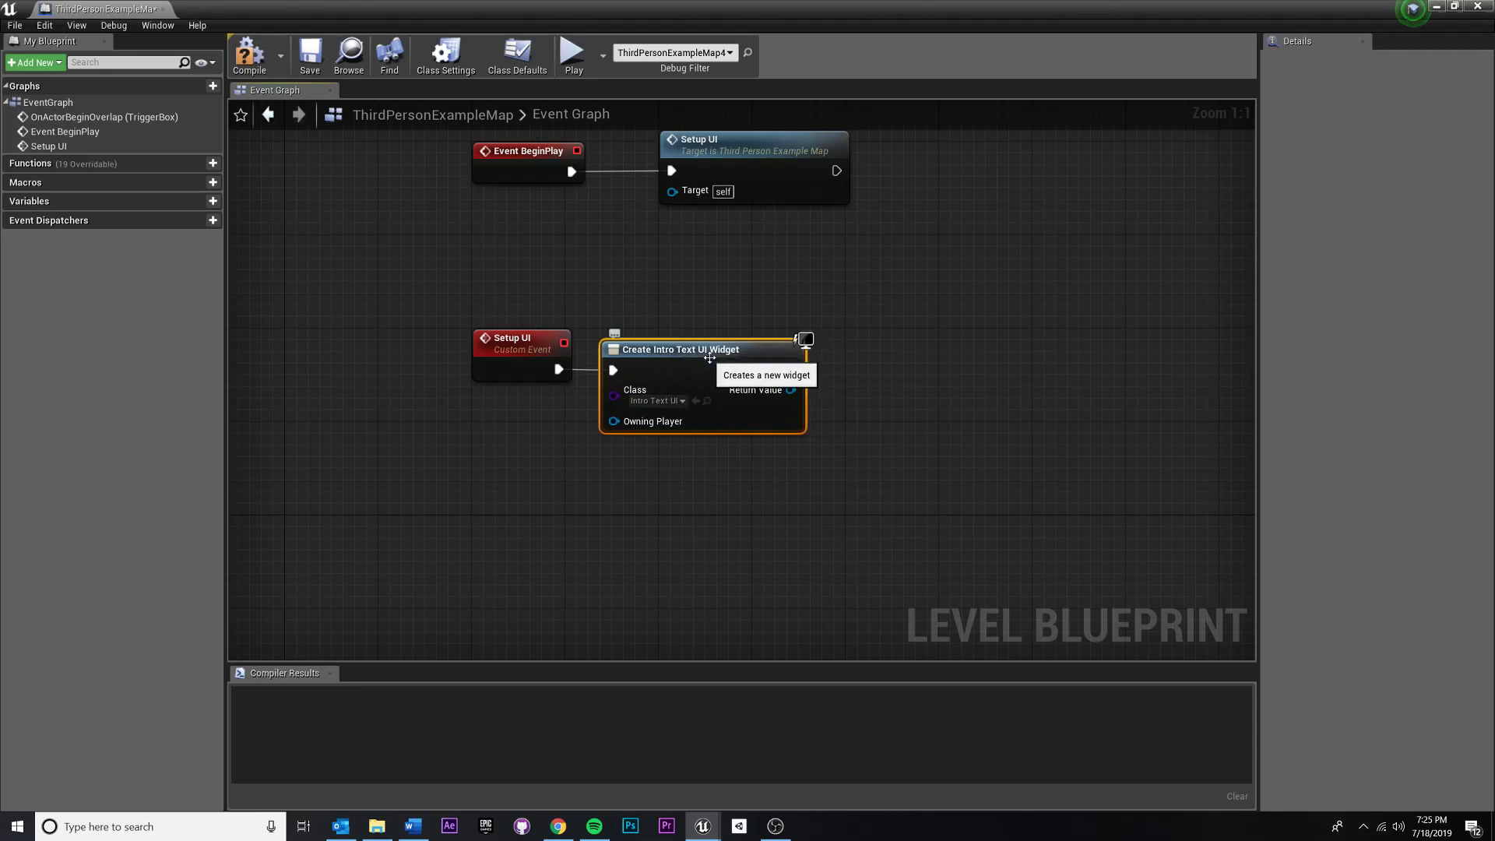
mouse_move(922, 386)
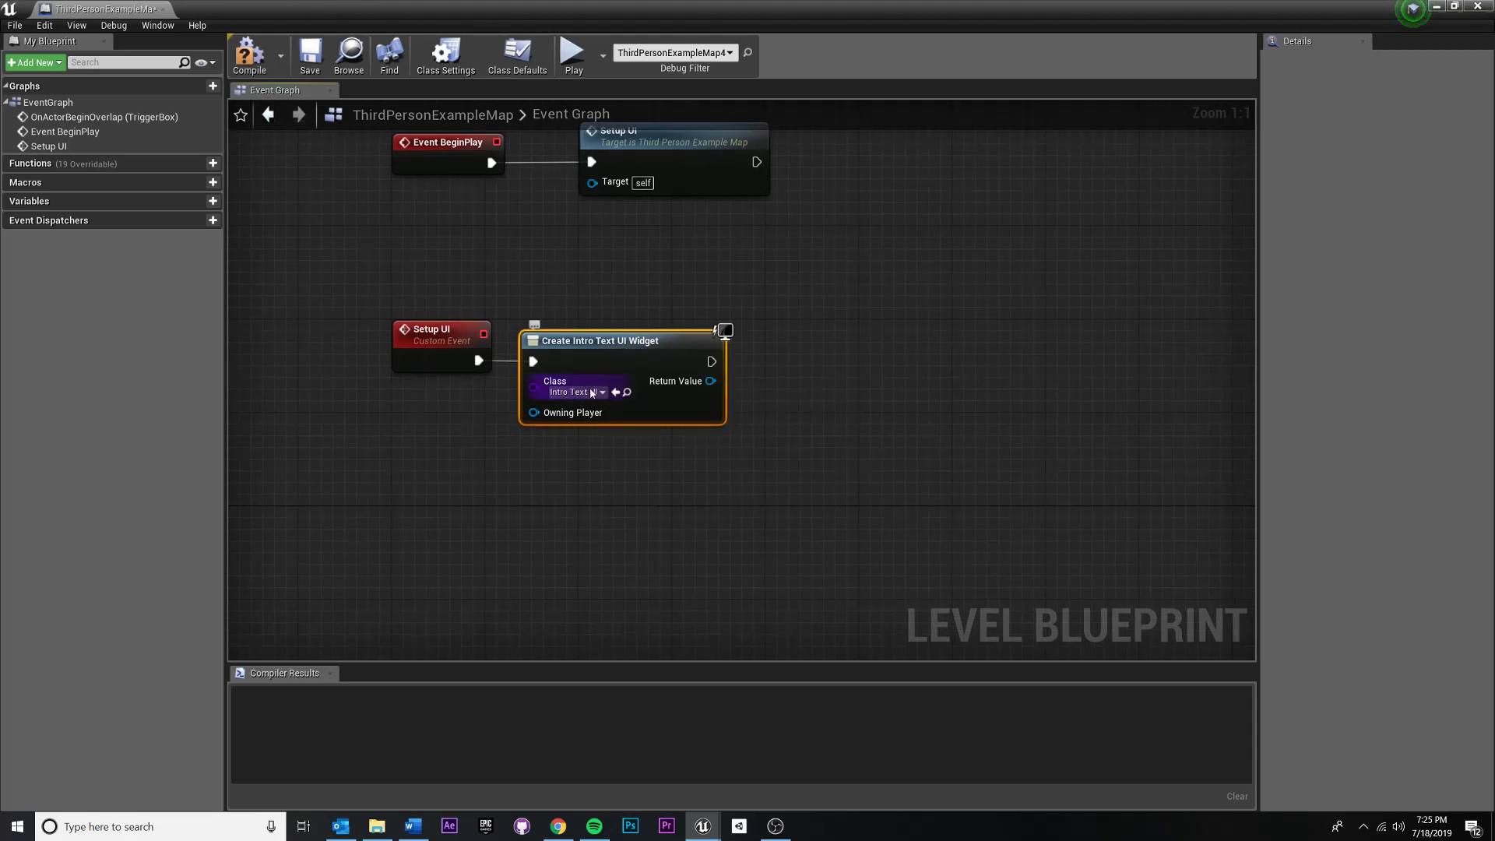
mouse_move(664, 372)
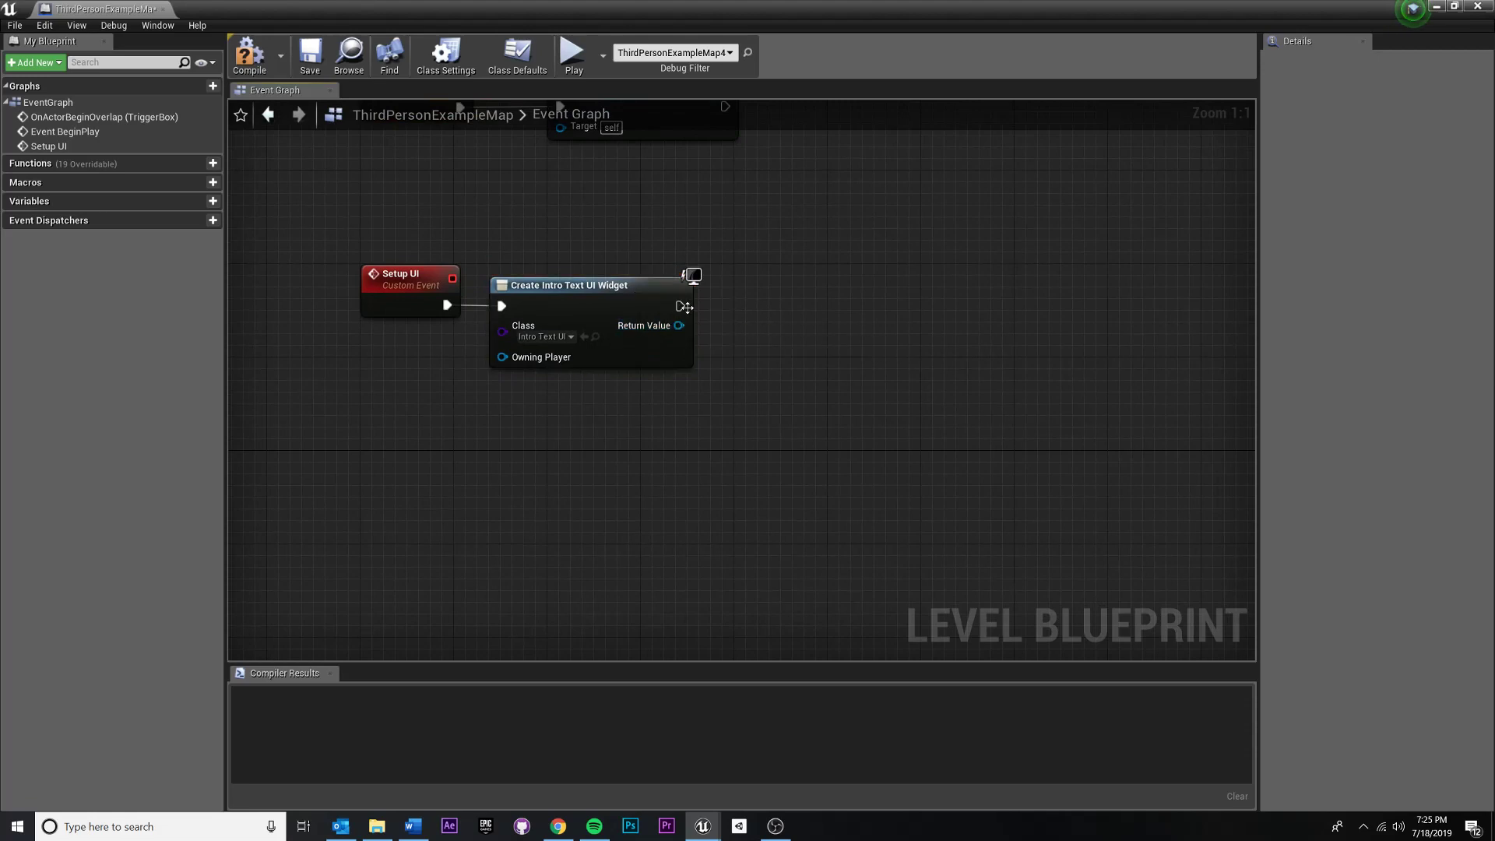
mouse_move(707, 302)
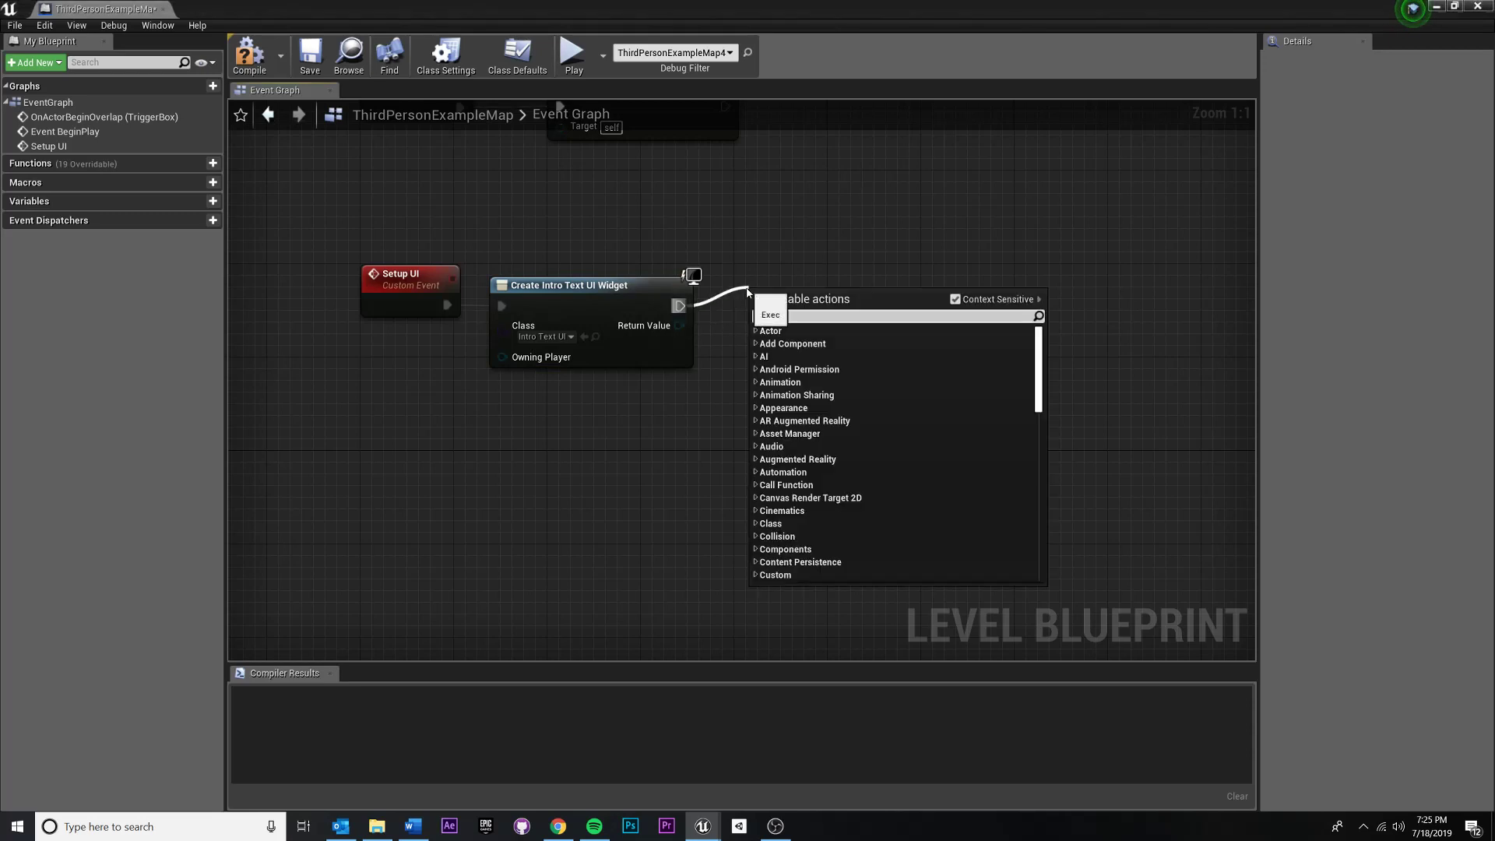
Add an Add to Viewport node after the Create Intro Text UI Widget node.
type("Add to Viewport")
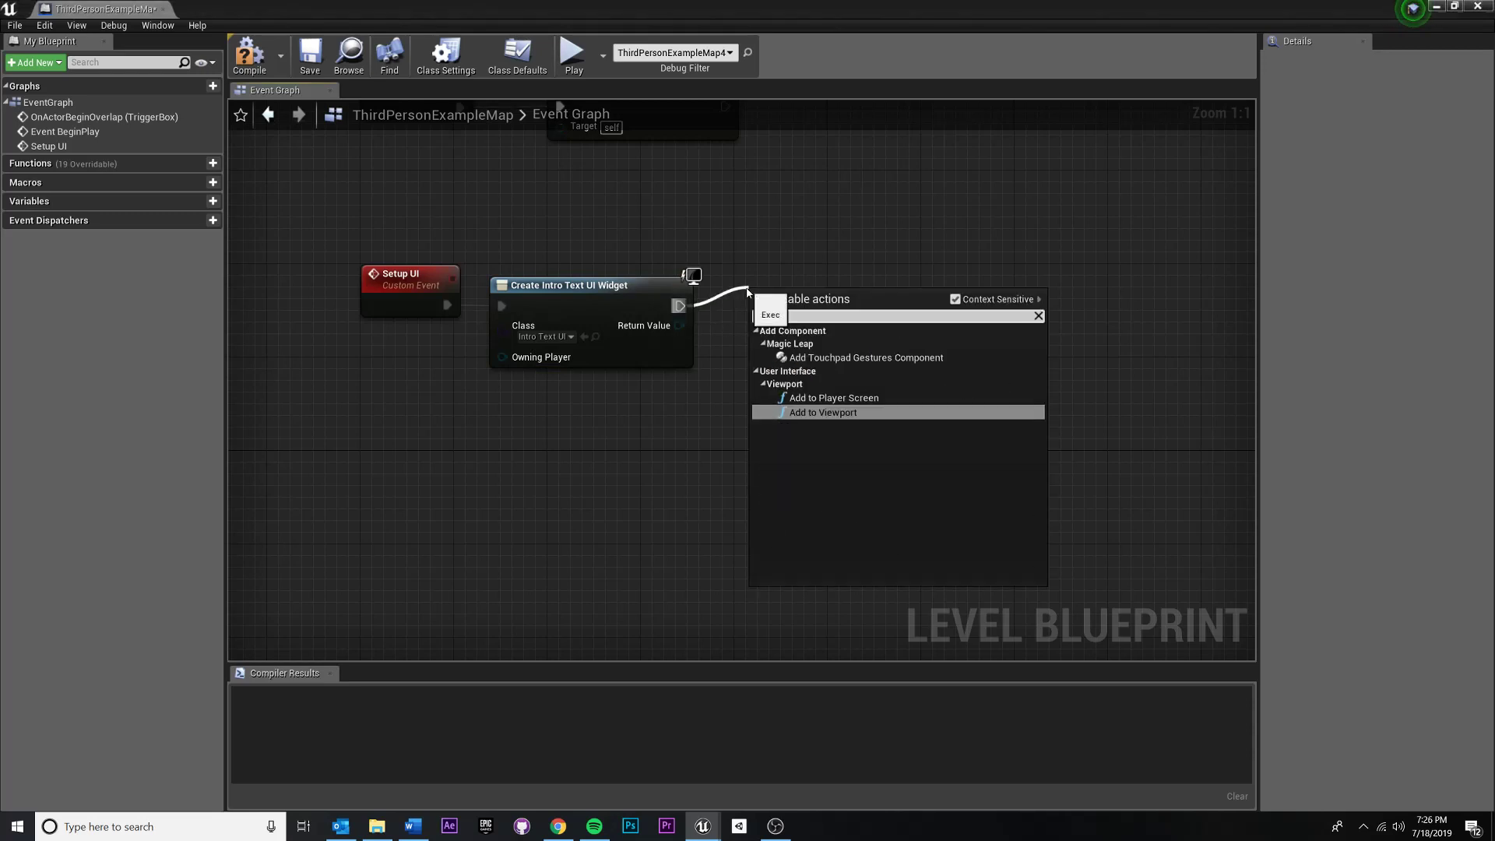
left_click(822, 412)
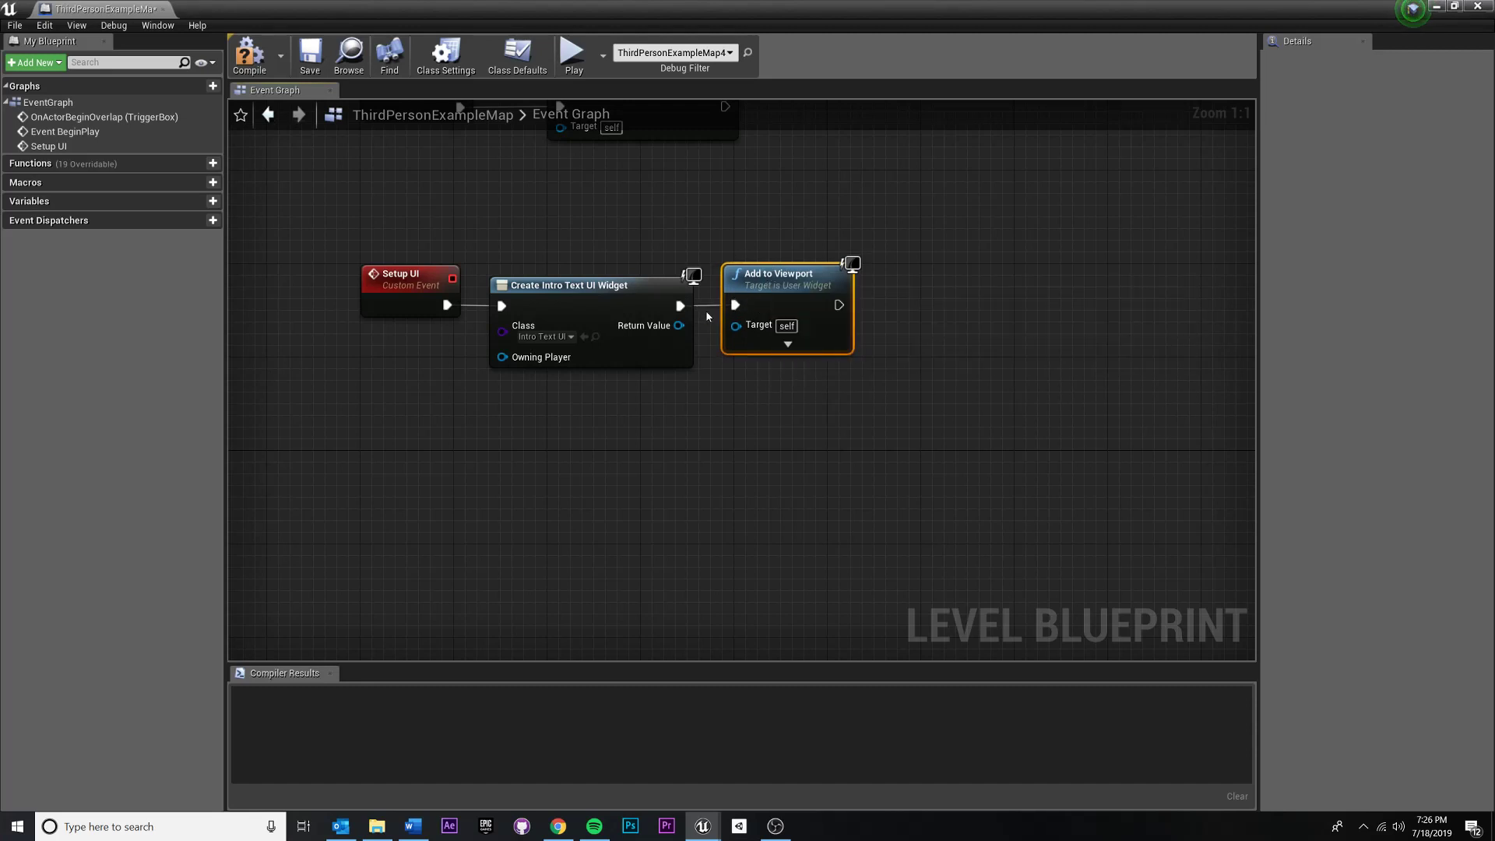
mouse_move(678, 326)
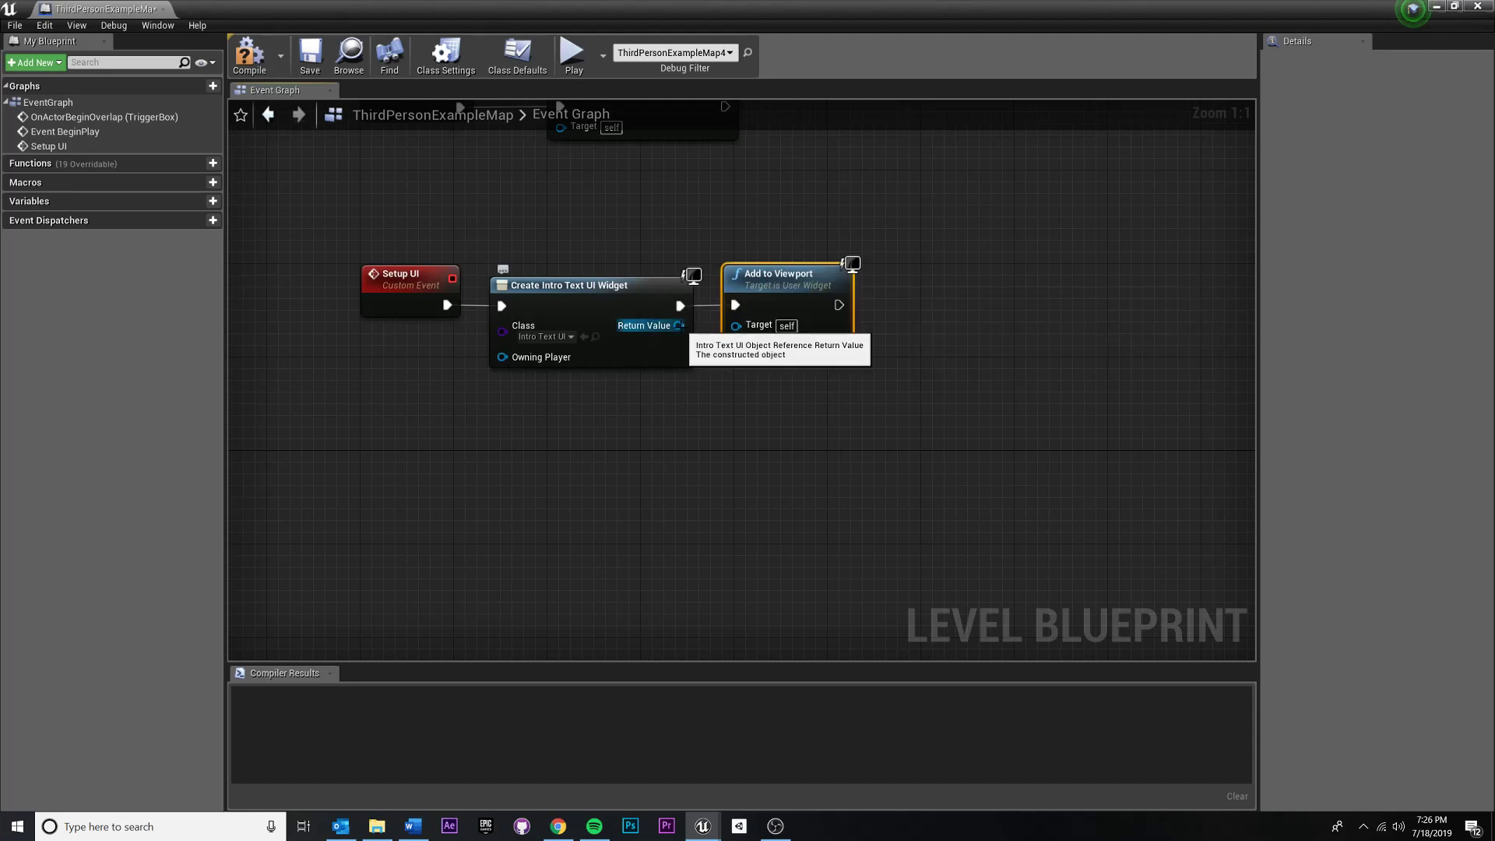
mouse_move(684, 324)
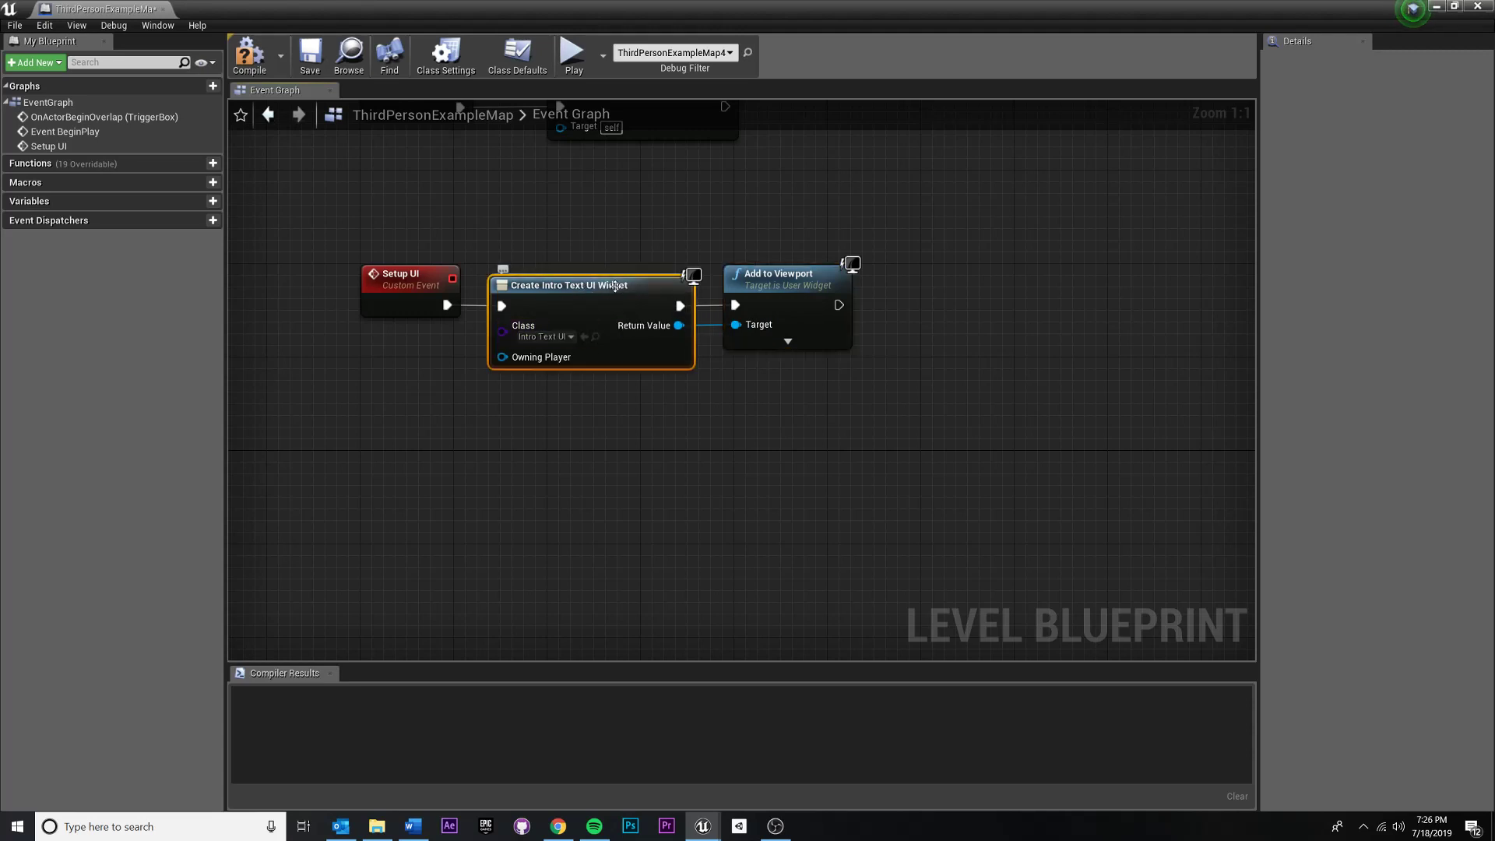
mouse_move(678, 326)
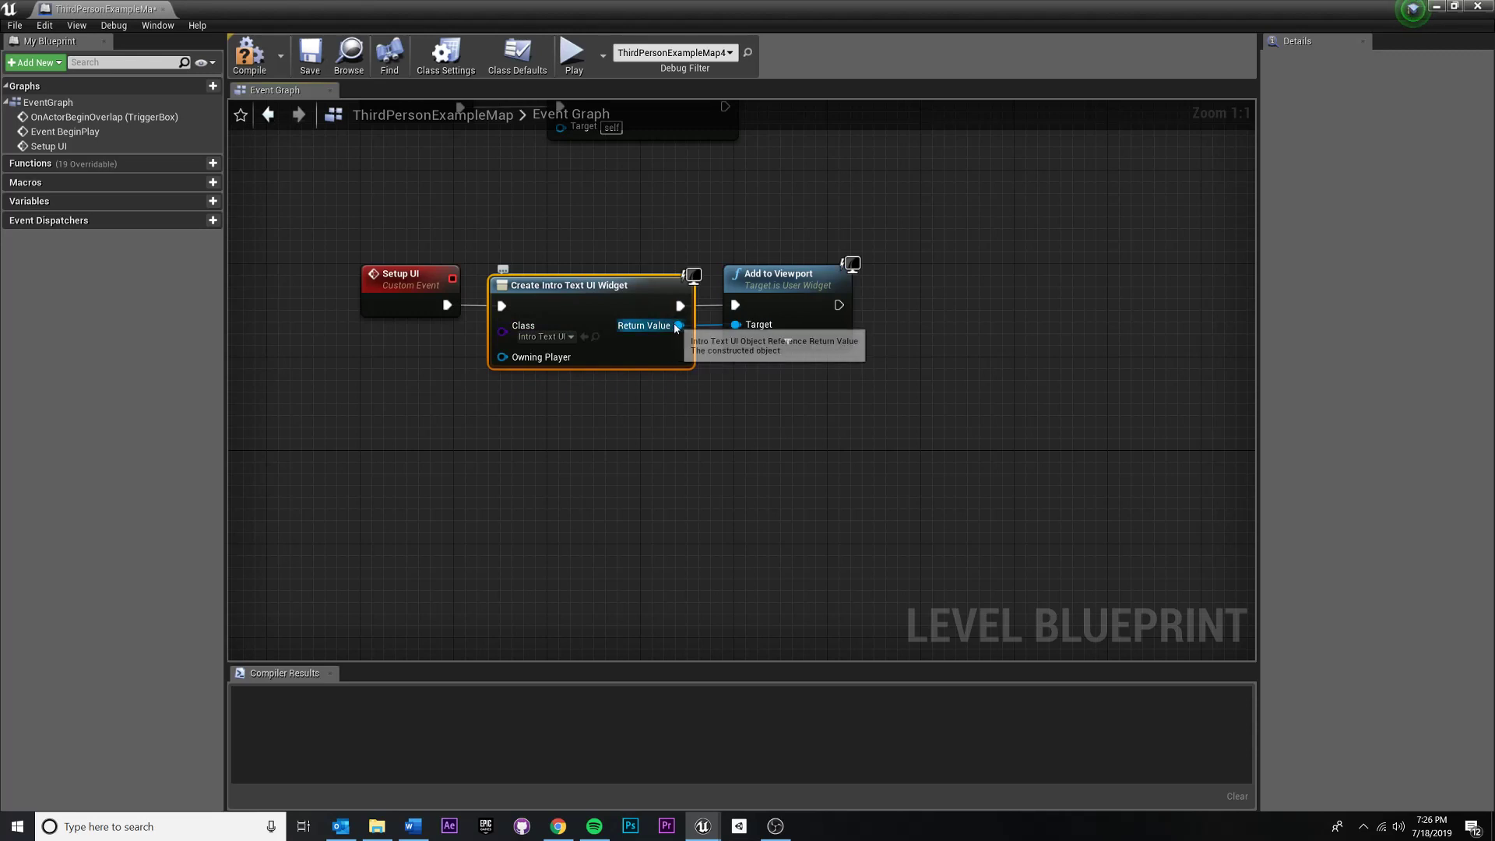
mouse_move(774, 273)
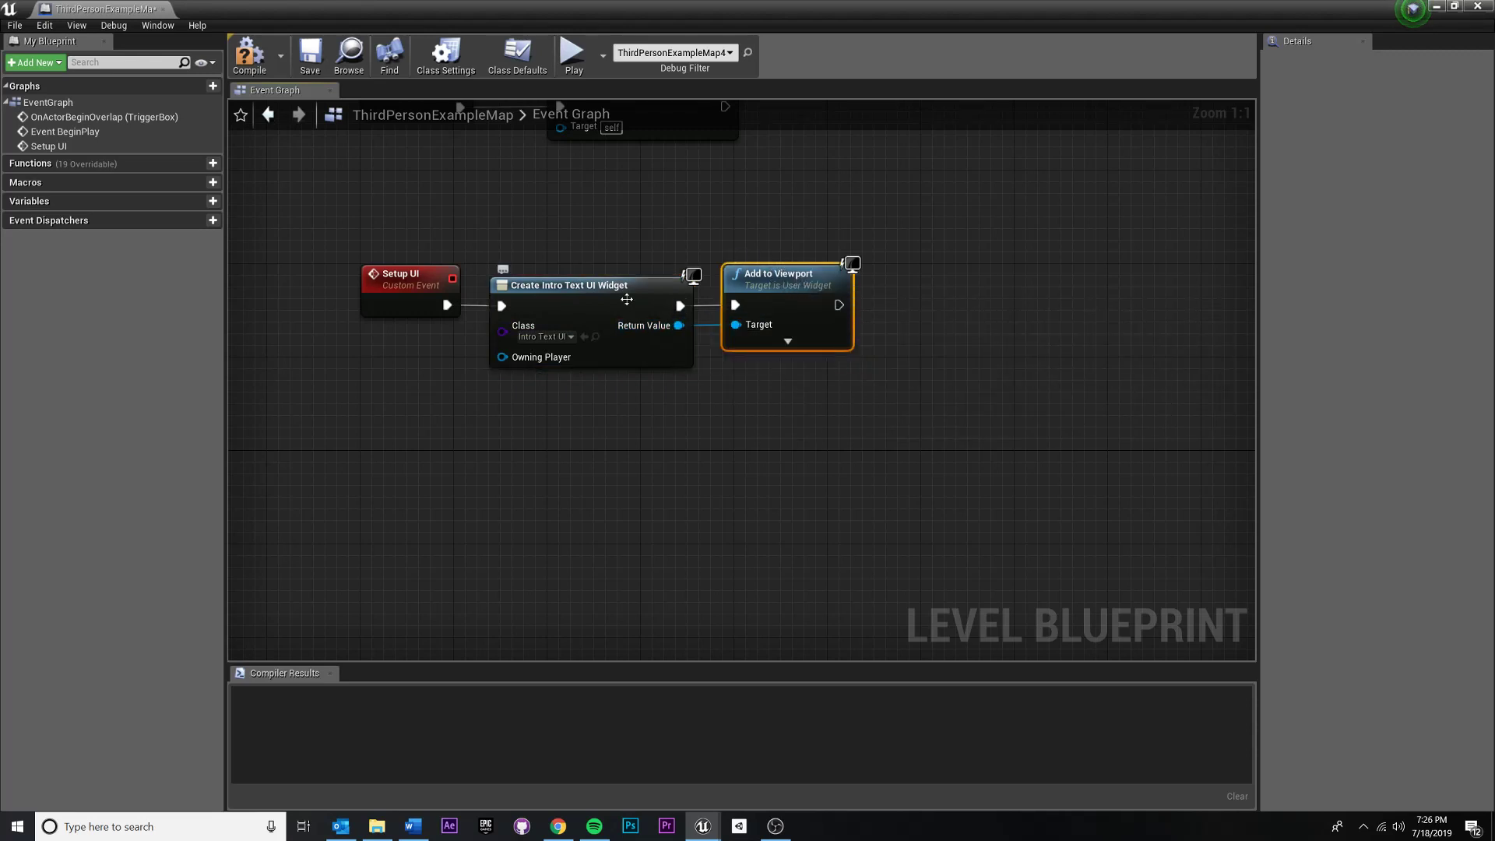
mouse_move(855, 260)
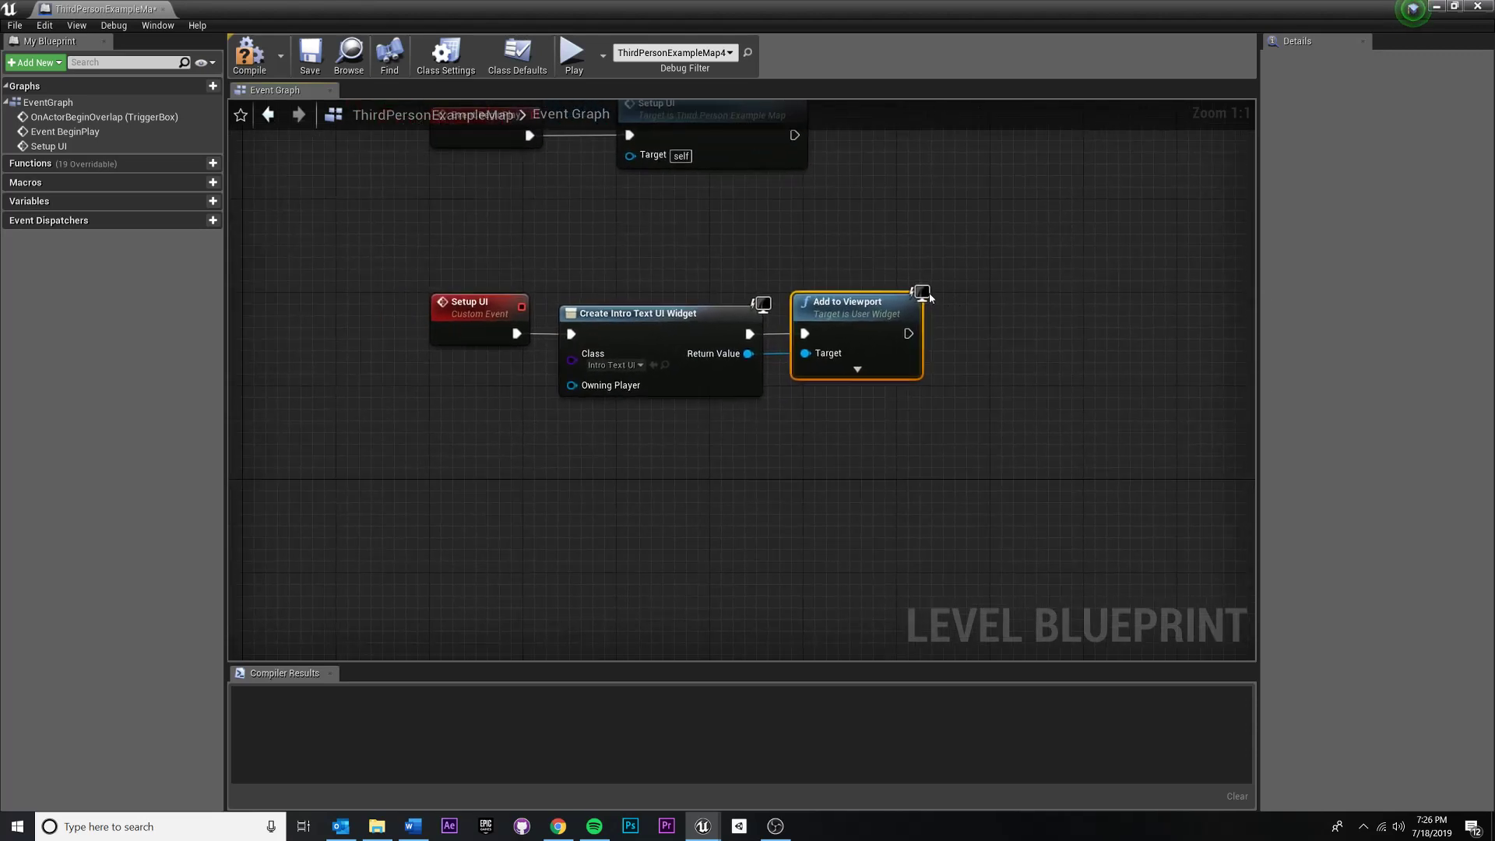
mouse_move(309, 55)
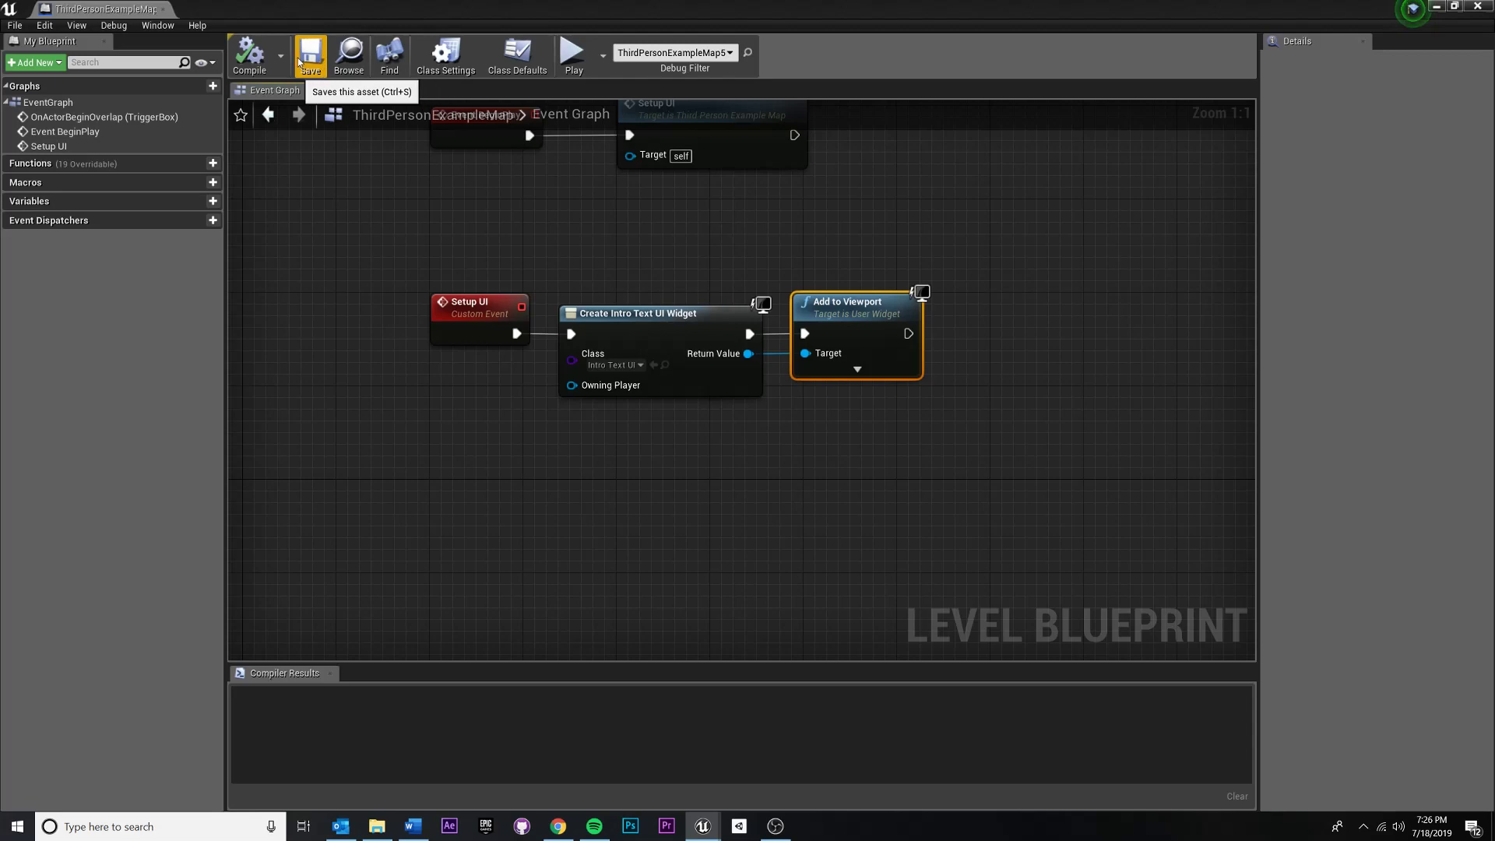
Save the level blueprint with Add to Viewport targeting the IntroTextUI widget.
left_click(310, 53)
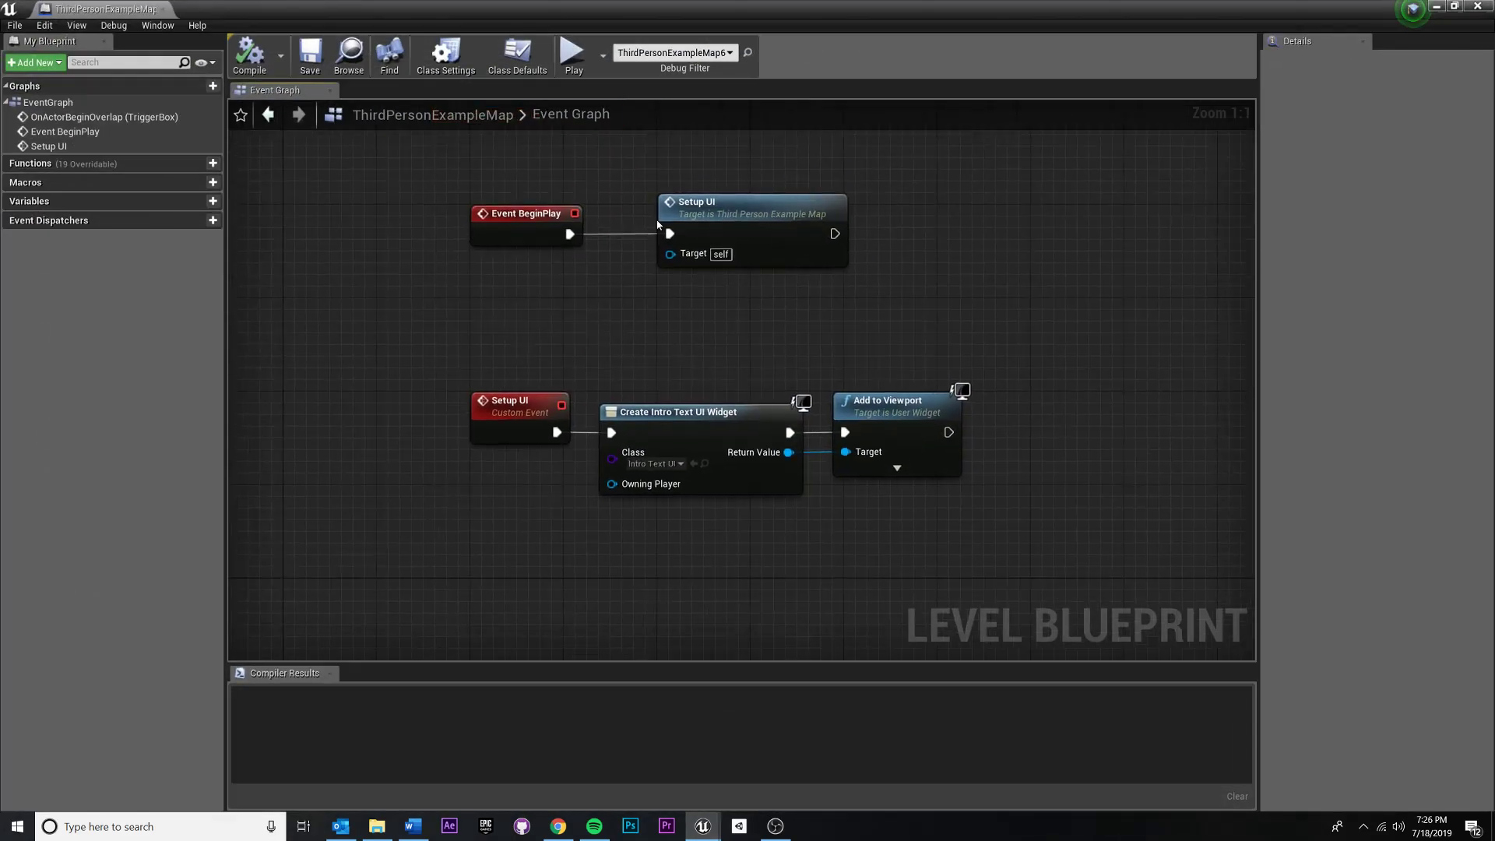
mouse_move(640, 412)
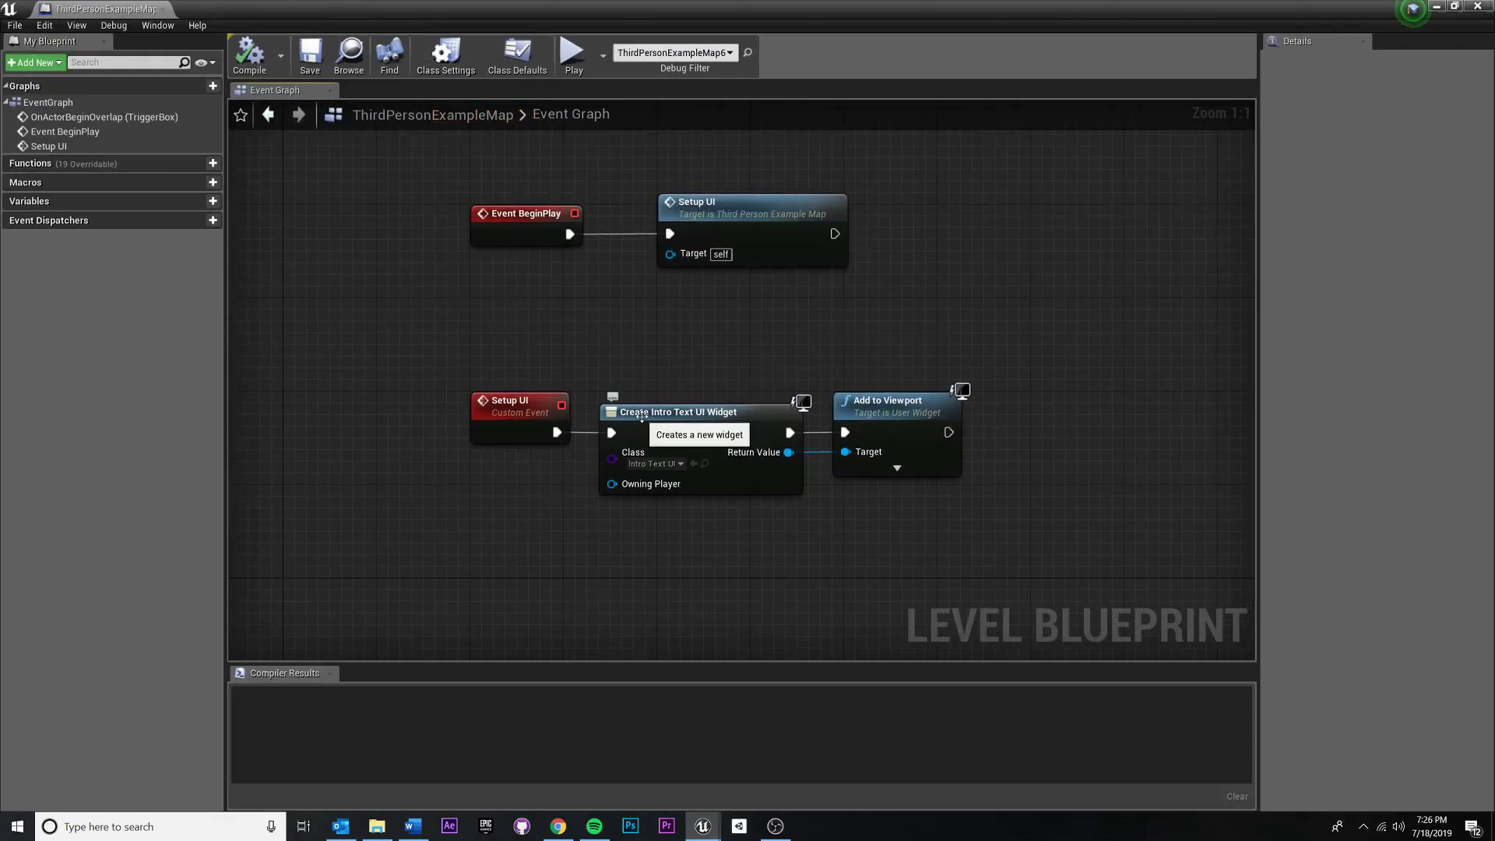
mouse_move(650, 463)
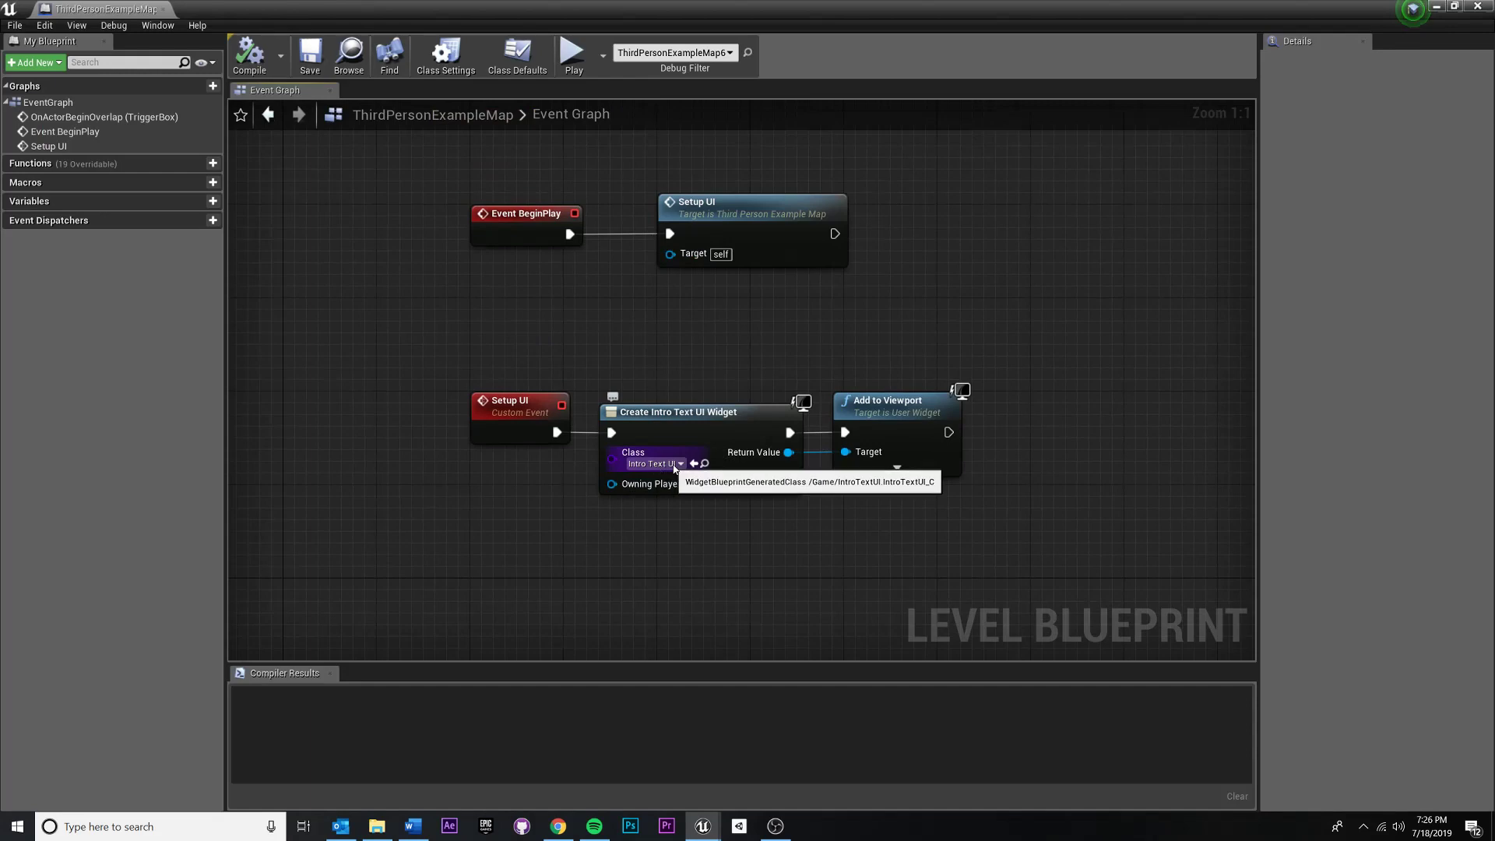
mouse_move(896, 439)
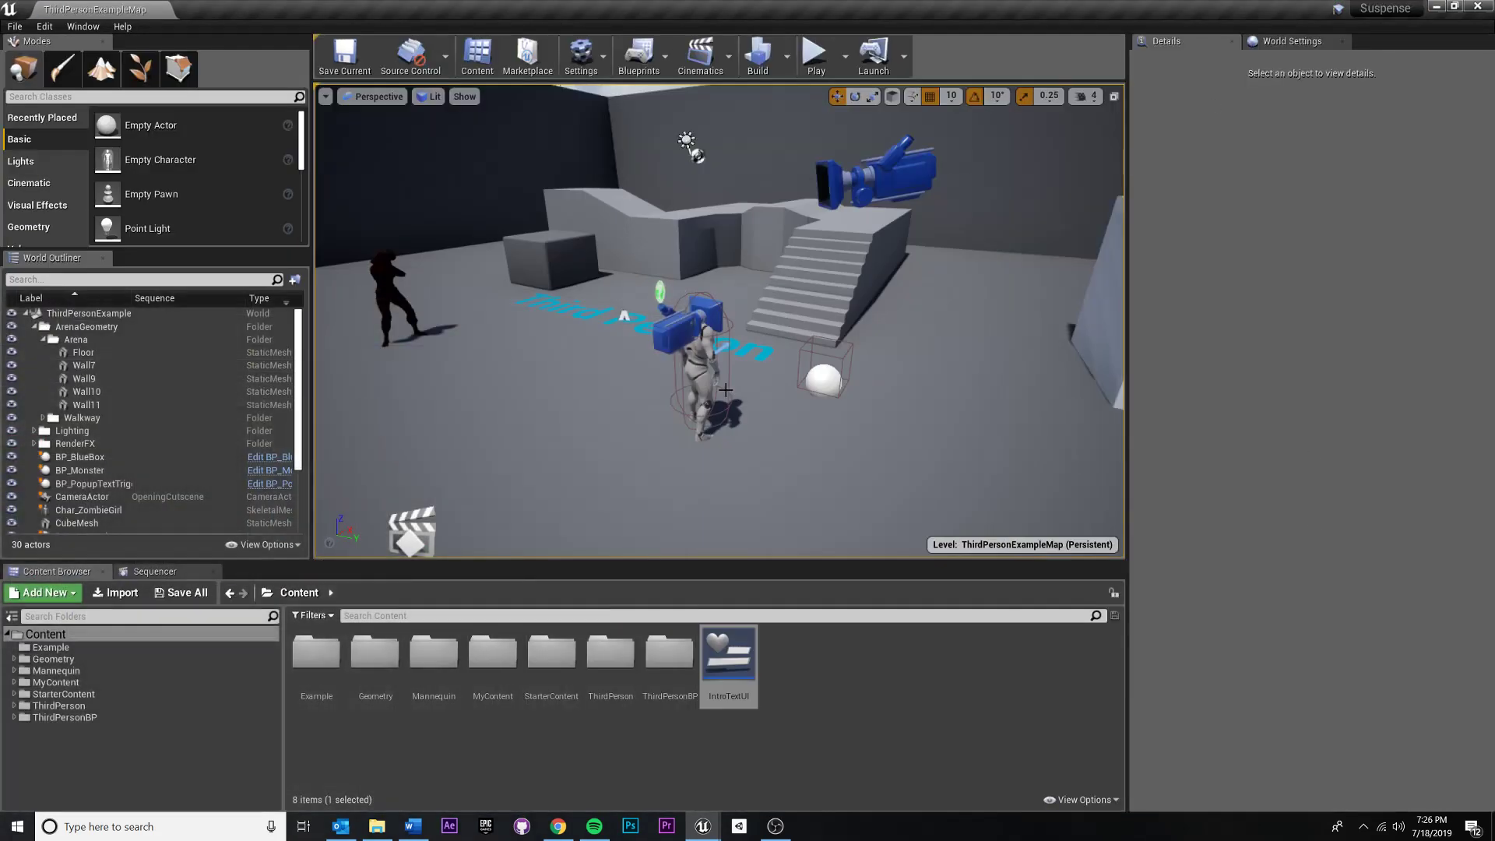
Inspect the IntroTextUI widget asset, save the current map, and start Play.
double_click(728, 658)
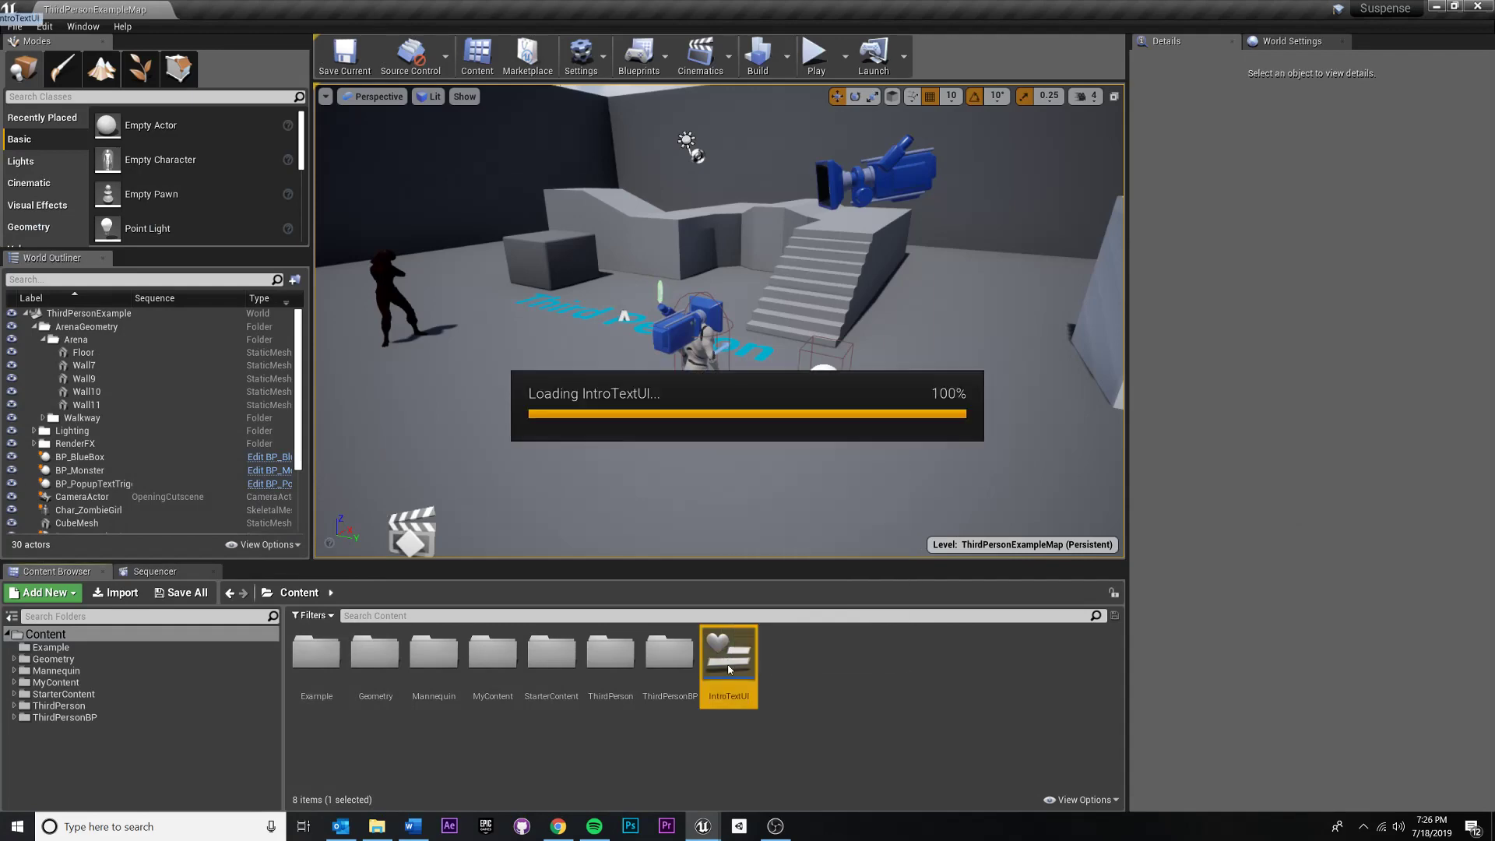
double_click(727, 651)
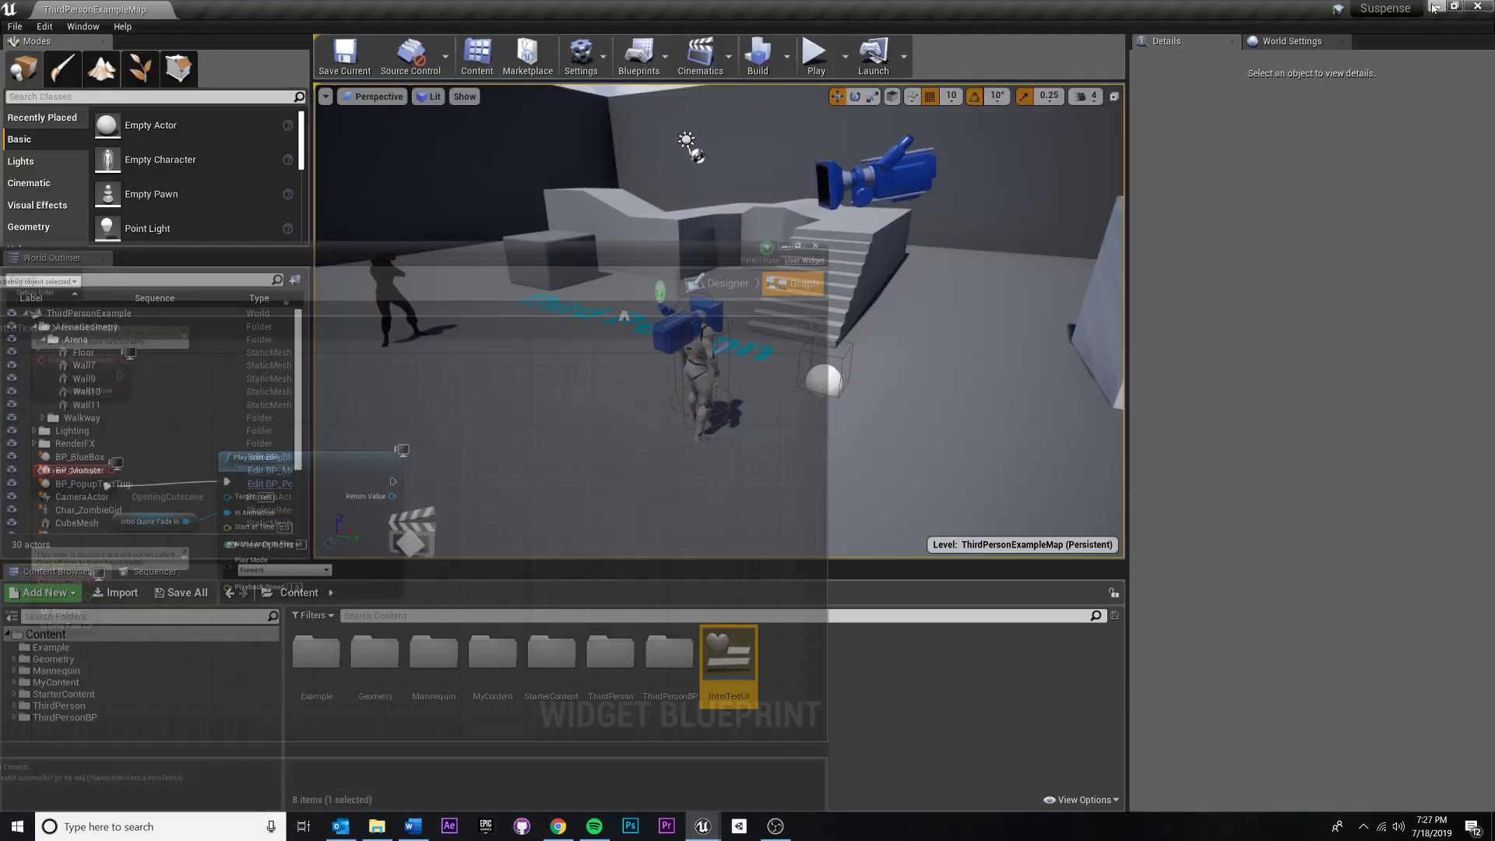
left_click(343, 57)
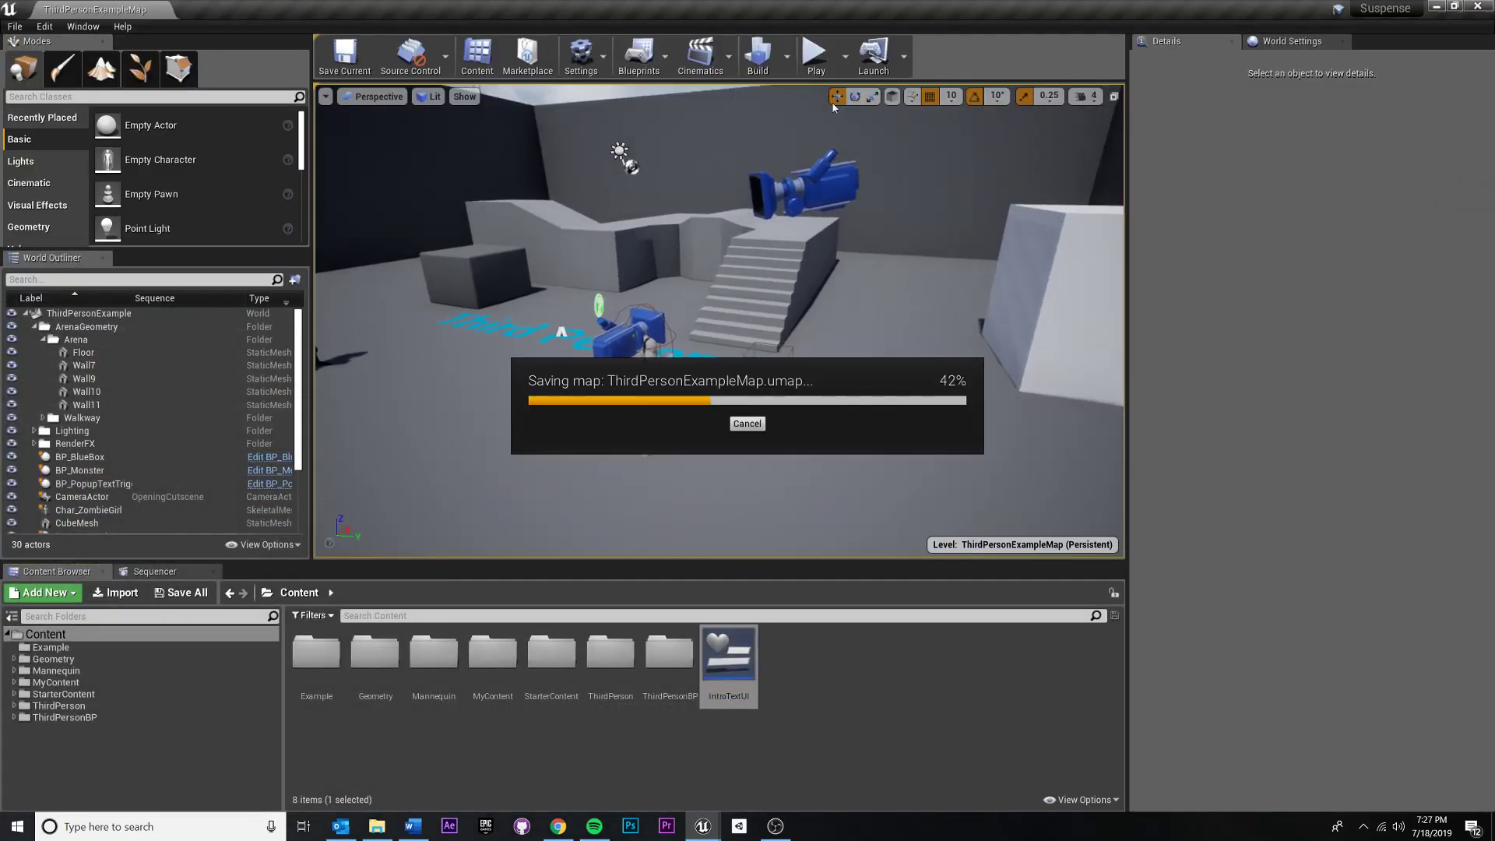
left_click(815, 55)
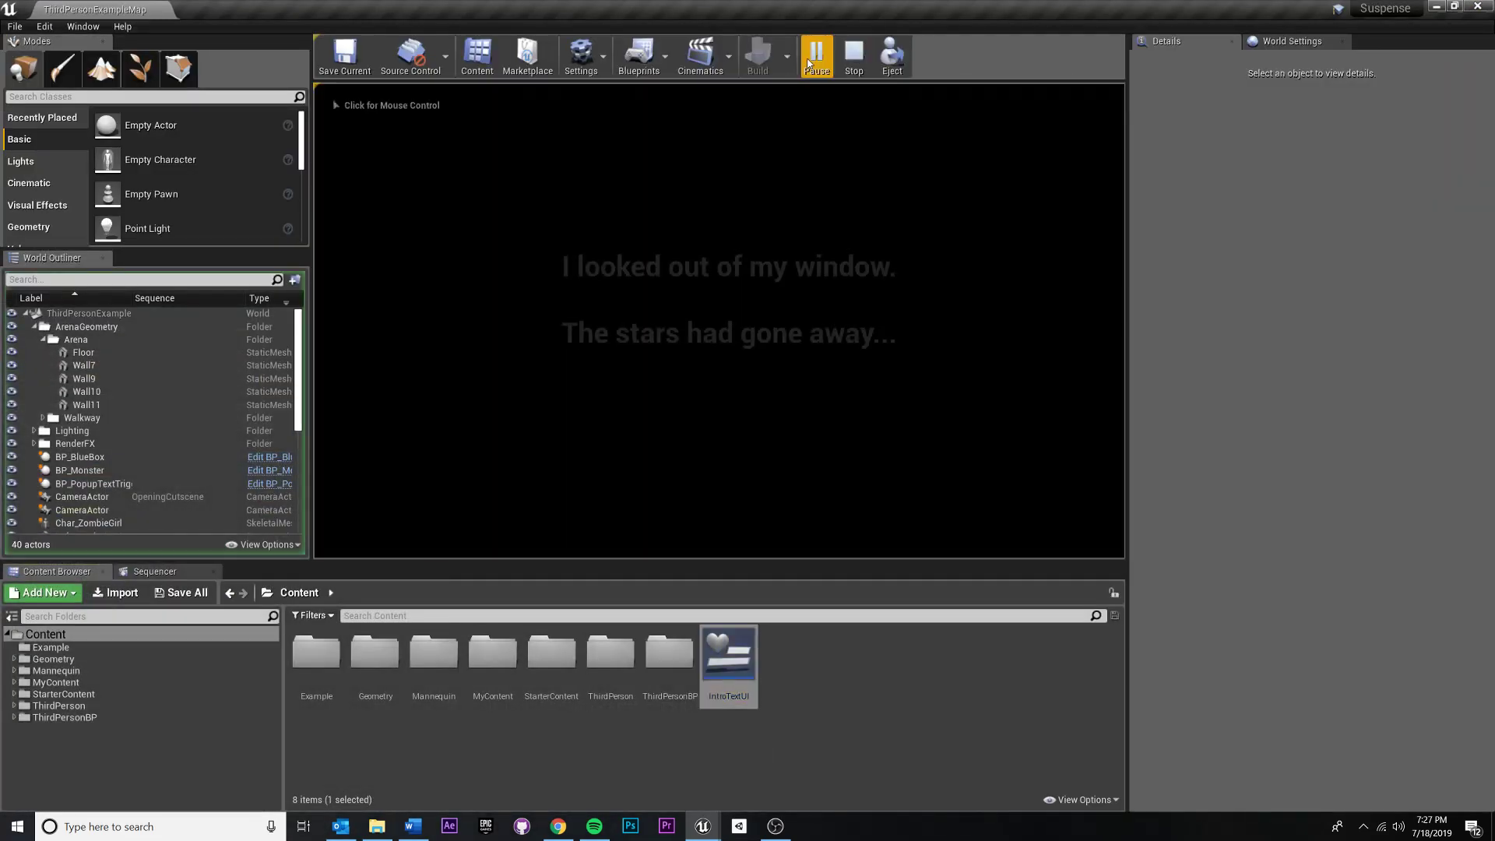
Take control of the game view and watch the intro quote fade into the arena.
left_click(815, 55)
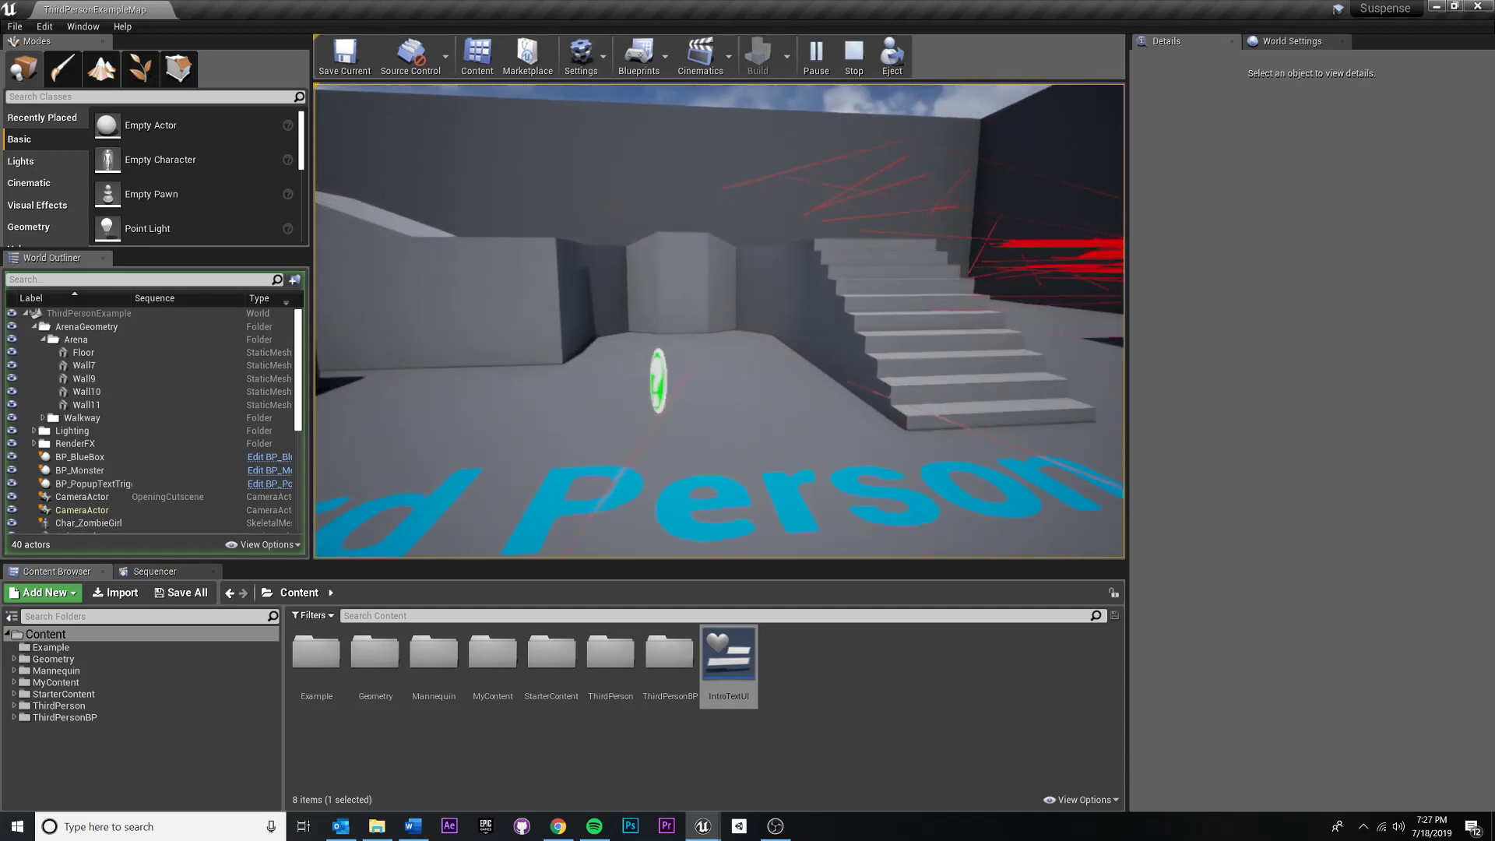
left_click(15, 826)
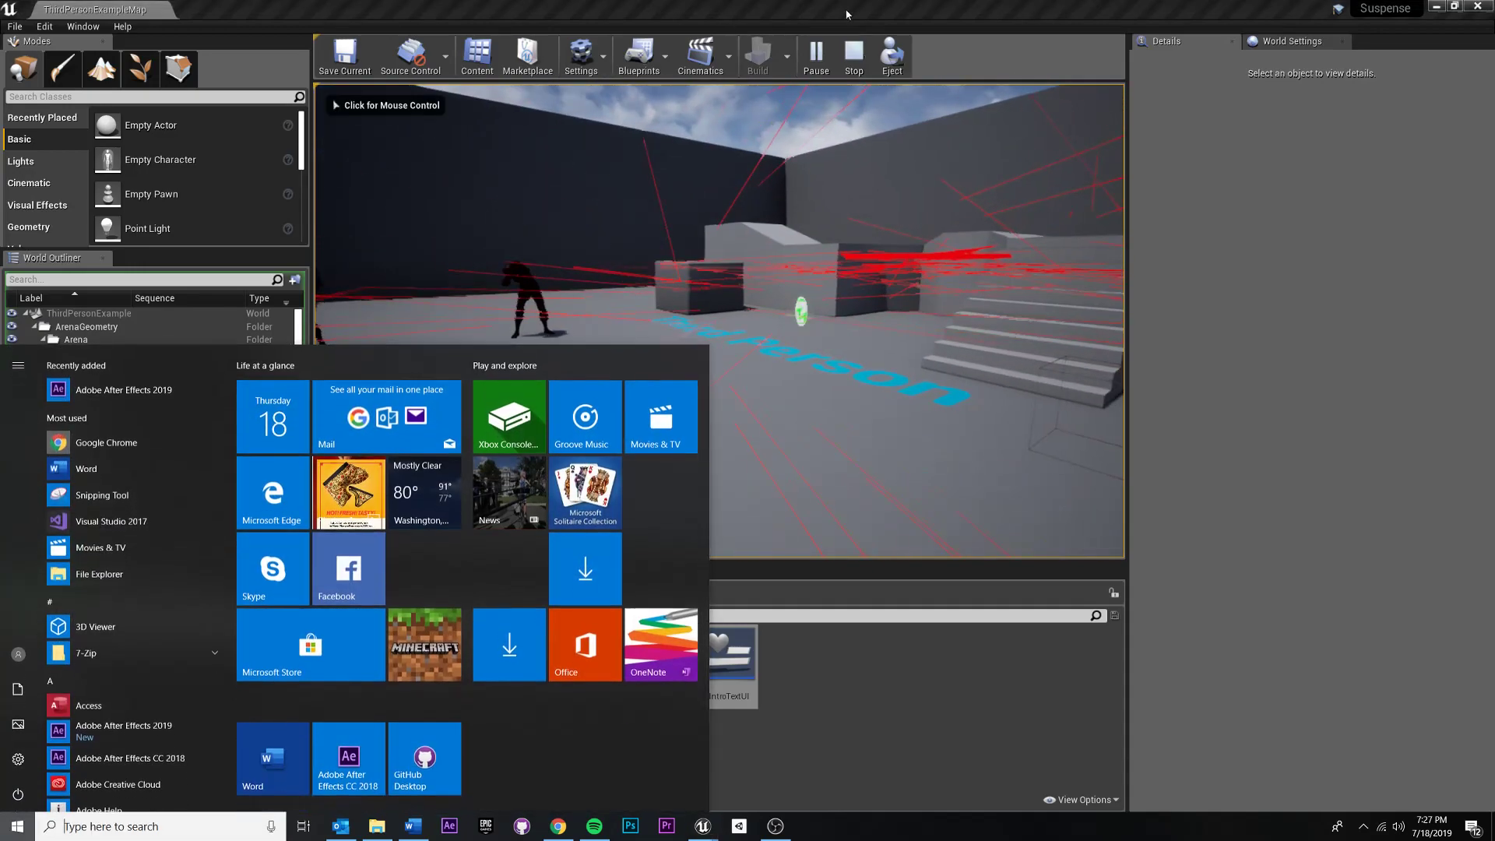